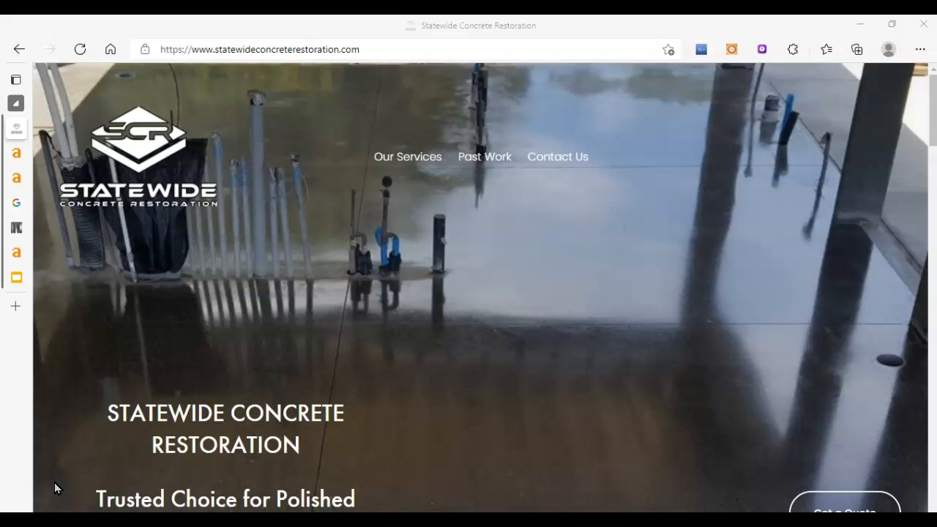
mouse_move(389, 145)
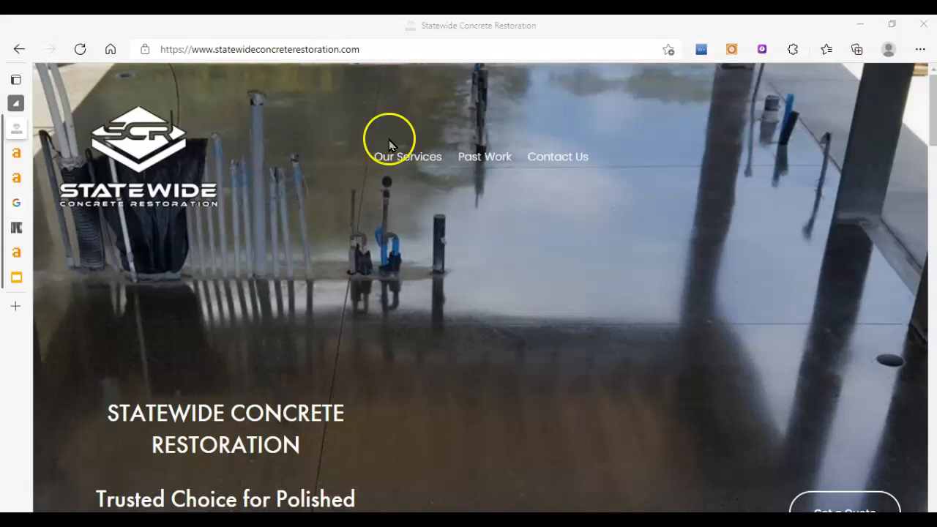
mouse_move(480, 367)
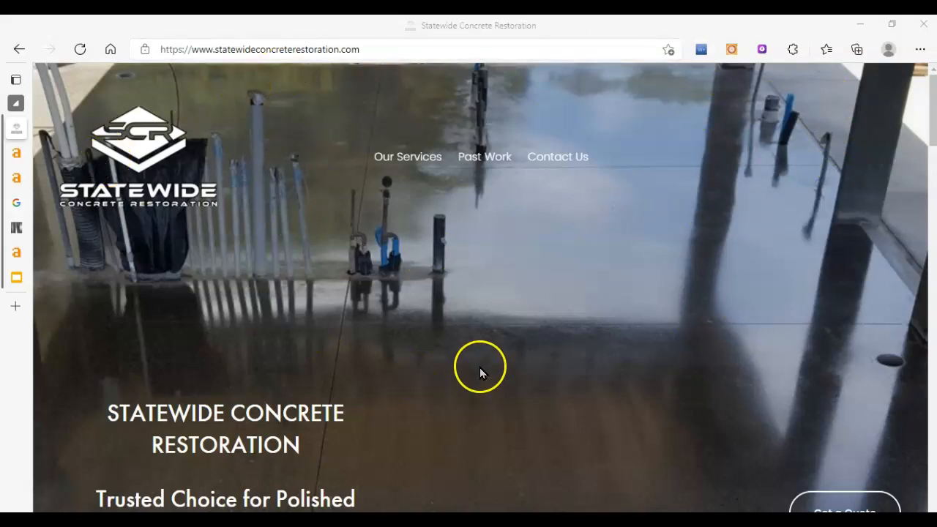
mouse_move(708, 91)
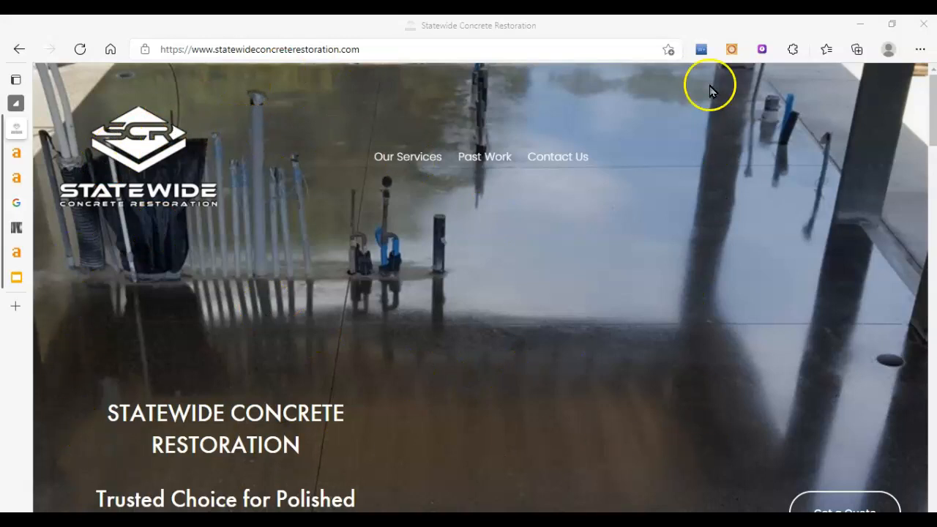
mouse_move(674, 442)
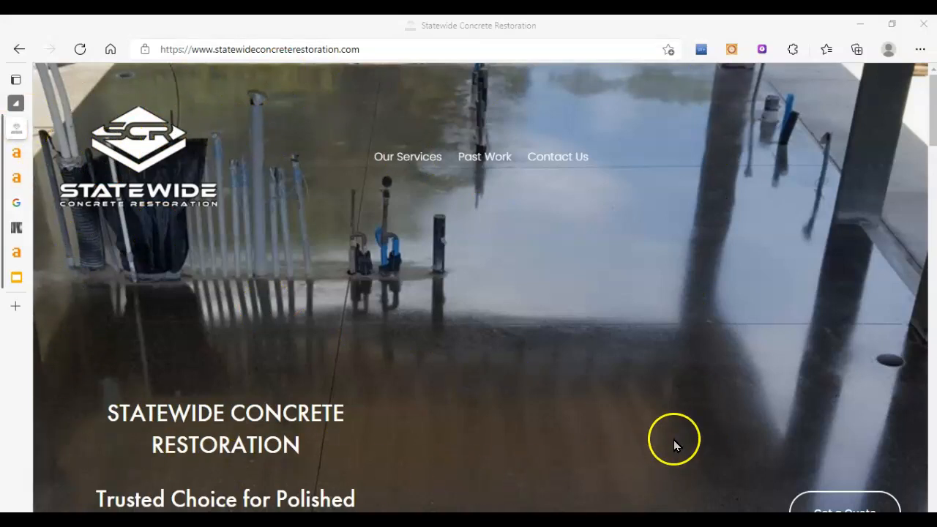
Scroll the homepage down until the OUR SERVICES heading appears below the intro text
scroll("down", 3)
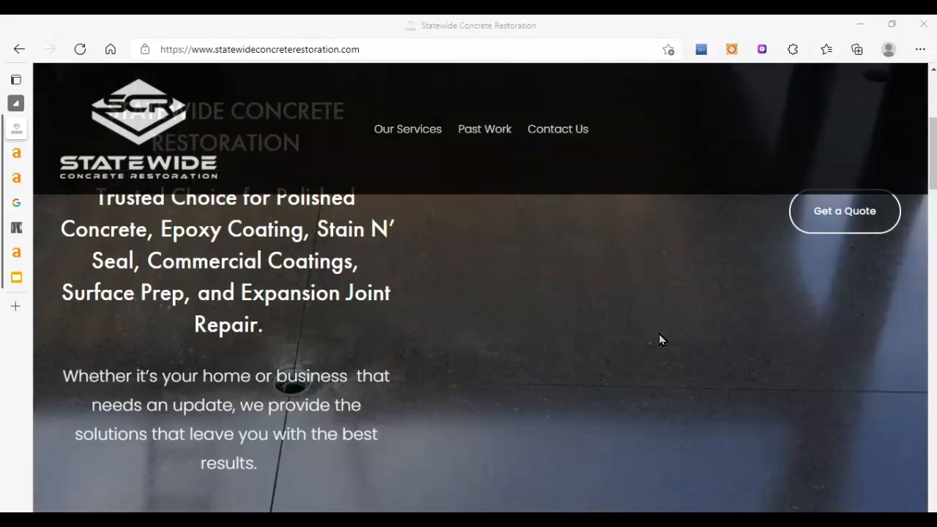
scroll("up", 3)
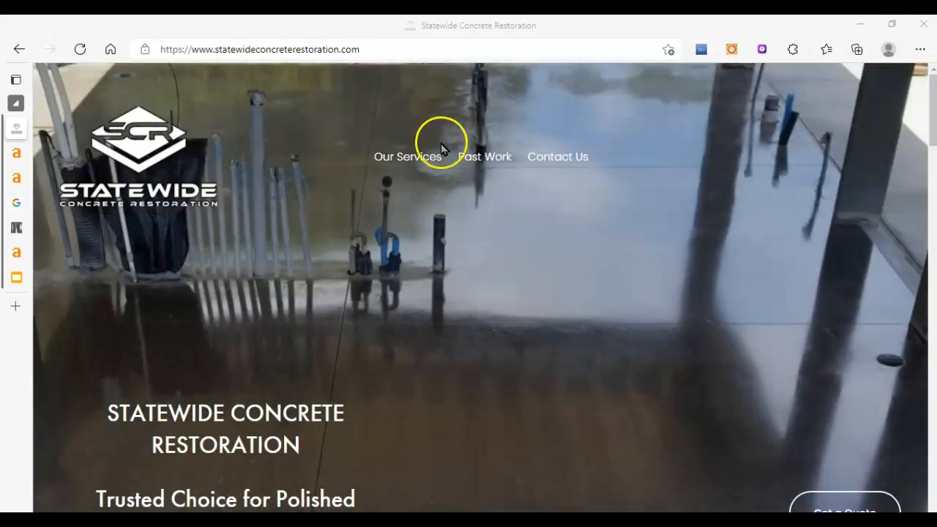
mouse_move(671, 436)
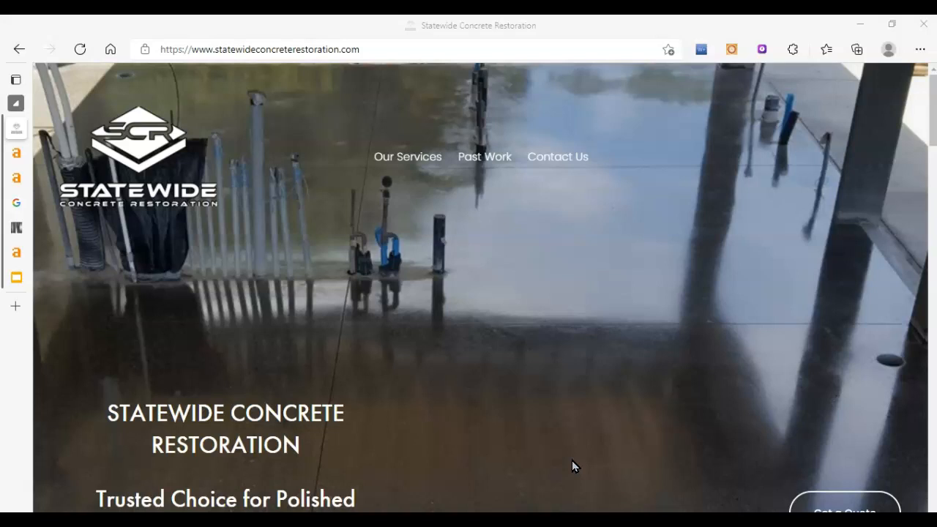
scroll("down", 3)
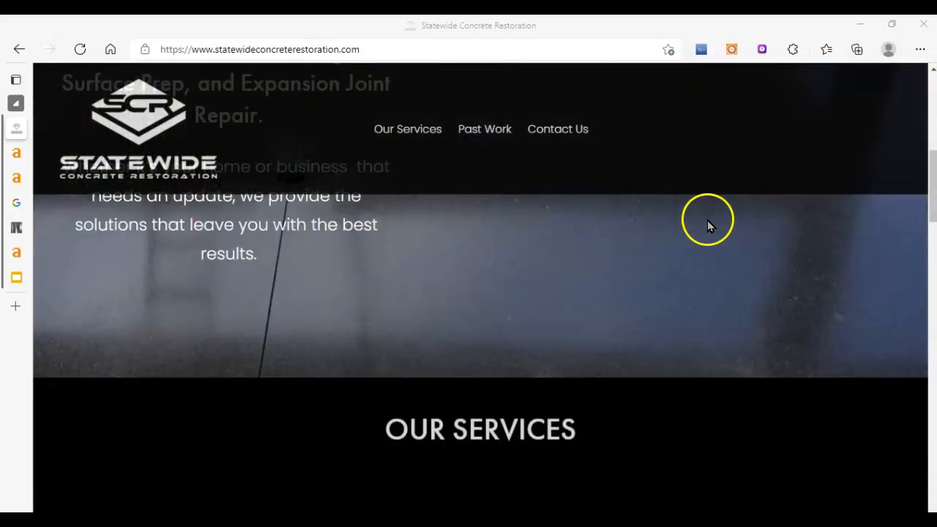
Scroll through the service cards: Polished Concrete, Epoxy Coatings, Stain 'N Seal and Commercial Coatings
scroll("down", 3)
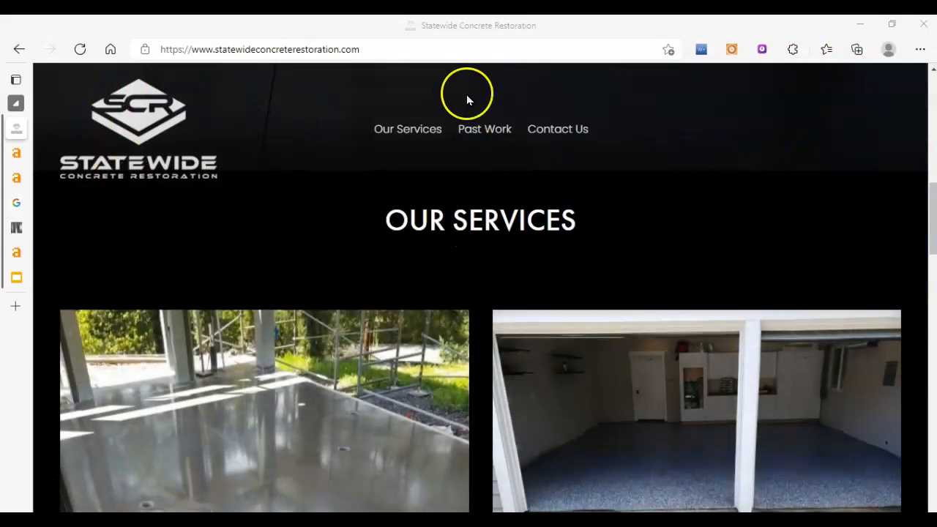
scroll("up", 3)
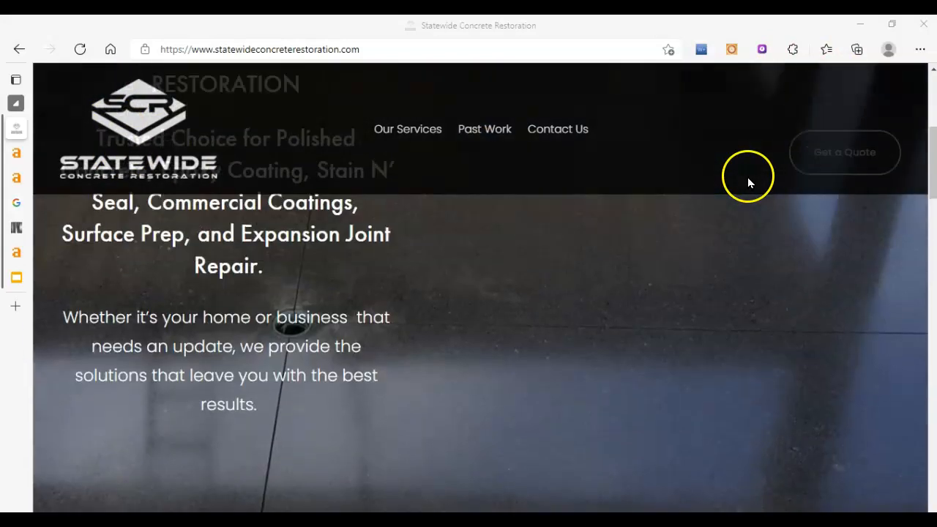
scroll("down", 3)
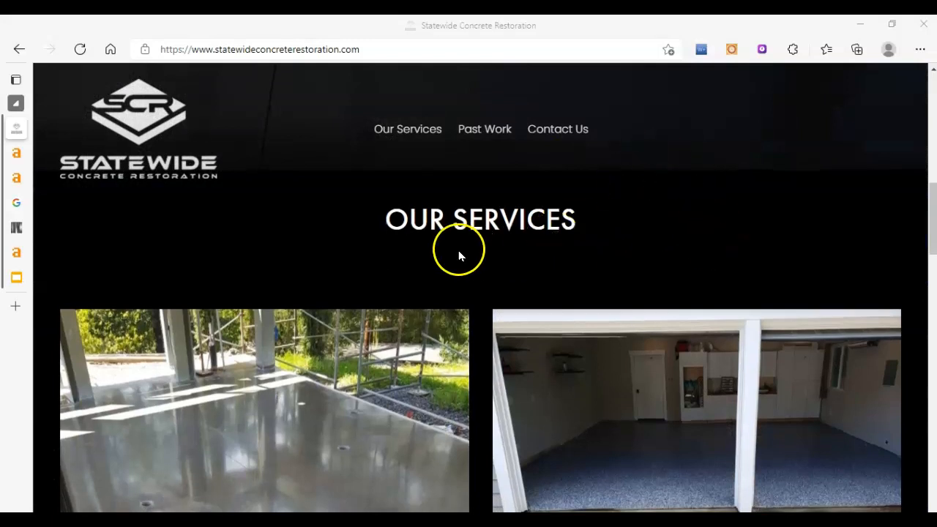
mouse_move(582, 179)
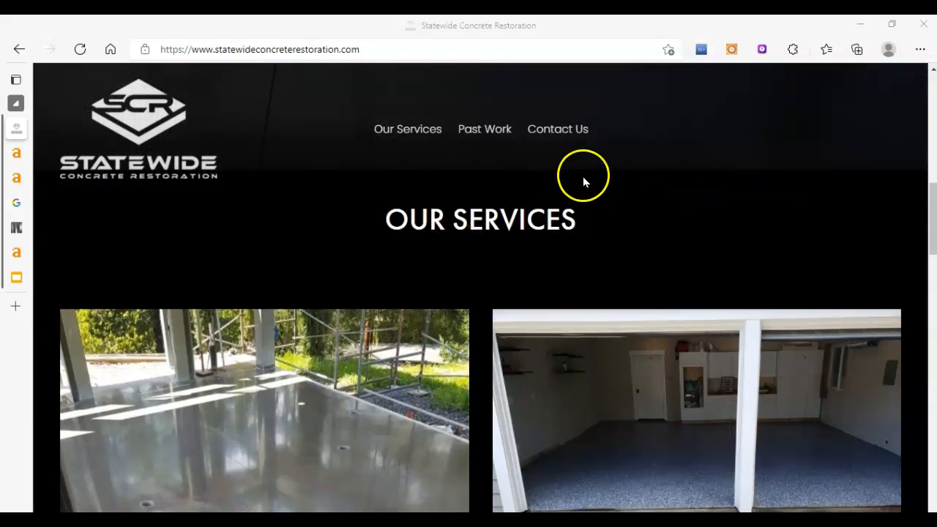
mouse_move(398, 208)
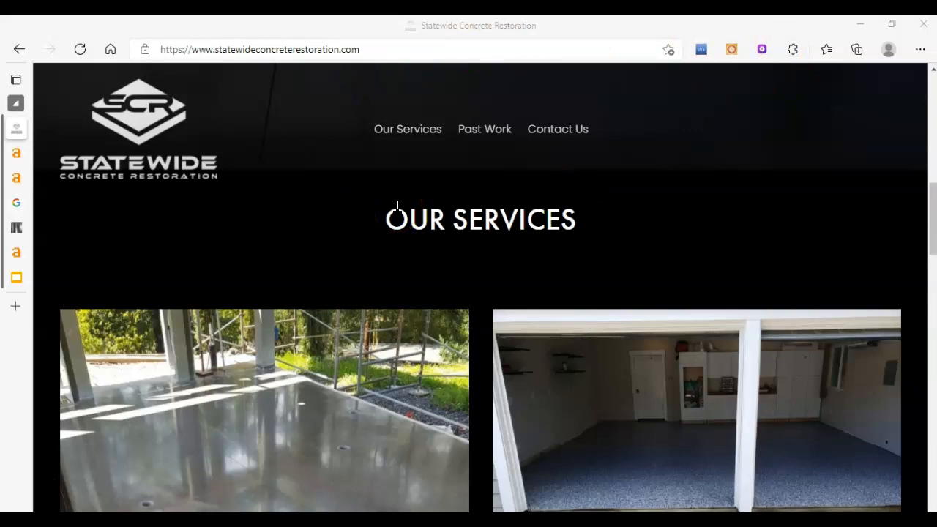
mouse_move(887, 50)
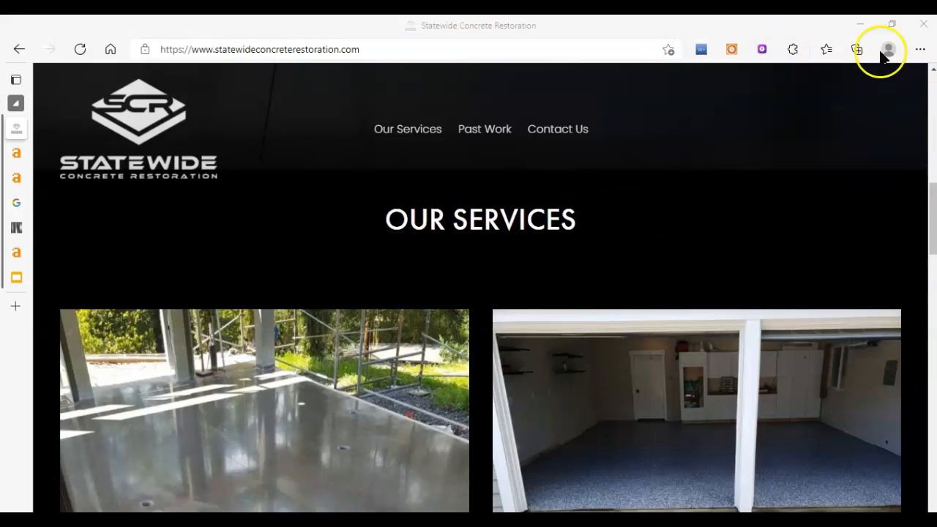
scroll("down", 3)
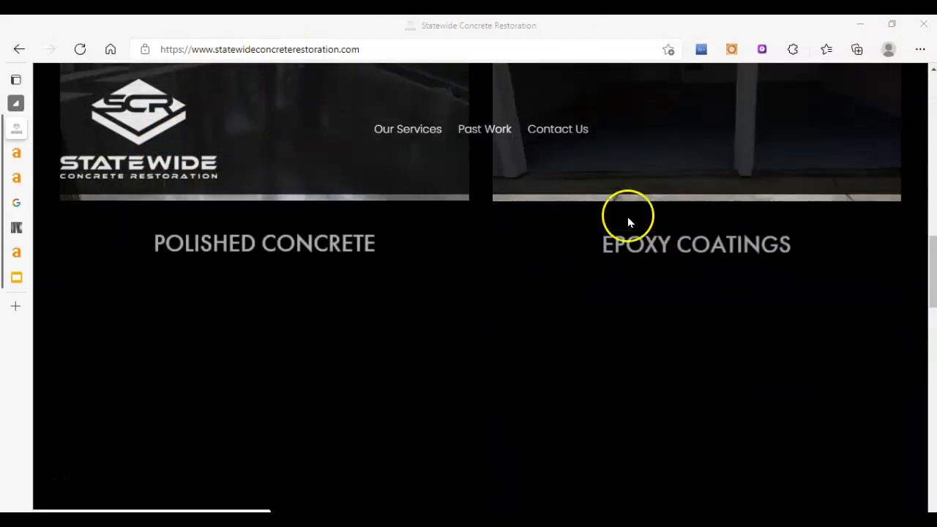
scroll("down", 3)
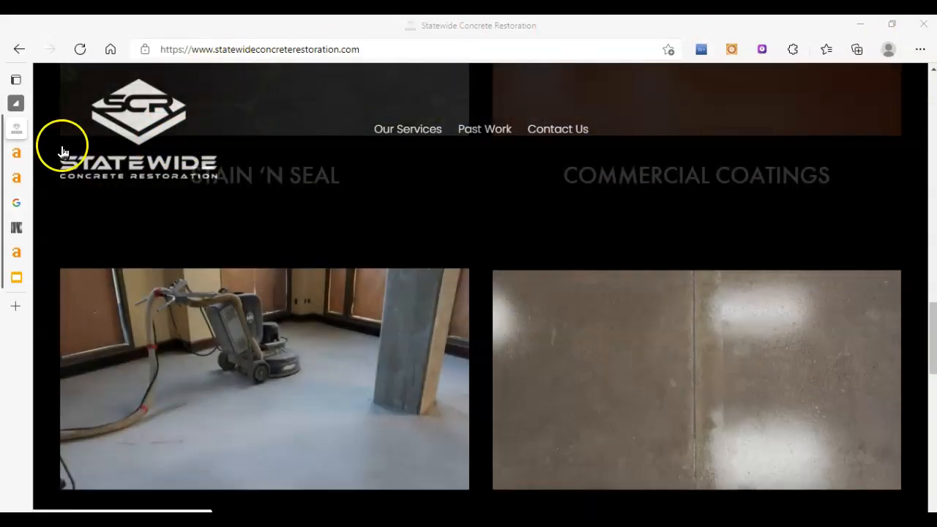
mouse_move(734, 120)
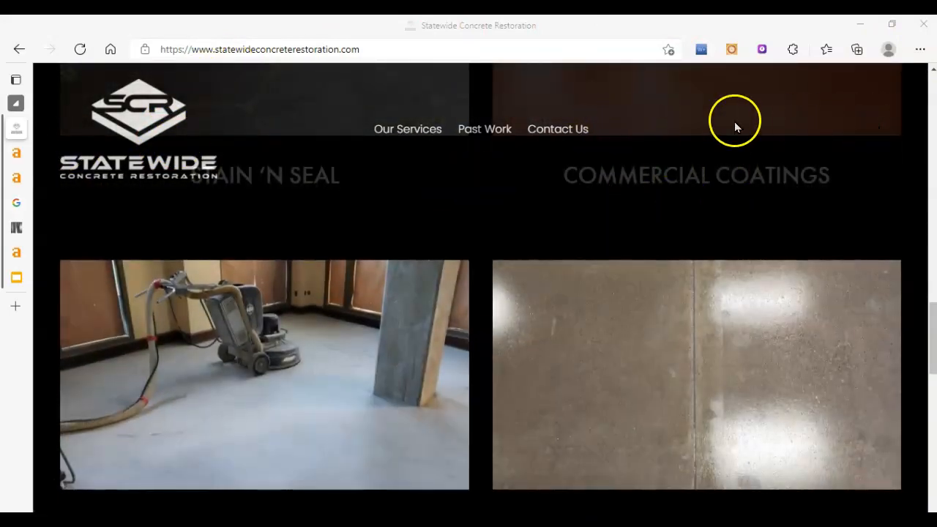
mouse_move(796, 138)
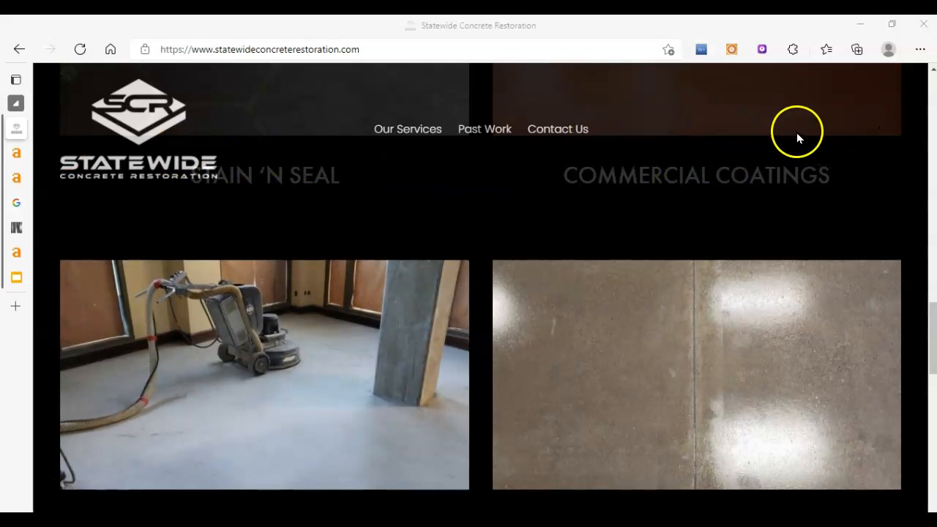
scroll("down", 3)
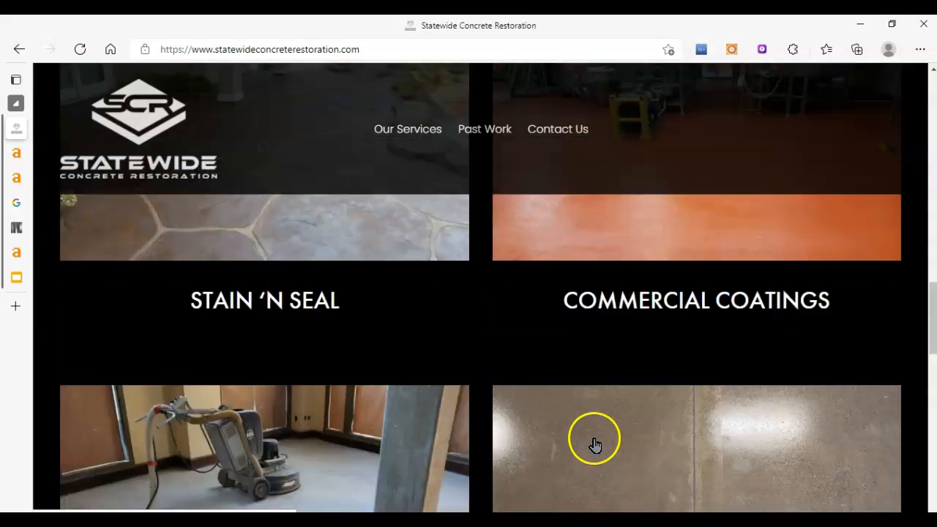
scroll("down", 3)
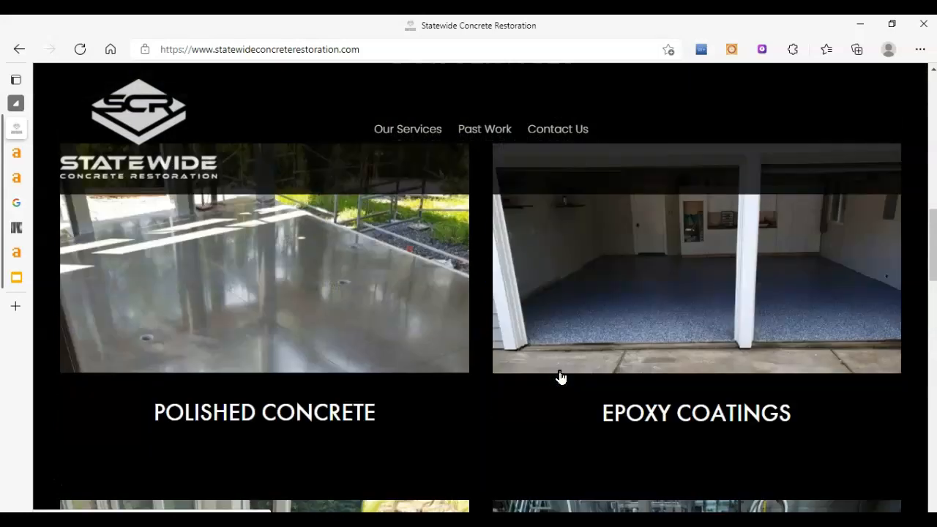
scroll("down", 3)
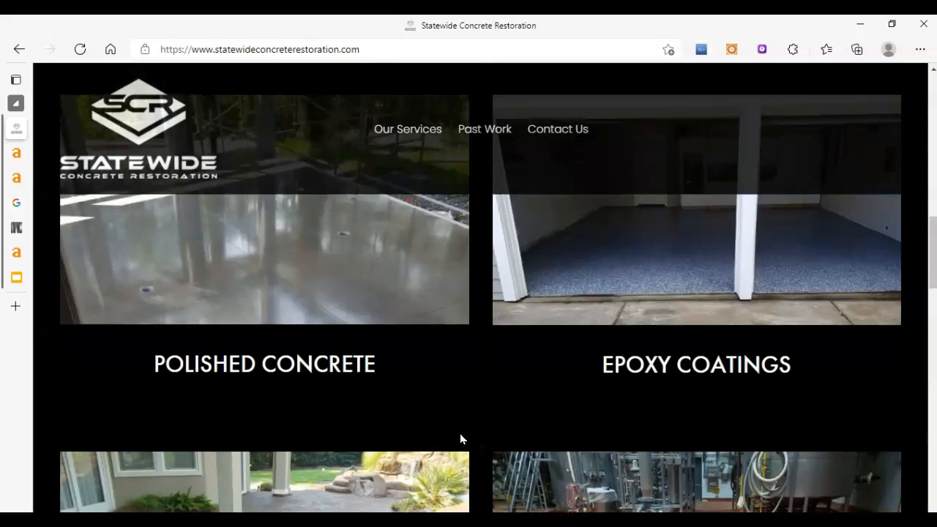
Scroll to the CONTACT footer details, then back up to the homepage hero
scroll("up", 3)
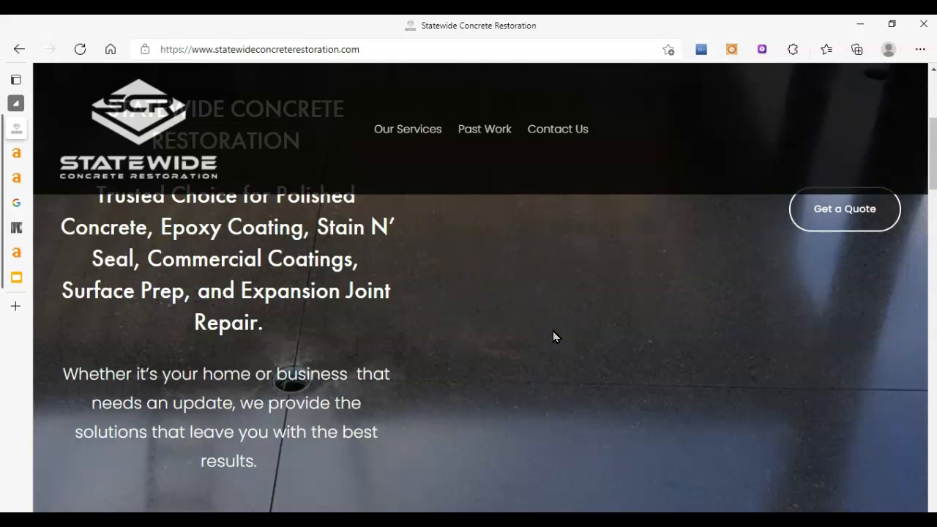
mouse_move(401, 344)
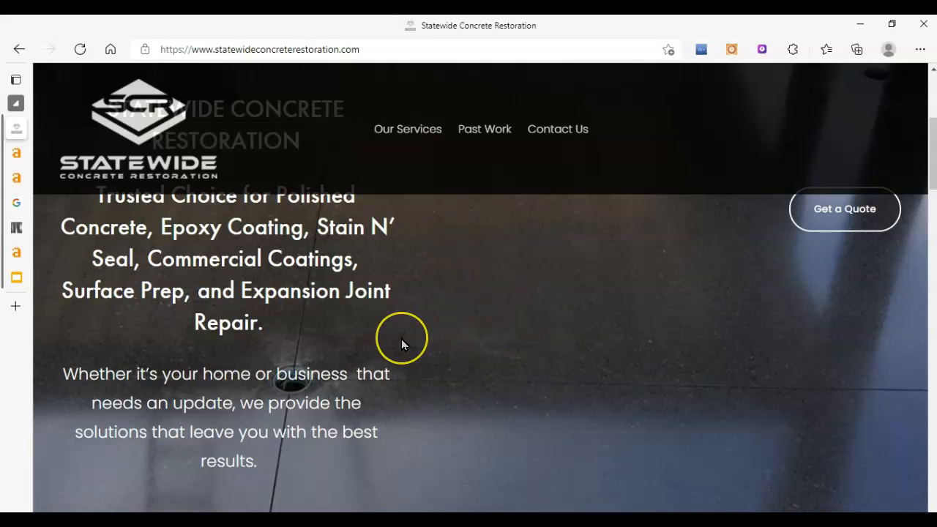
scroll("down", 3)
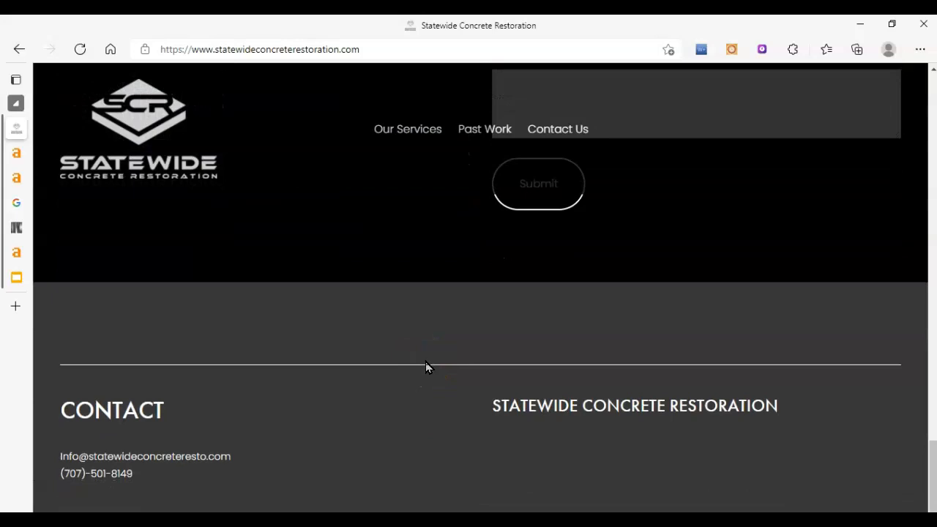
scroll("up", 3)
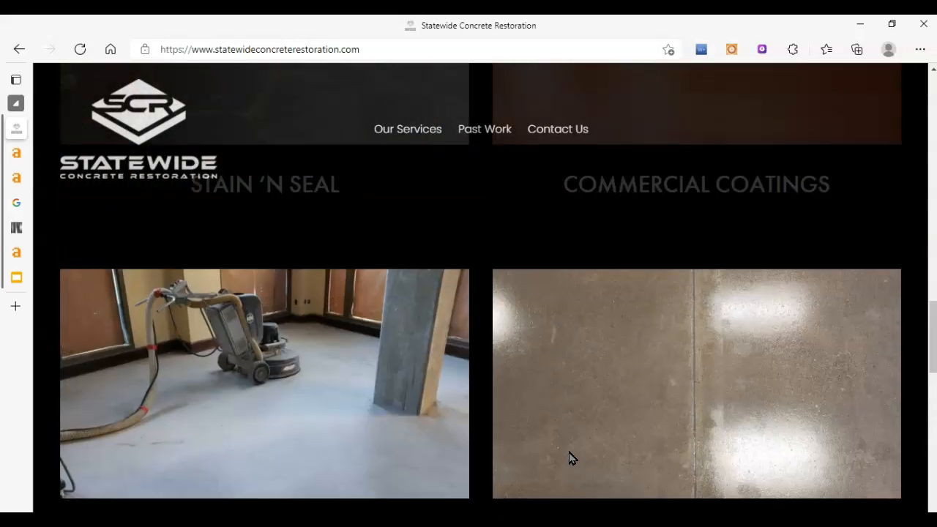
scroll("up", 3)
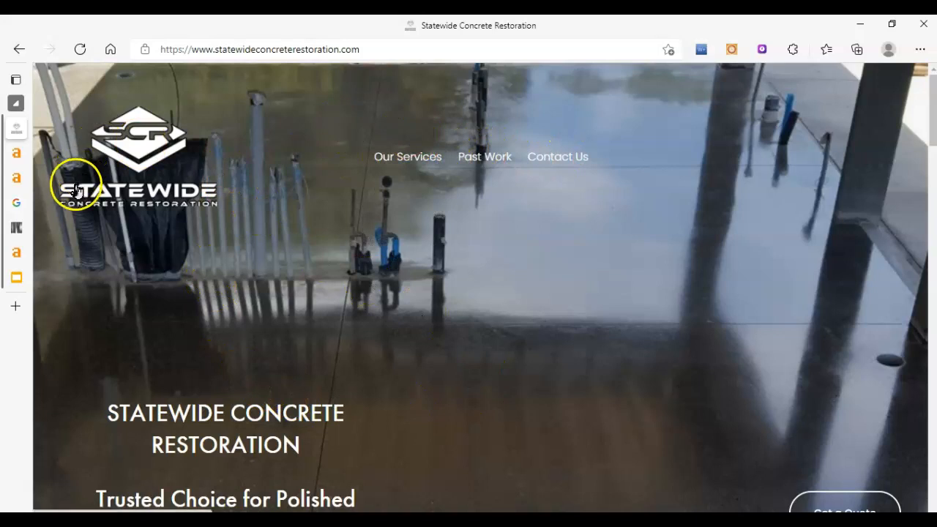
mouse_move(265, 275)
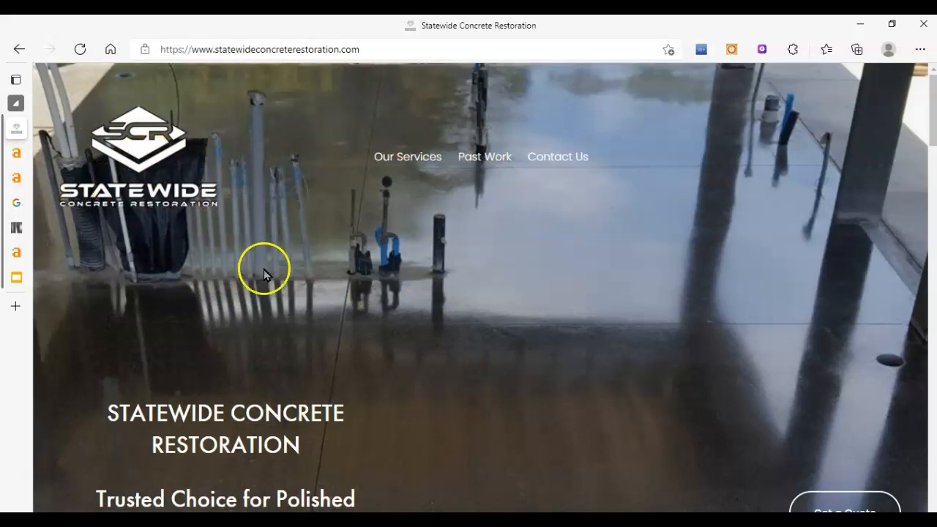
mouse_move(232, 190)
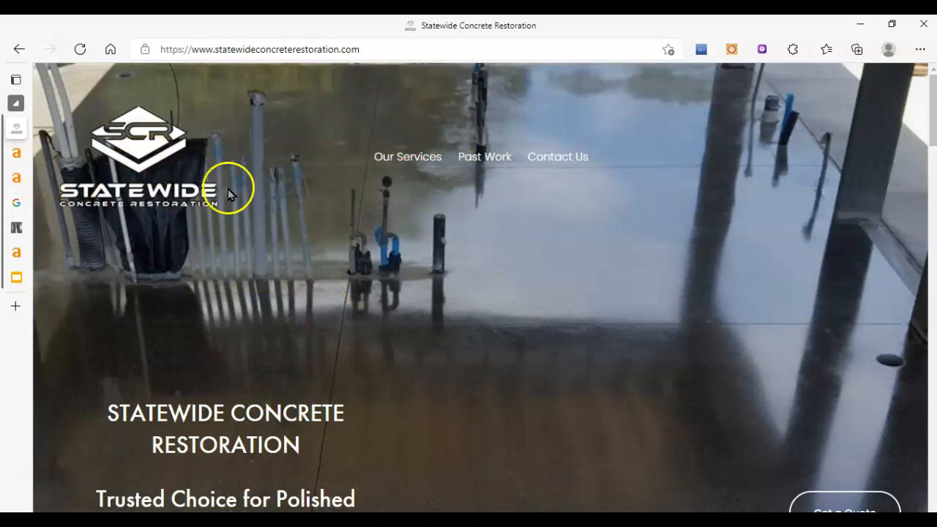
mouse_move(348, 263)
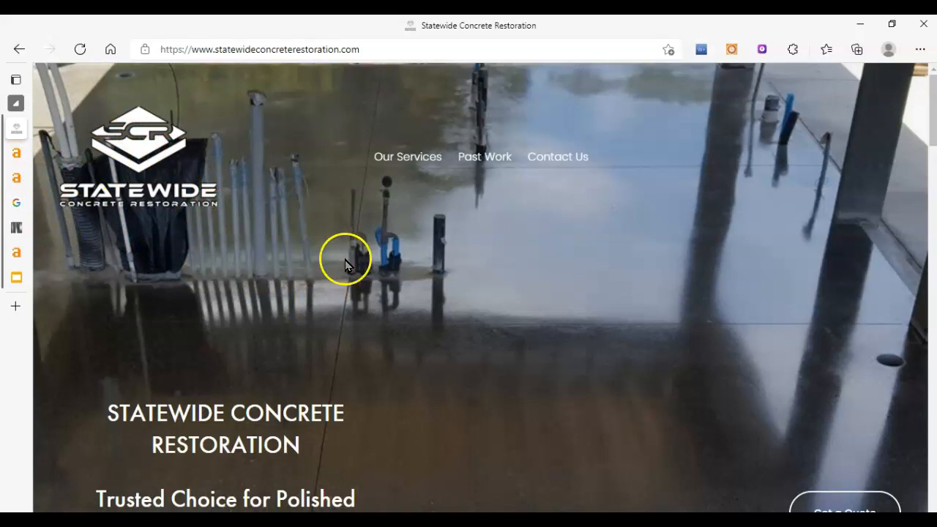
mouse_move(401, 296)
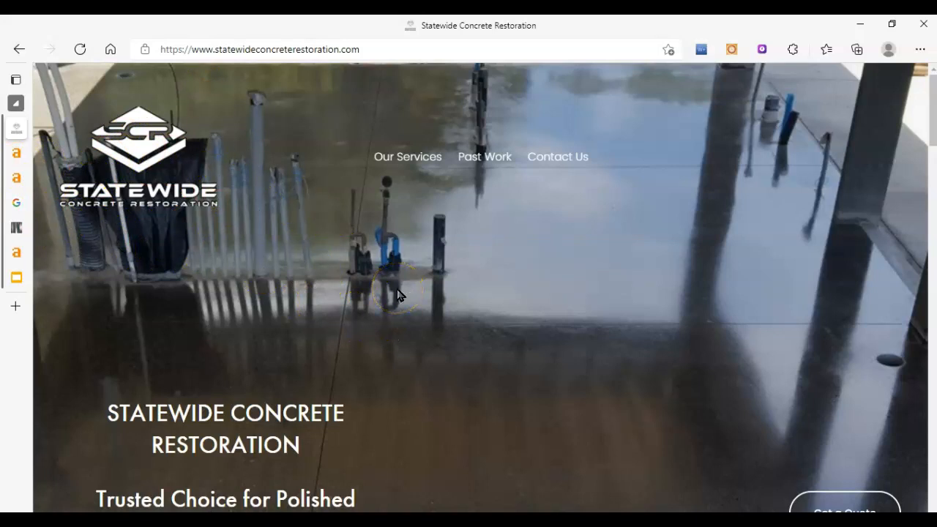
mouse_move(329, 343)
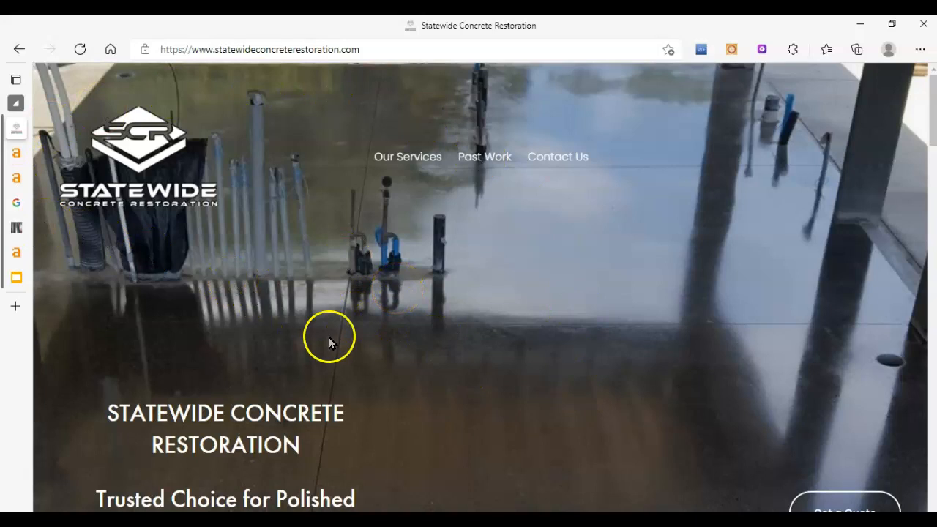
mouse_move(344, 356)
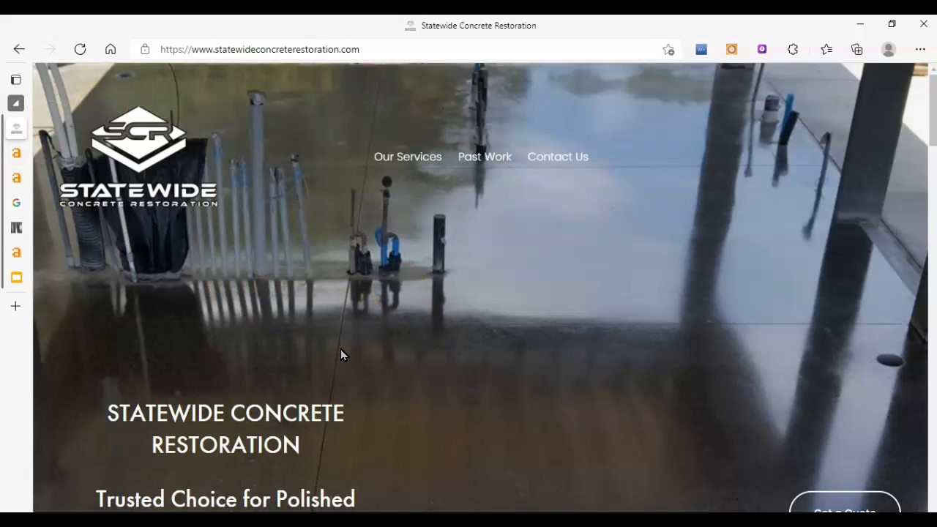
Scroll past the hero banner to the Polished Concrete and Epoxy Coatings cards
scroll("down", 3)
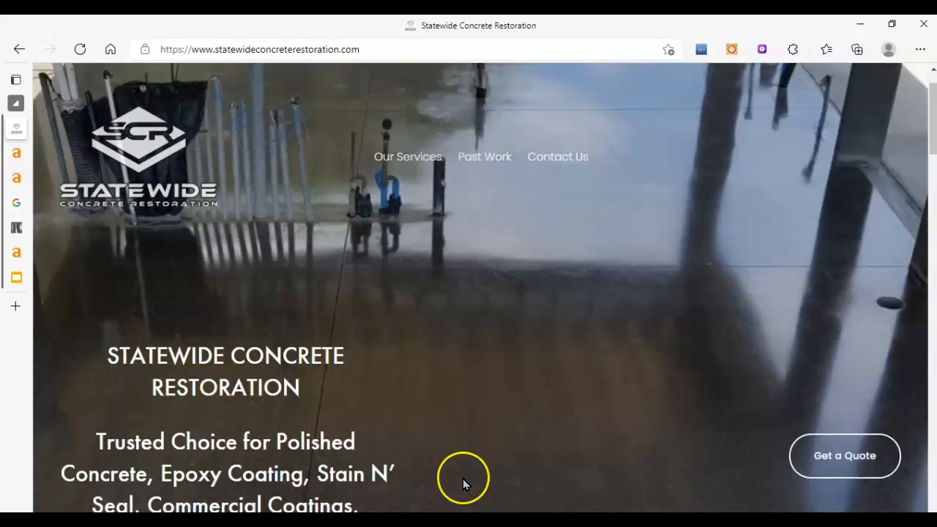
scroll("down", 3)
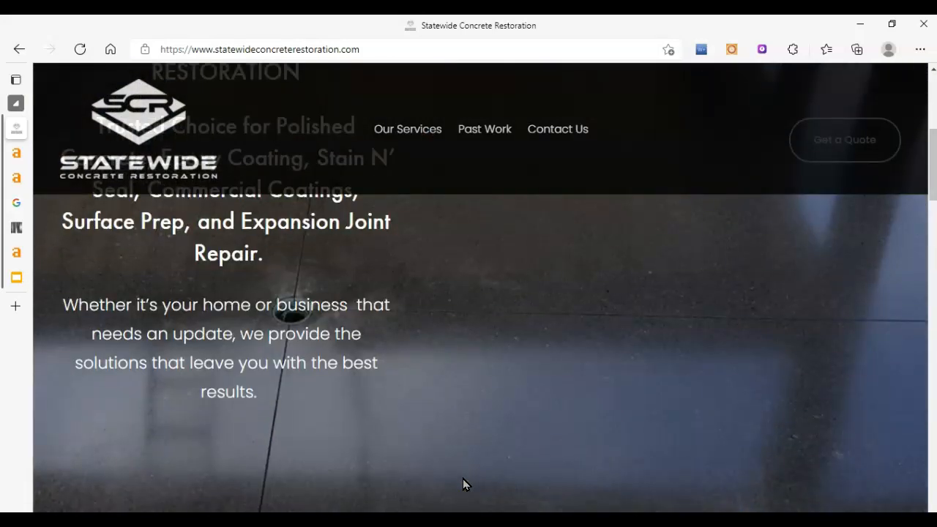
scroll("down", 3)
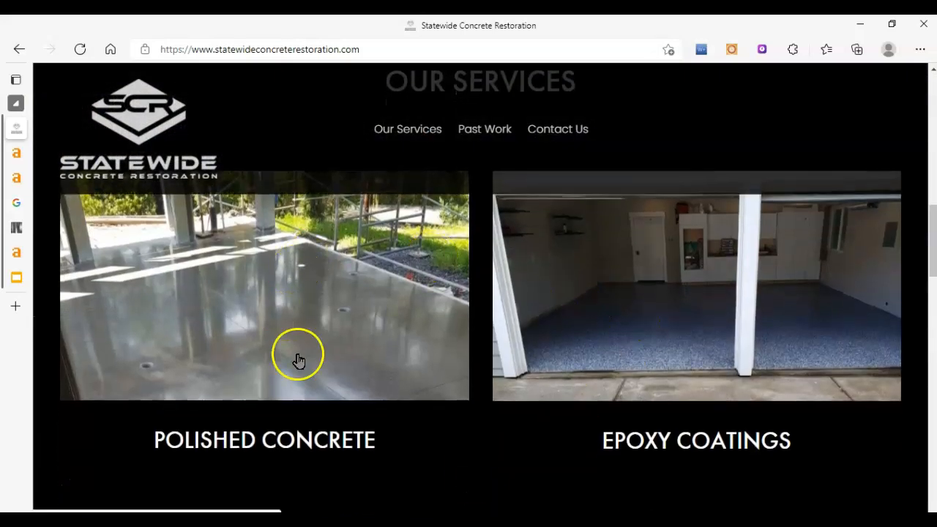
mouse_move(325, 325)
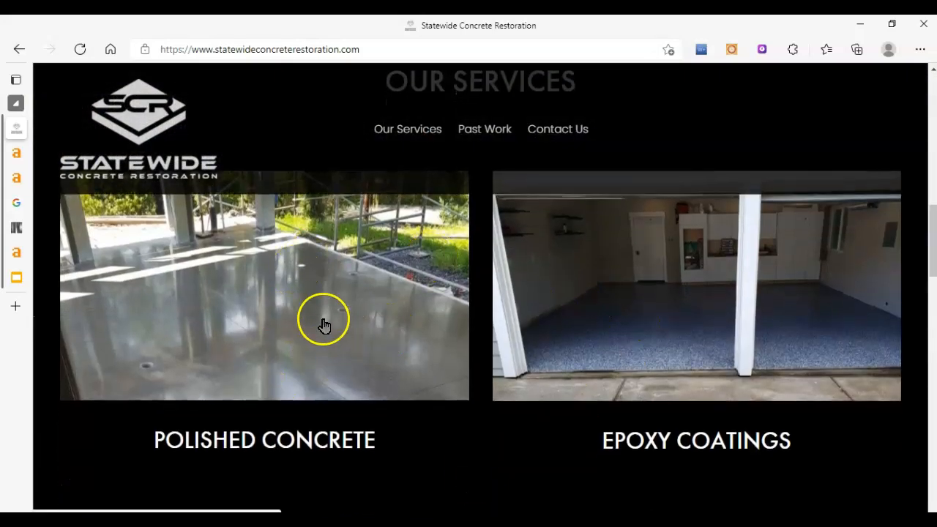
Check the Polished Concrete link options, then navigate to the Surface Prep service page
right_click(322, 319)
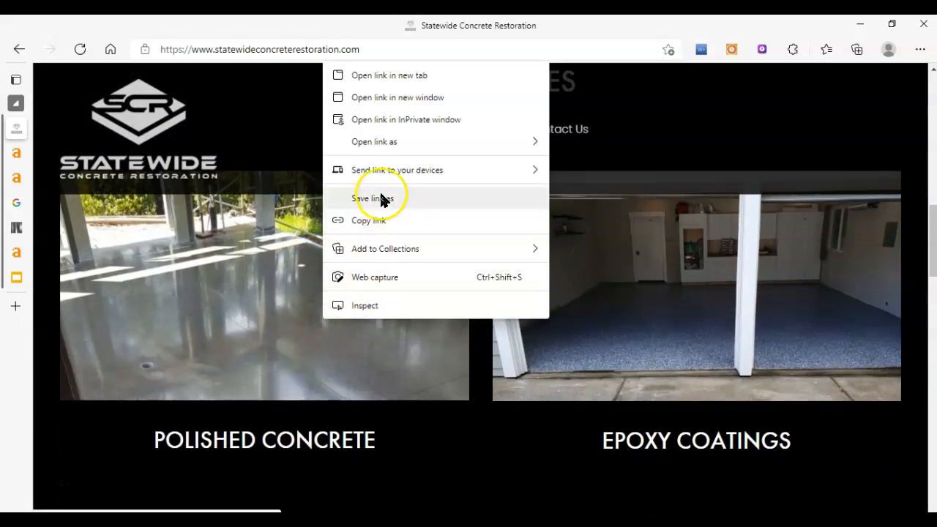
mouse_move(409, 93)
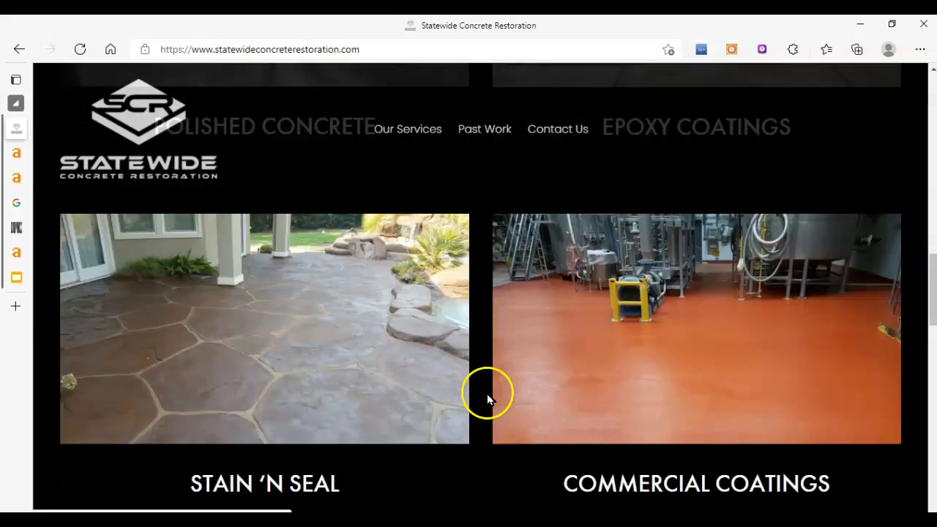
scroll("down", 3)
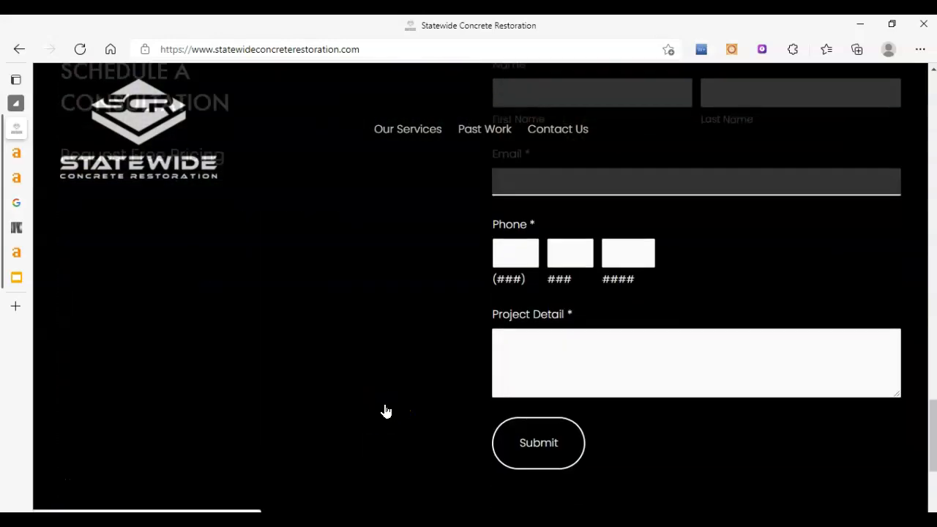
right_click(386, 412)
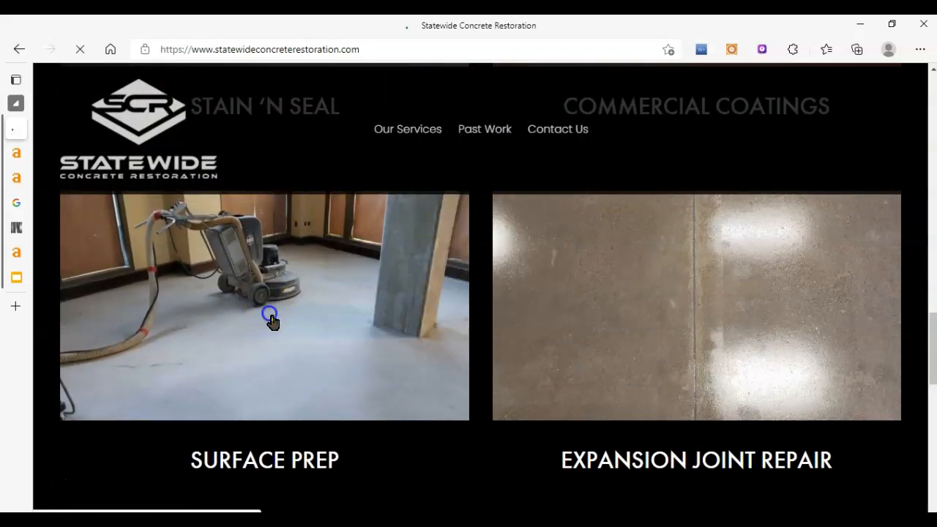
left_click(264, 306)
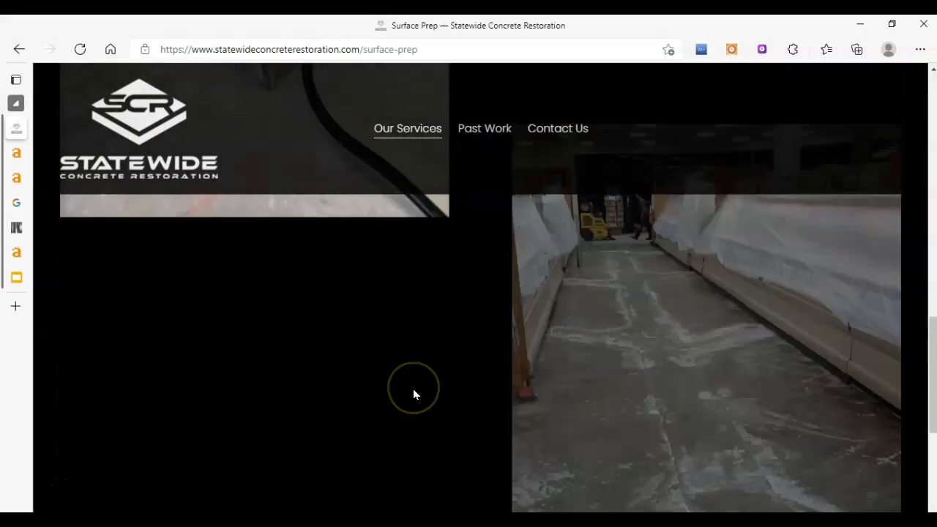
Start saving a surface prep photo via Save image as, then cancel the Save As dialog
right_click(413, 388)
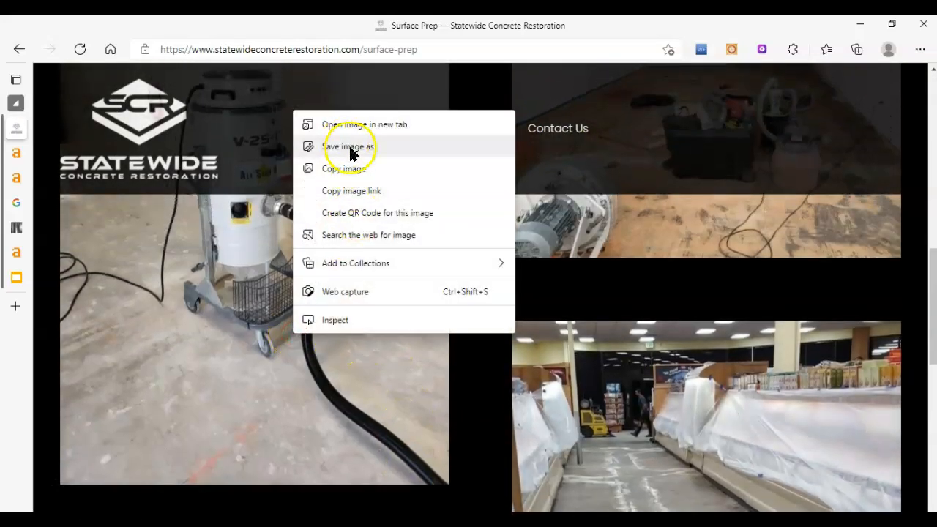
left_click(349, 146)
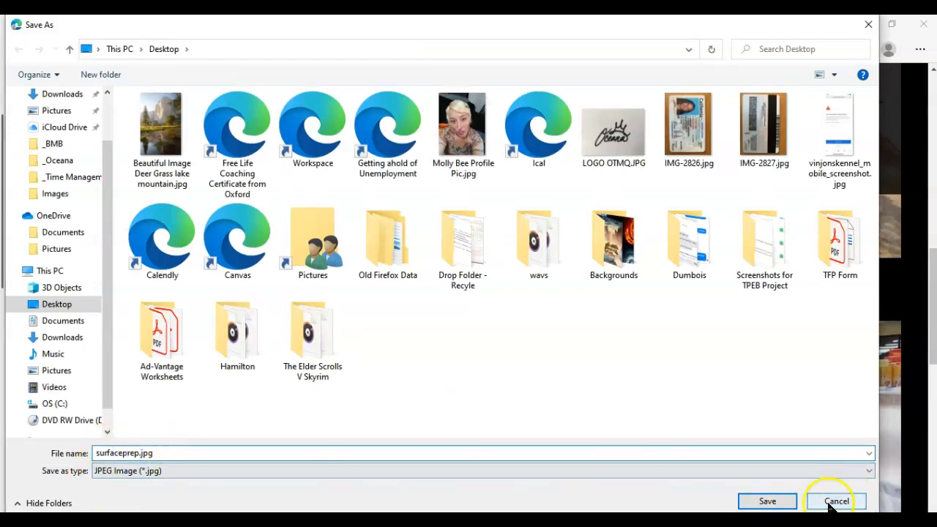
left_click(836, 501)
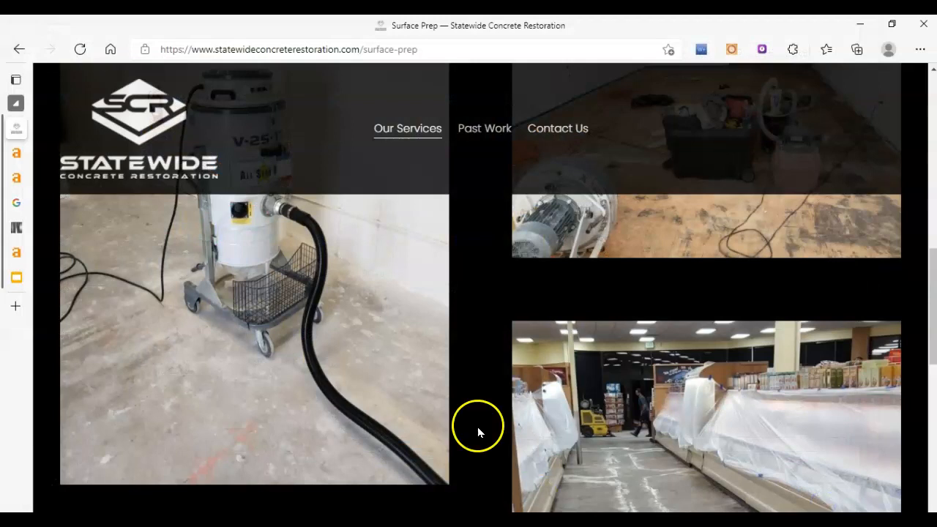
Review the Surface Prep intro text and photo gallery, then show Edge's vertical tab list
scroll("down", 3)
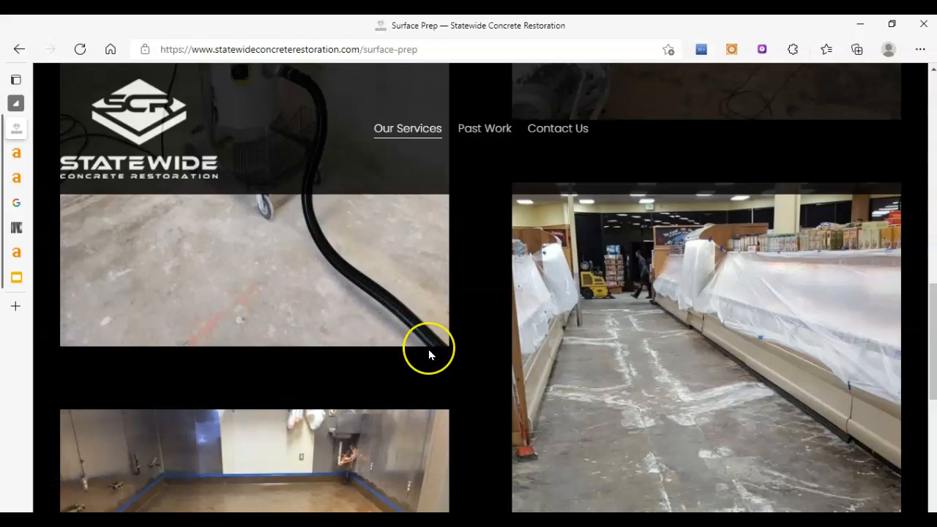
mouse_move(430, 356)
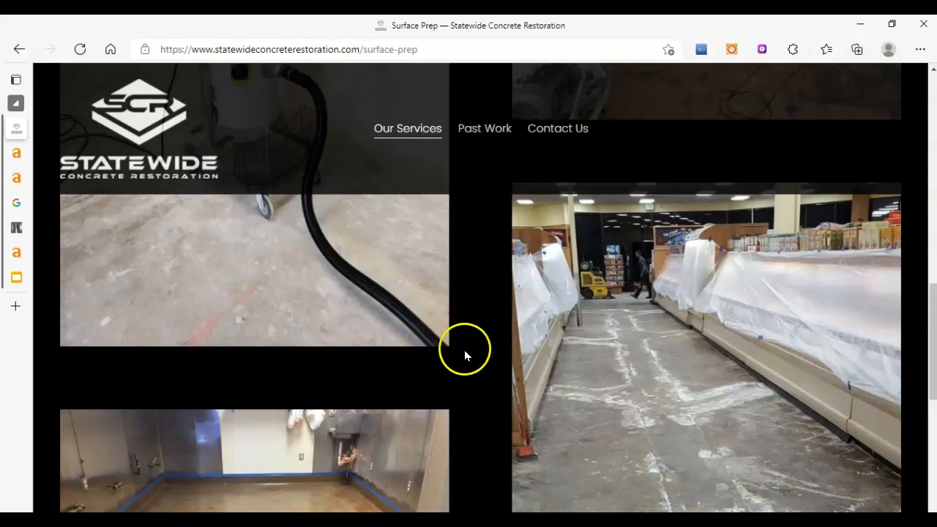
mouse_move(453, 345)
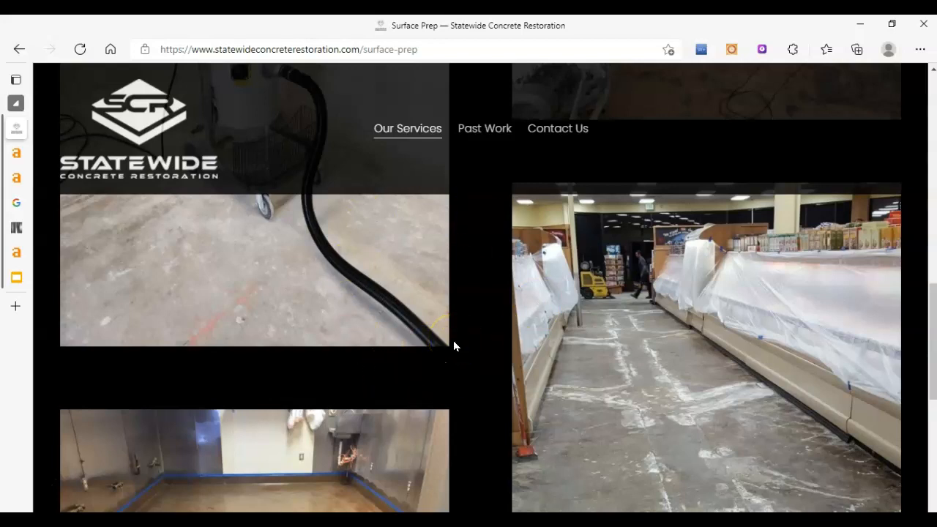
mouse_move(483, 480)
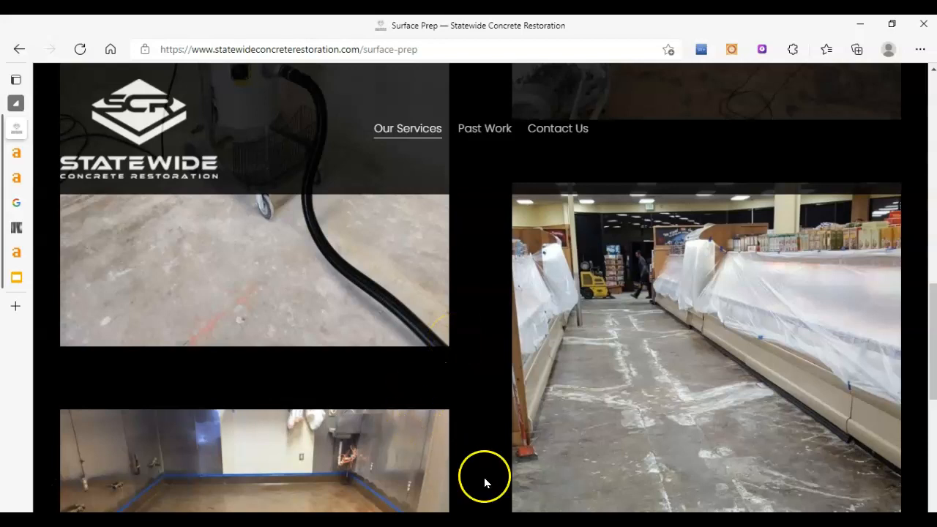
mouse_move(413, 466)
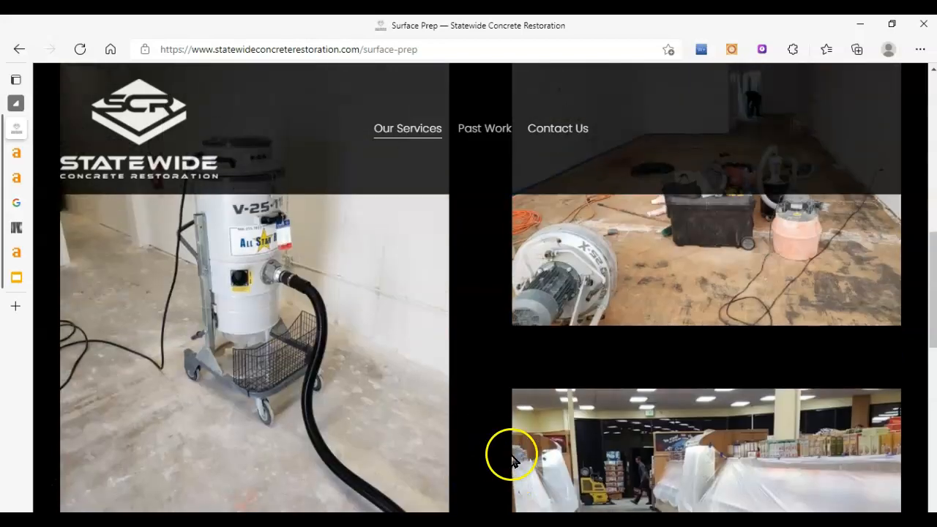
scroll("up", 3)
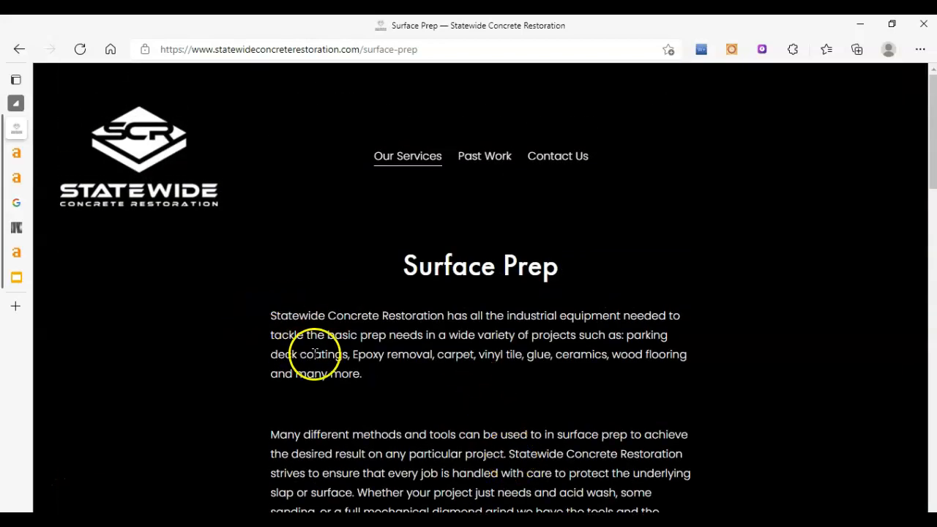
mouse_move(185, 363)
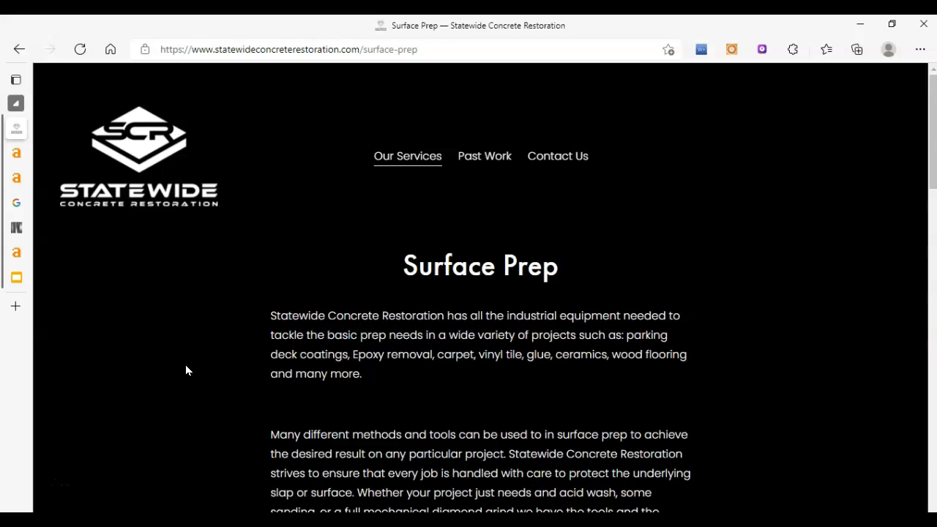
left_click(14, 79)
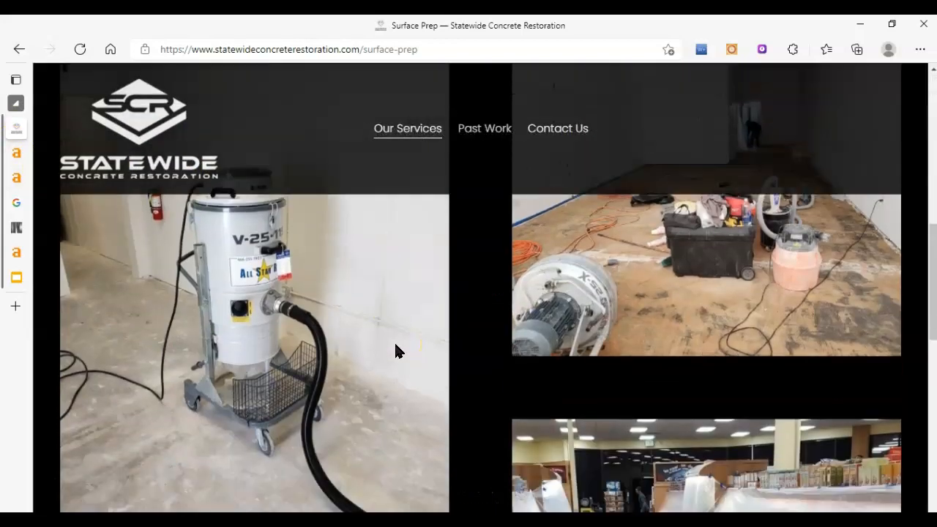
scroll("down", 3)
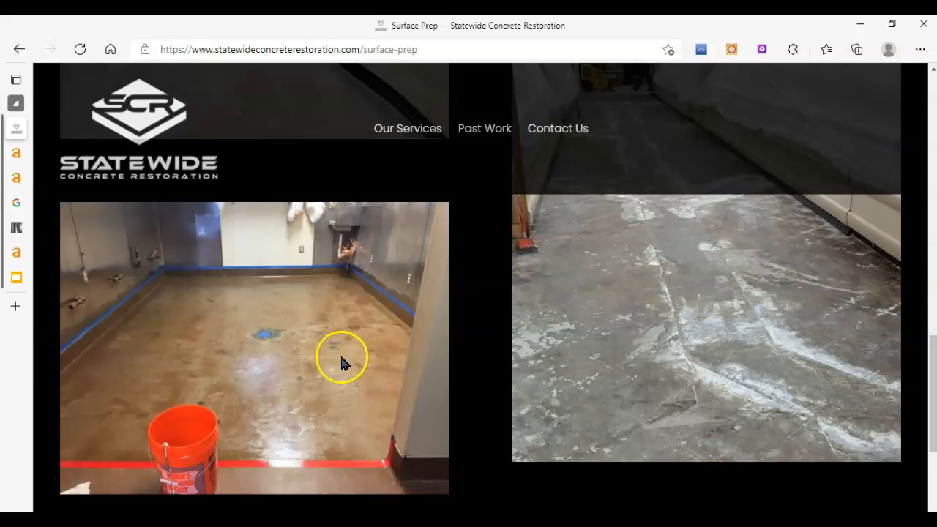
left_click(15, 79)
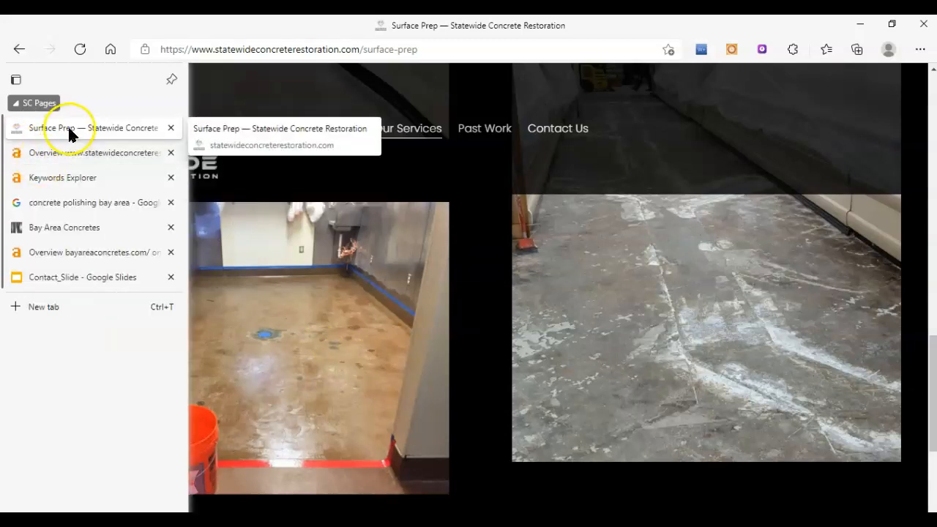
Switch to the Ahrefs Site Explorer overview tab for statewideconcreterestoration.com
left_click(80, 152)
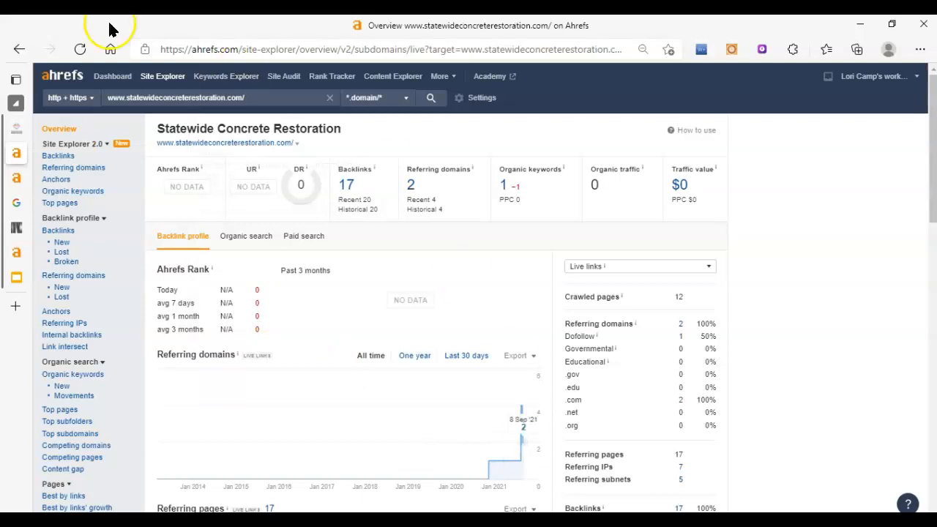
mouse_move(41, 82)
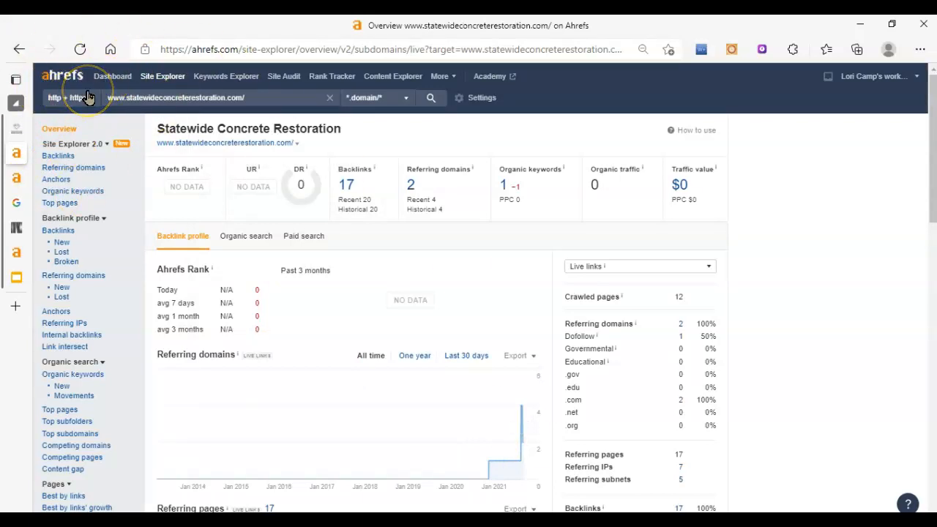
mouse_move(291, 337)
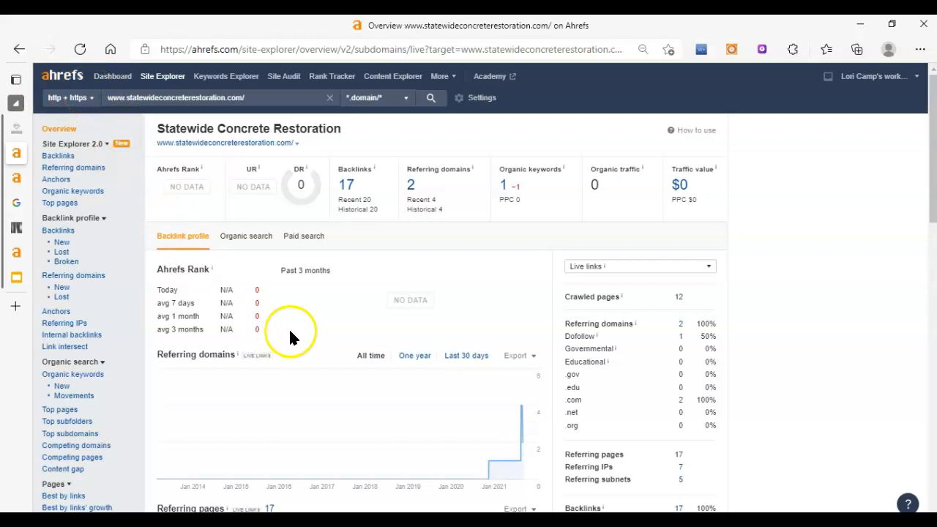
mouse_move(855, 196)
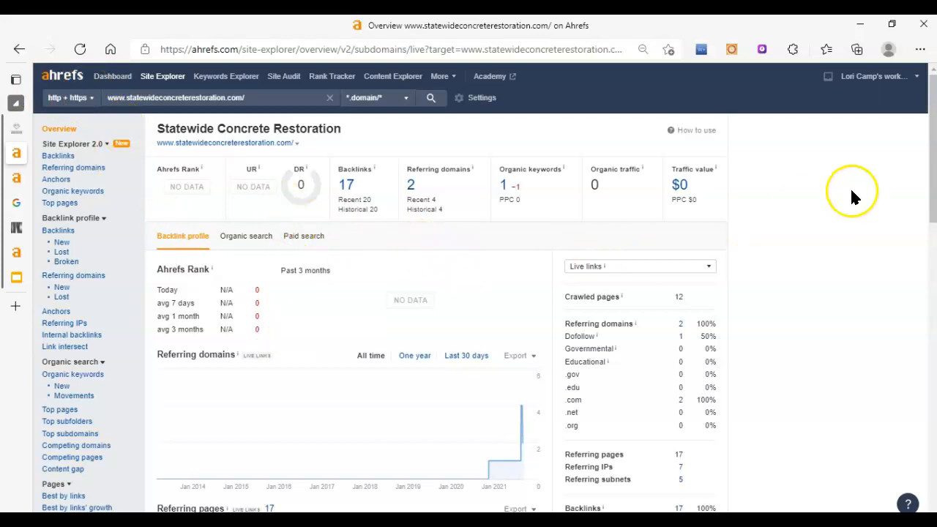
mouse_move(255, 159)
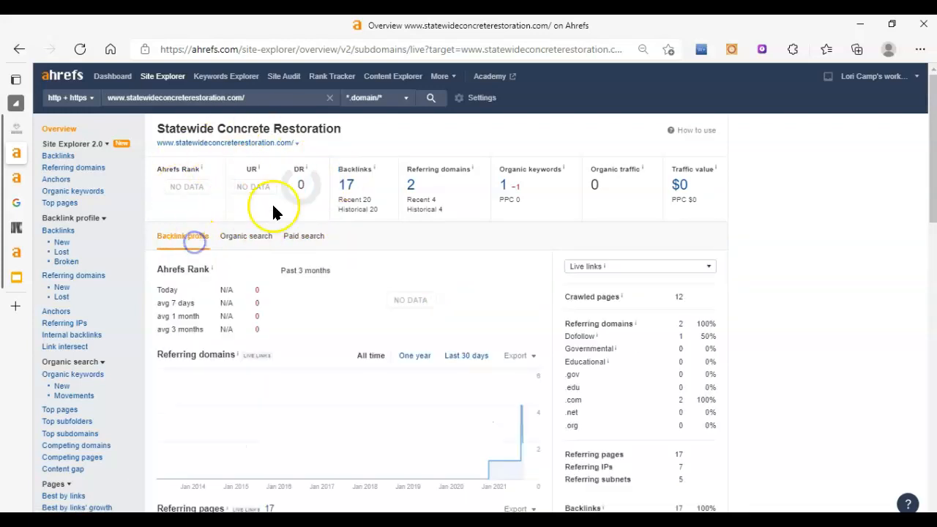
mouse_move(234, 173)
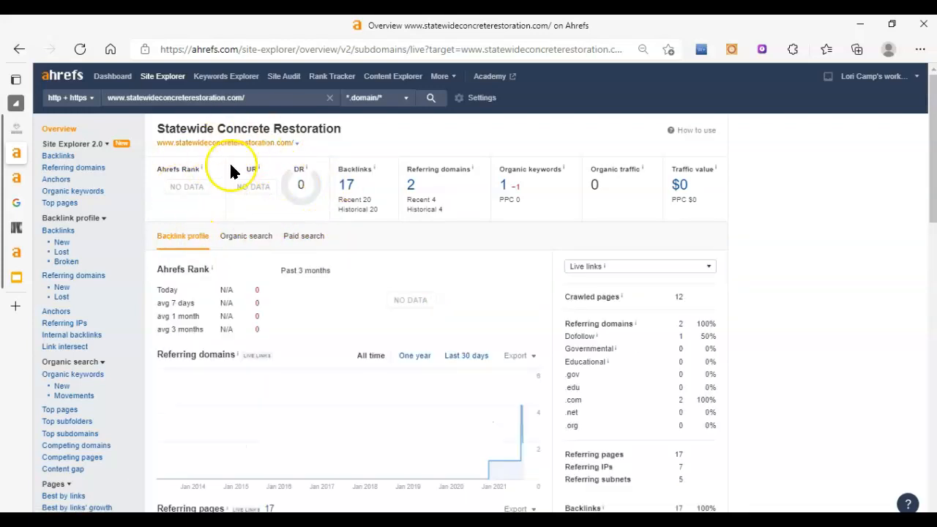
mouse_move(267, 222)
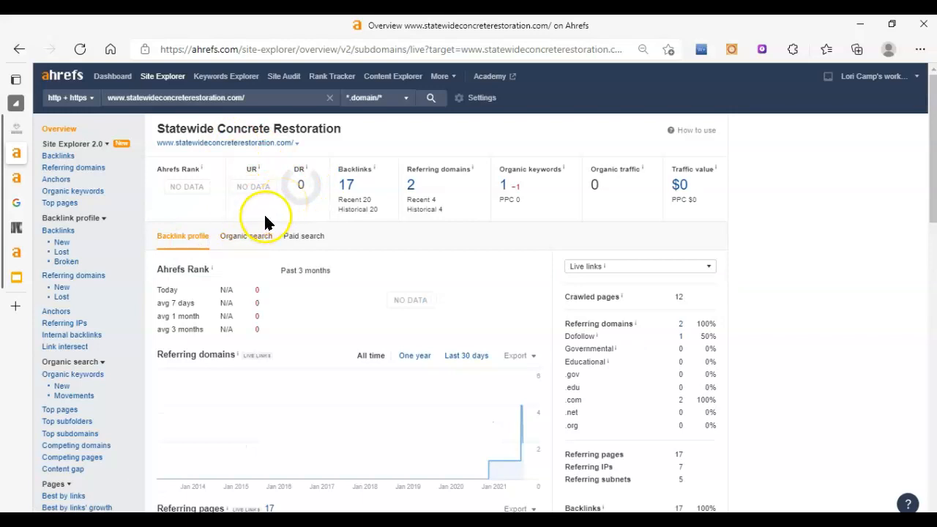
mouse_move(271, 211)
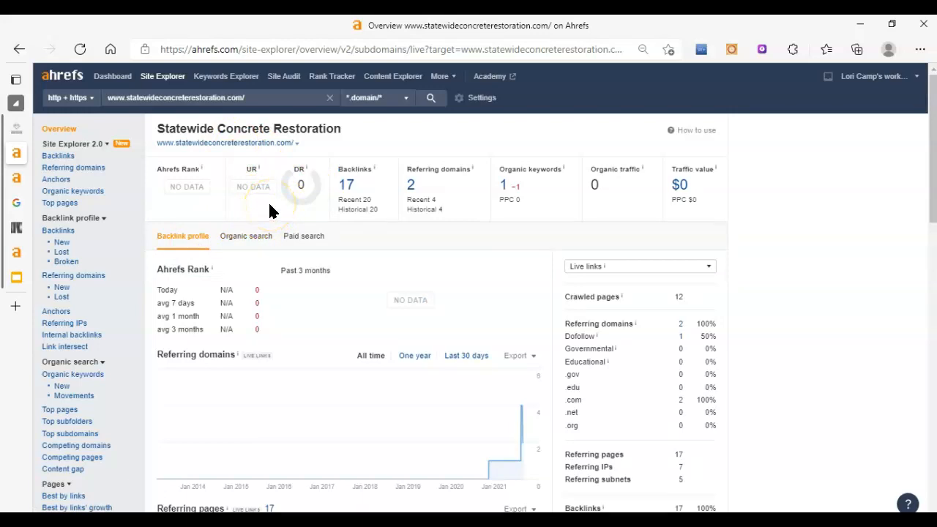
mouse_move(249, 142)
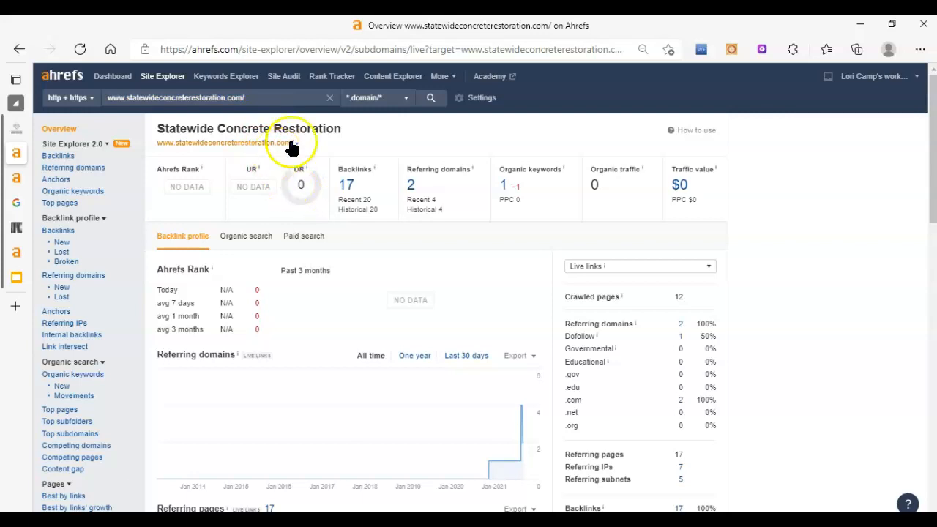
mouse_move(315, 210)
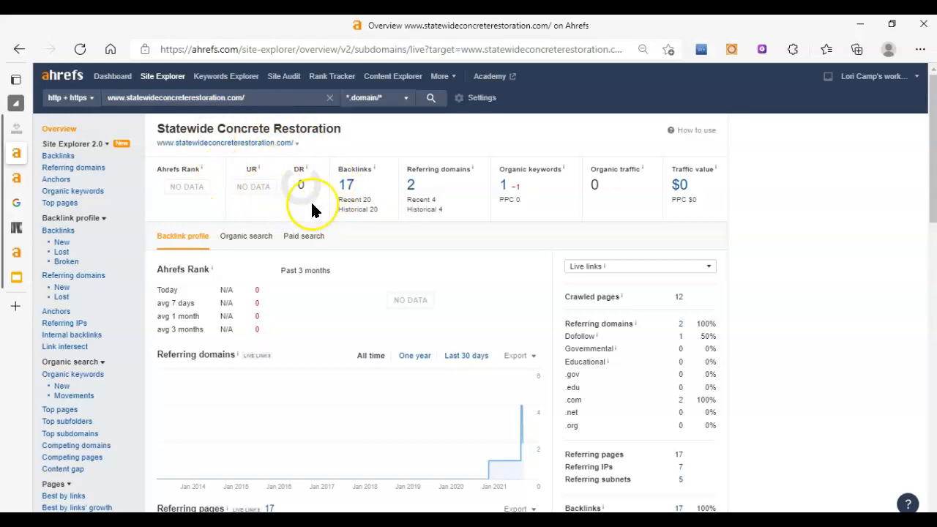
mouse_move(327, 208)
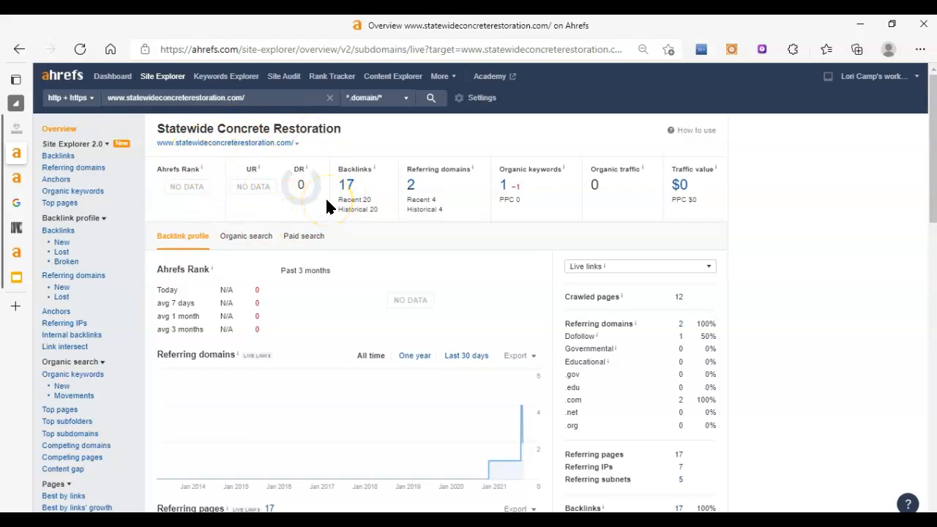
mouse_move(237, 183)
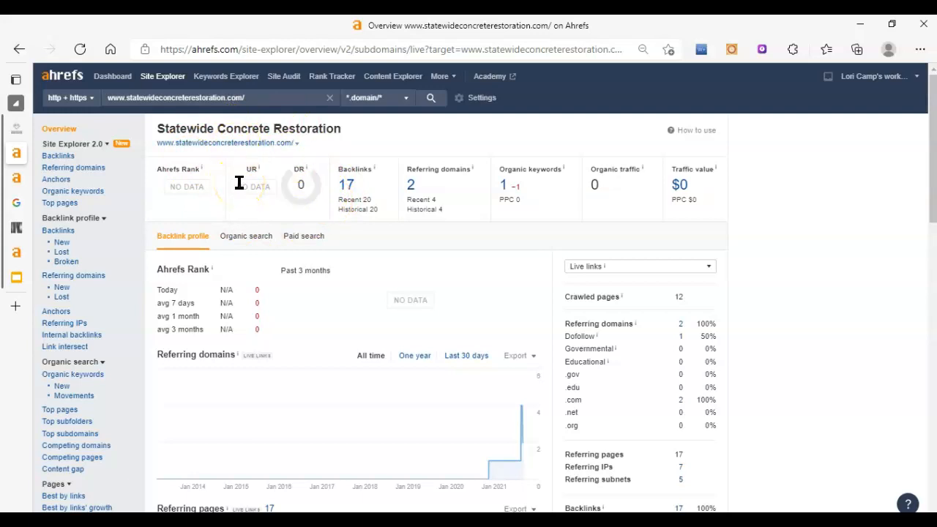
mouse_move(276, 211)
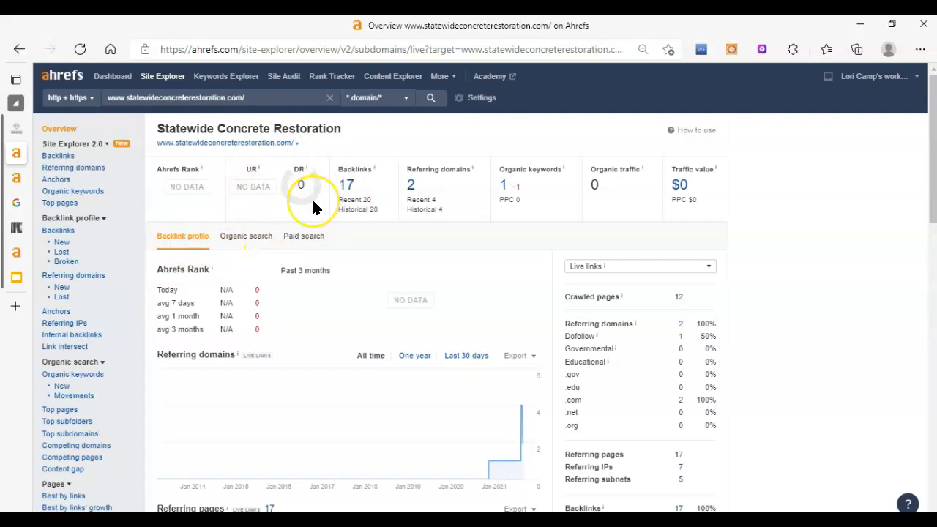
mouse_move(269, 192)
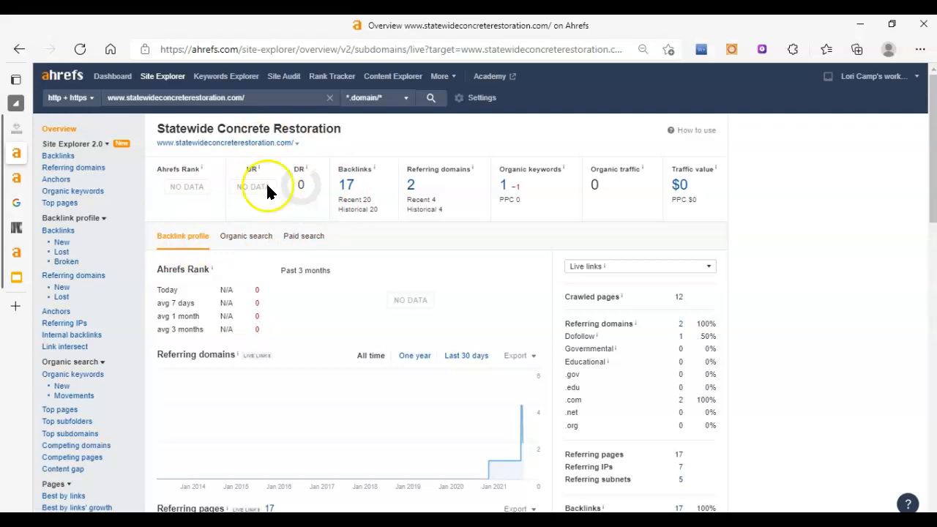
mouse_move(439, 182)
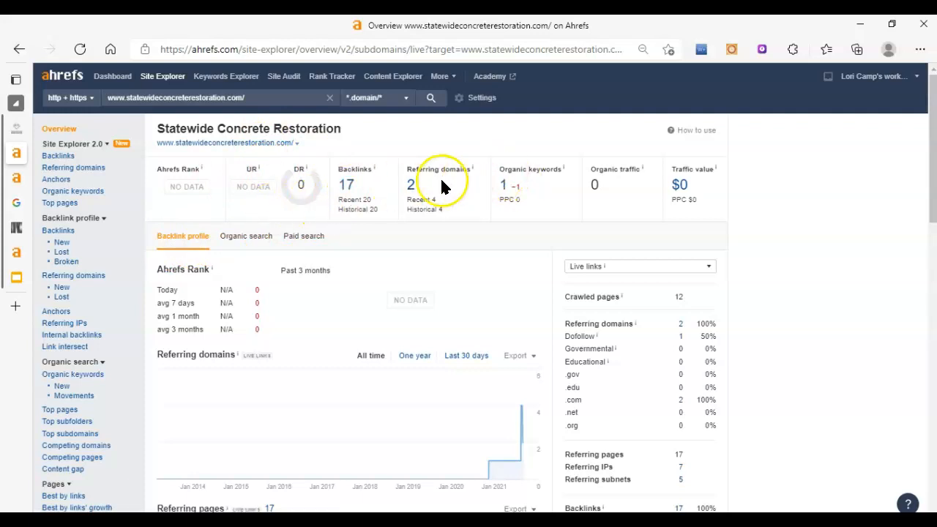
mouse_move(360, 197)
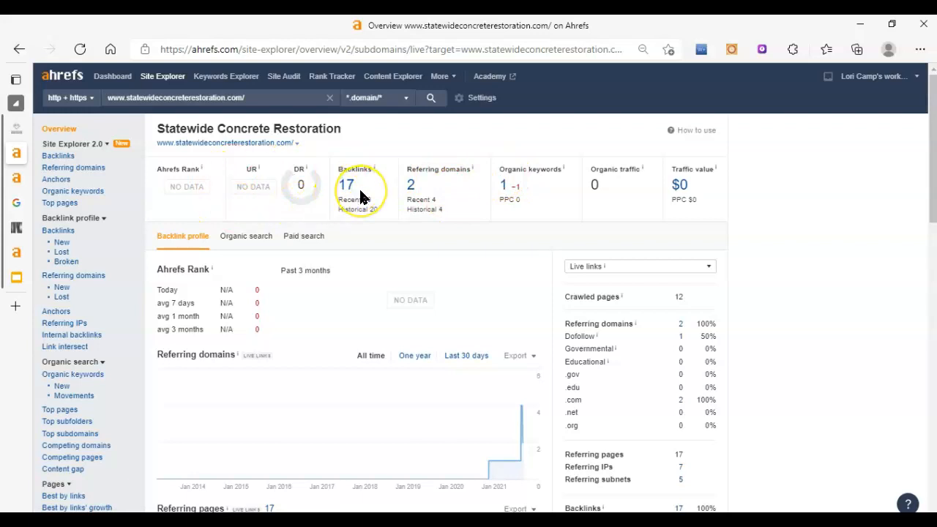
mouse_move(325, 219)
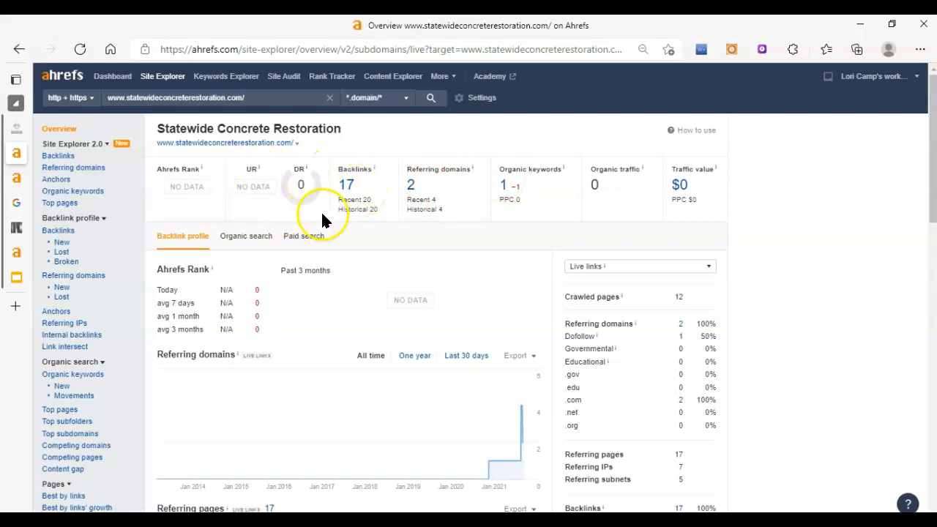
mouse_move(428, 202)
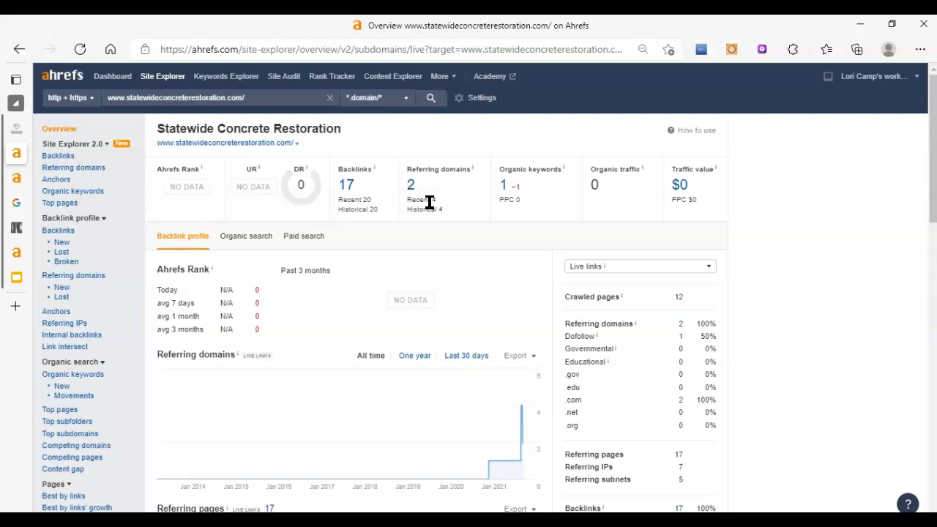
mouse_move(372, 212)
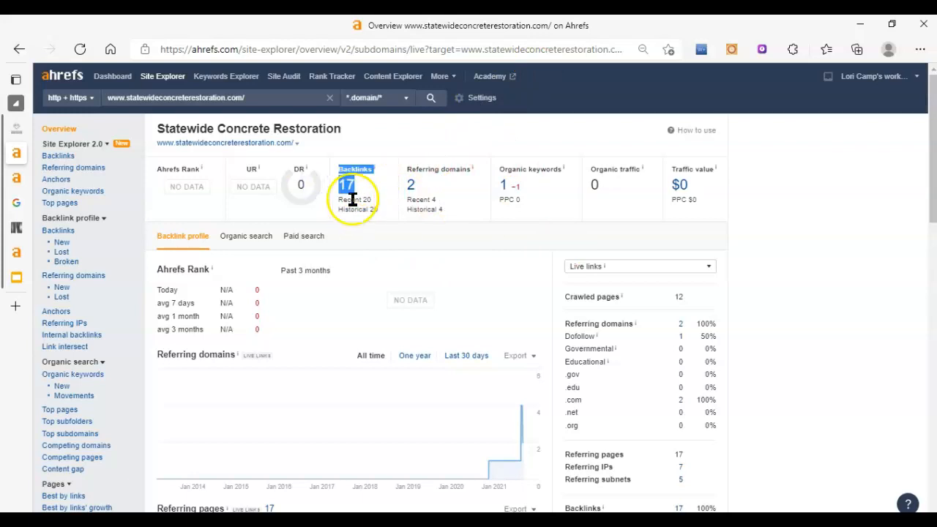
mouse_move(468, 241)
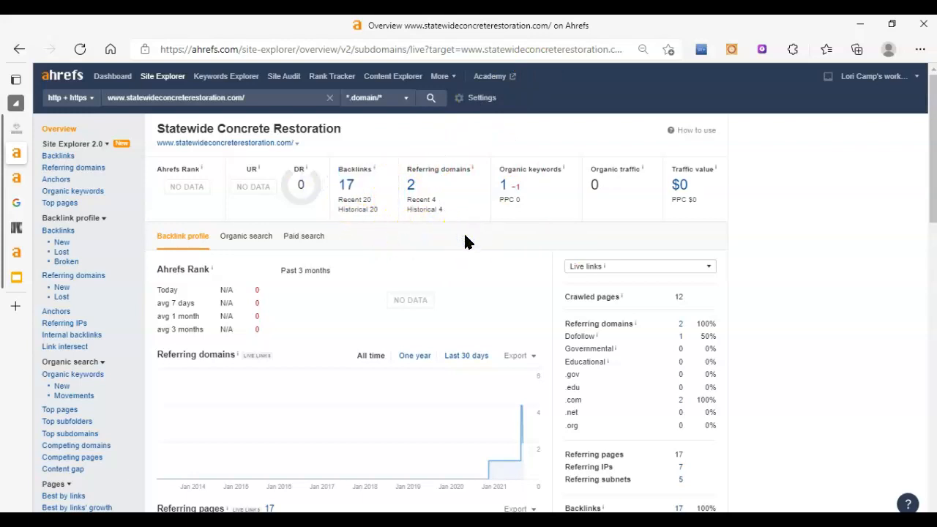
mouse_move(393, 173)
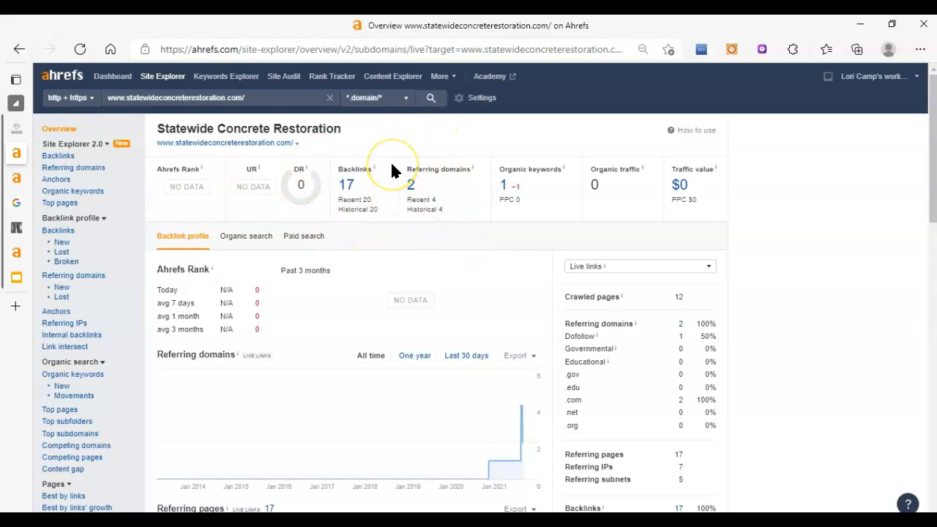
mouse_move(256, 237)
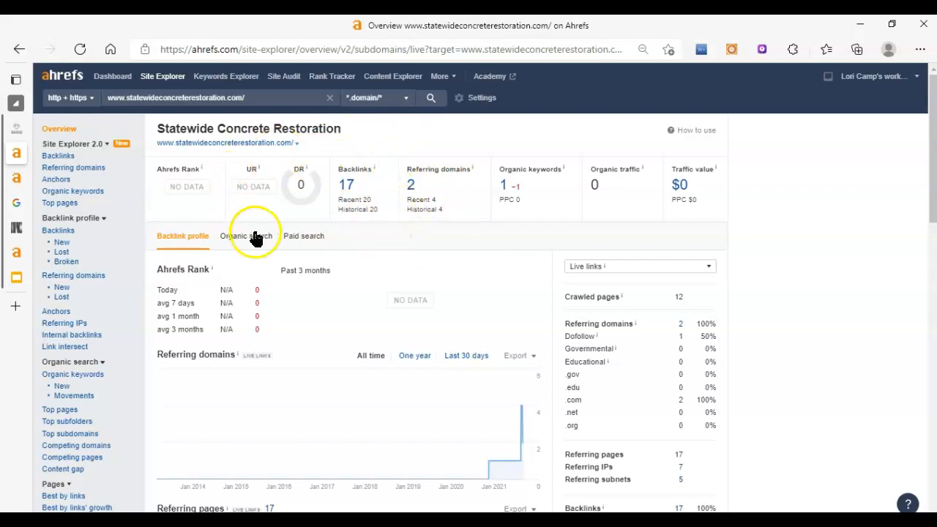
mouse_move(401, 222)
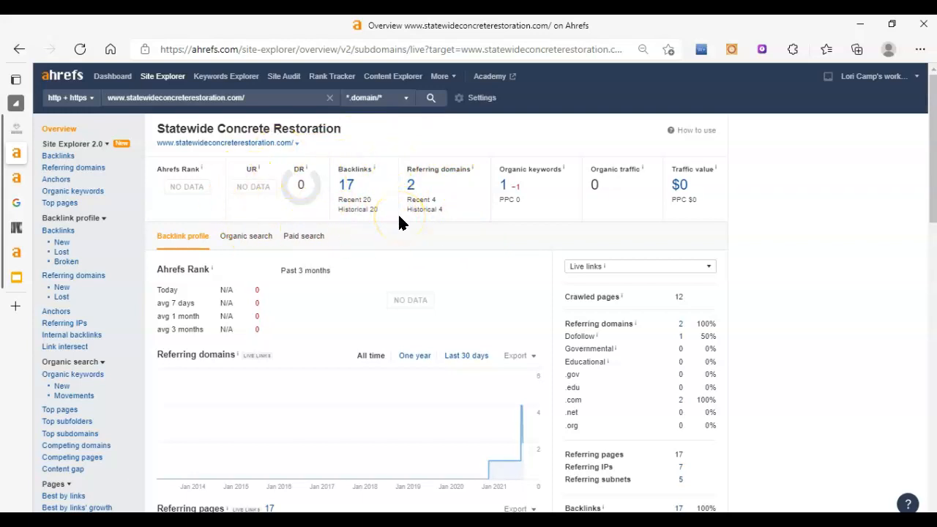
mouse_move(418, 223)
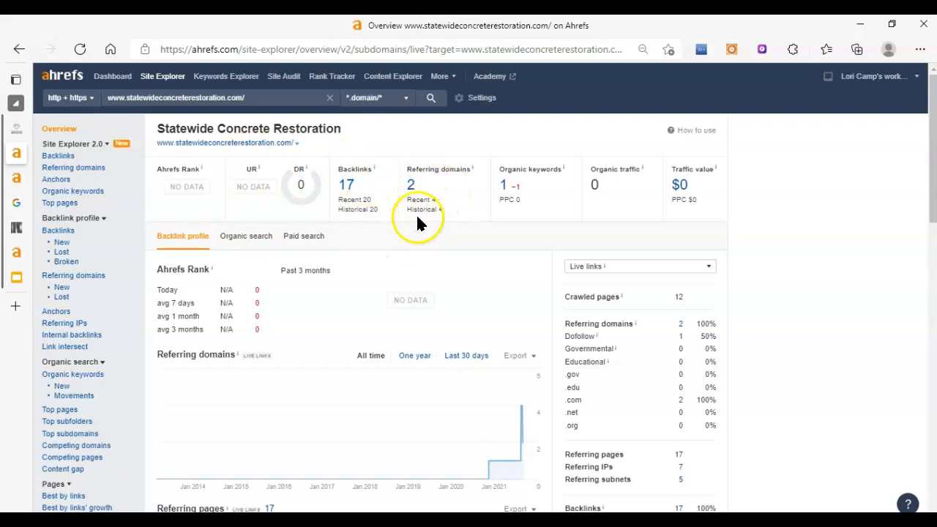
mouse_move(422, 204)
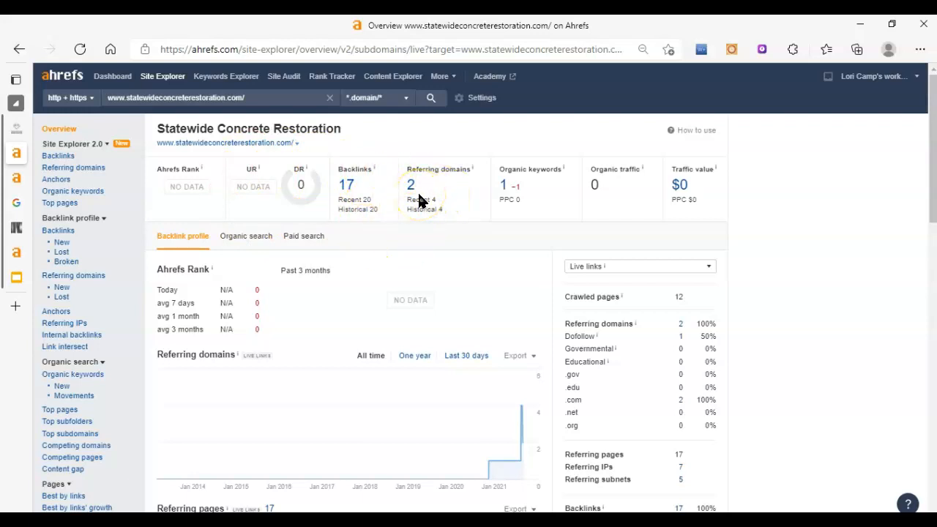
mouse_move(325, 211)
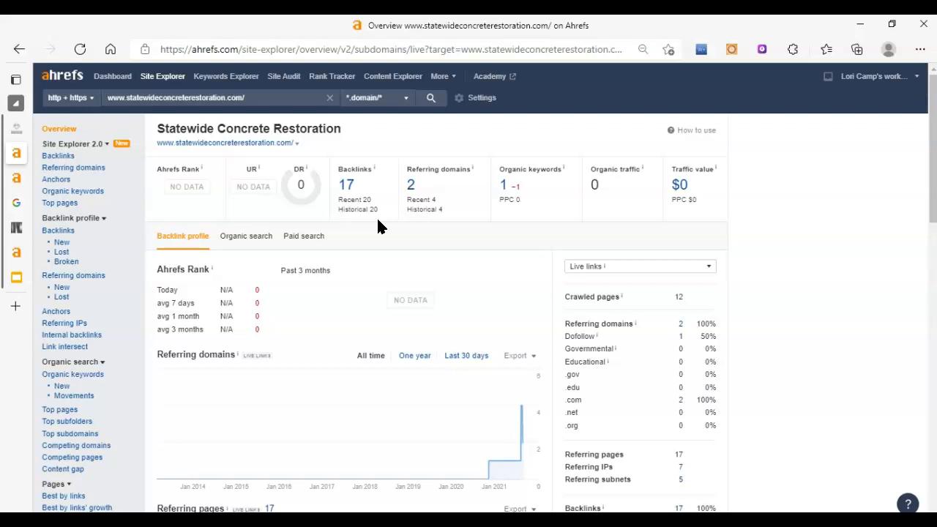
mouse_move(296, 184)
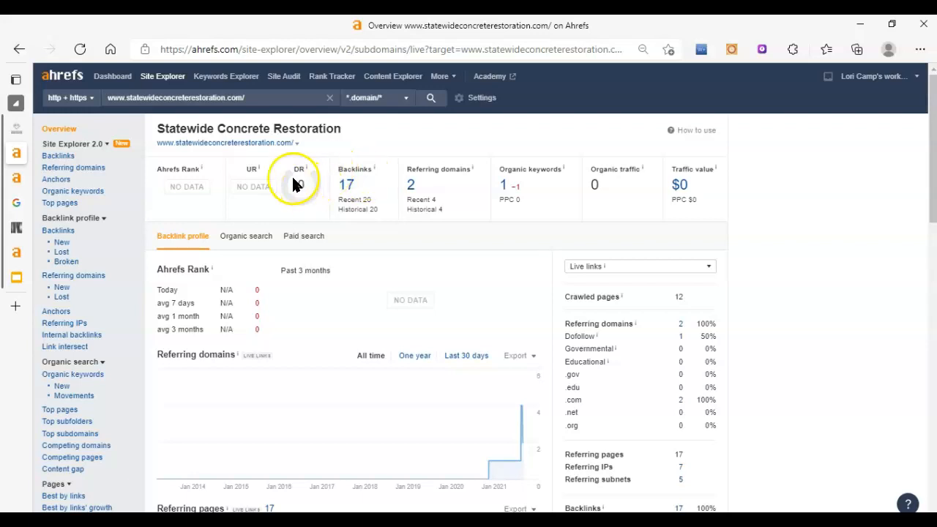
mouse_move(304, 216)
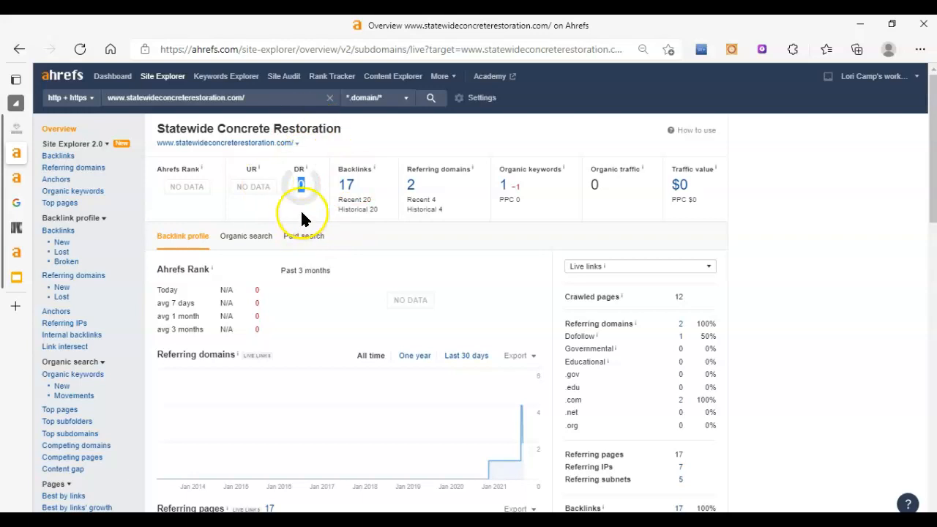
mouse_move(316, 212)
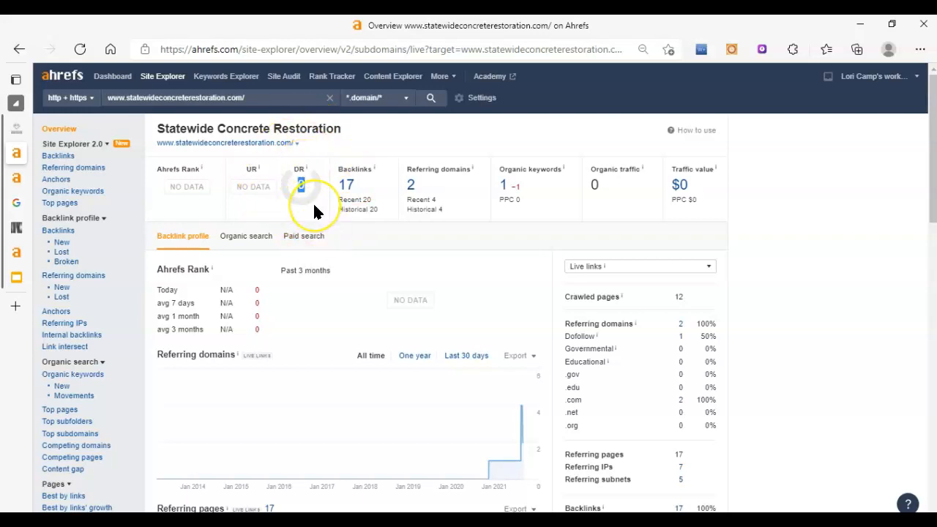
mouse_move(314, 212)
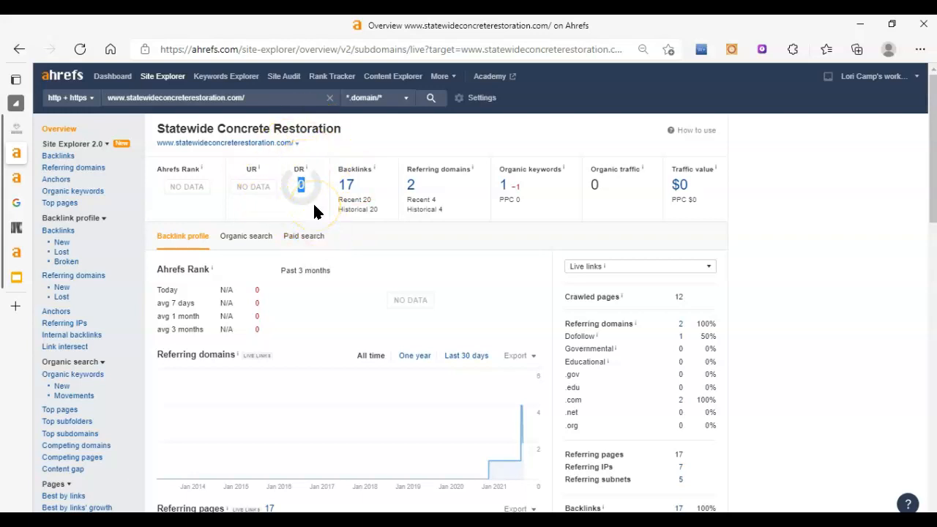
mouse_move(325, 211)
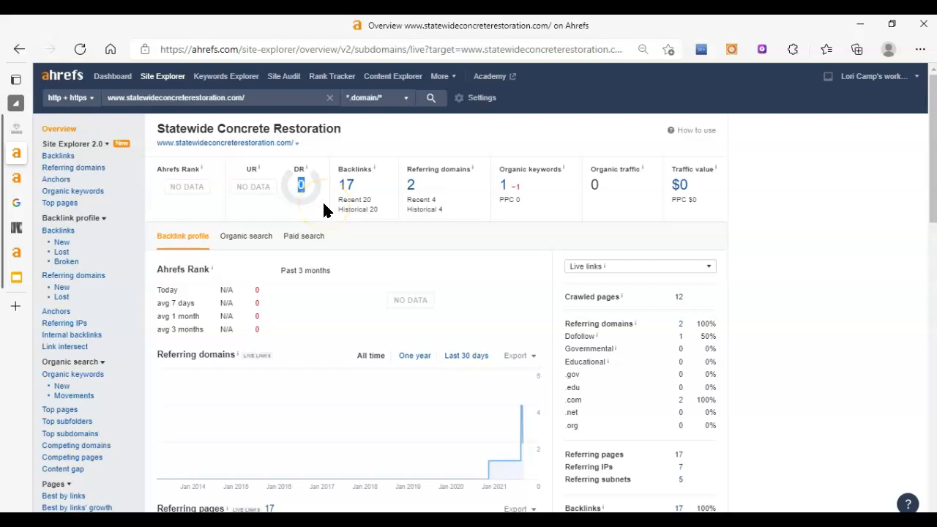
mouse_move(424, 220)
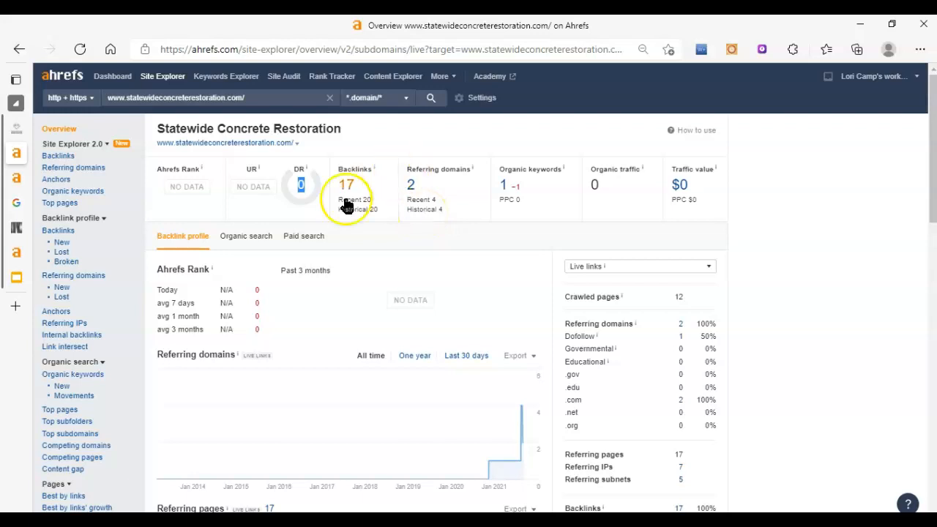
mouse_move(388, 207)
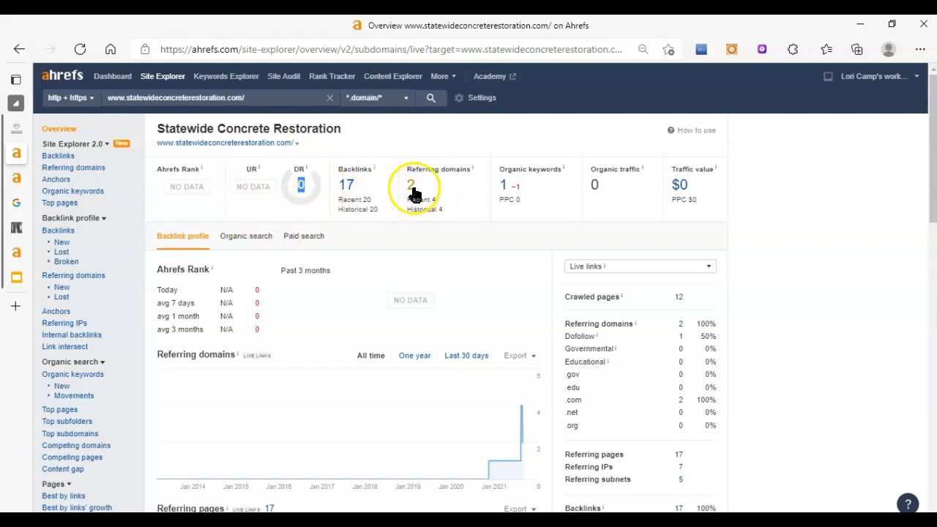
Open the Referring domains report showing ethiopiannewstoday.com (DR 26) and a squarespace subdomain
left_click(410, 184)
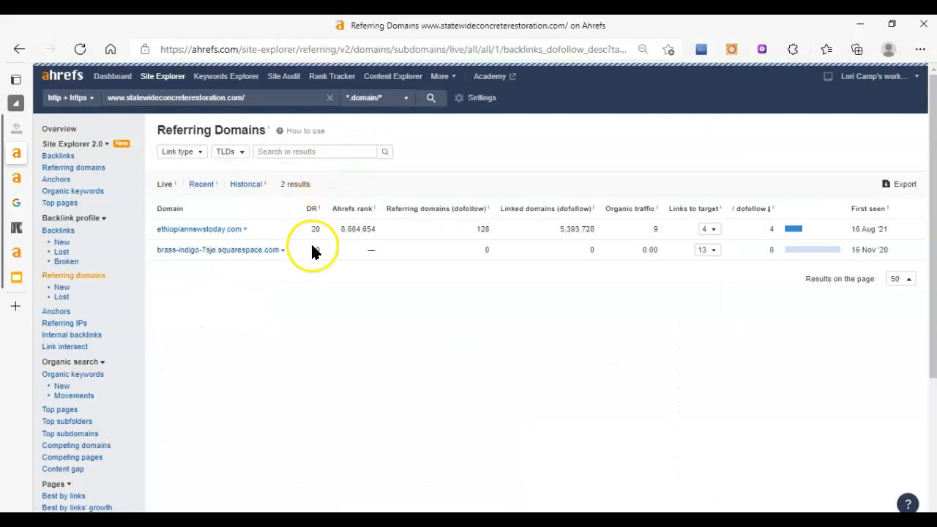
mouse_move(329, 223)
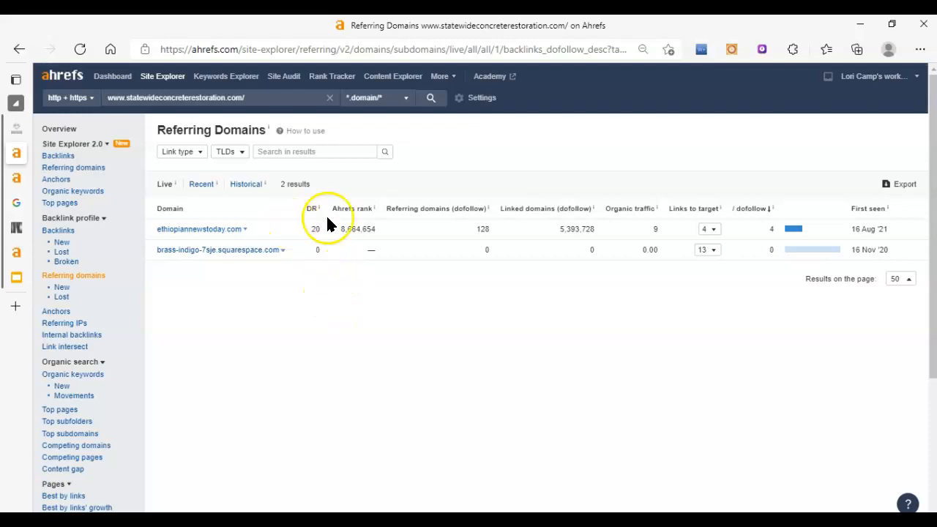
mouse_move(140, 263)
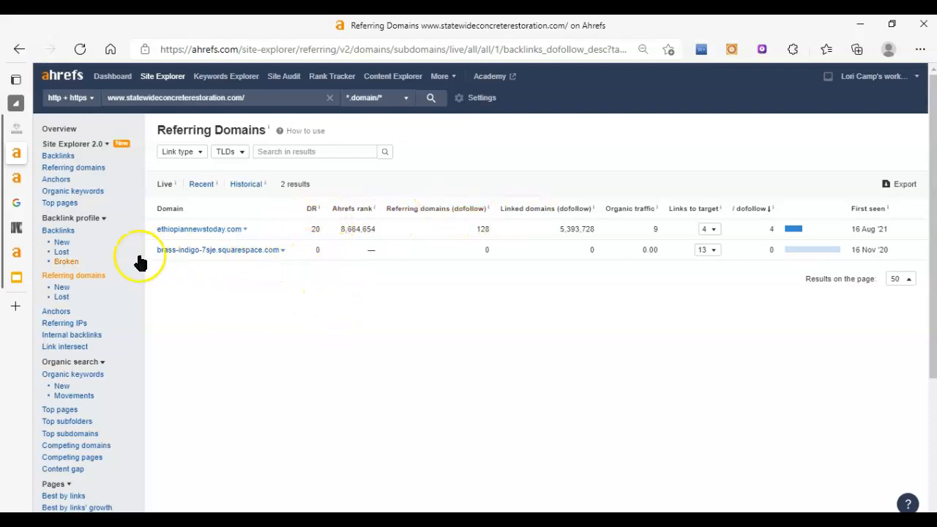
mouse_move(222, 262)
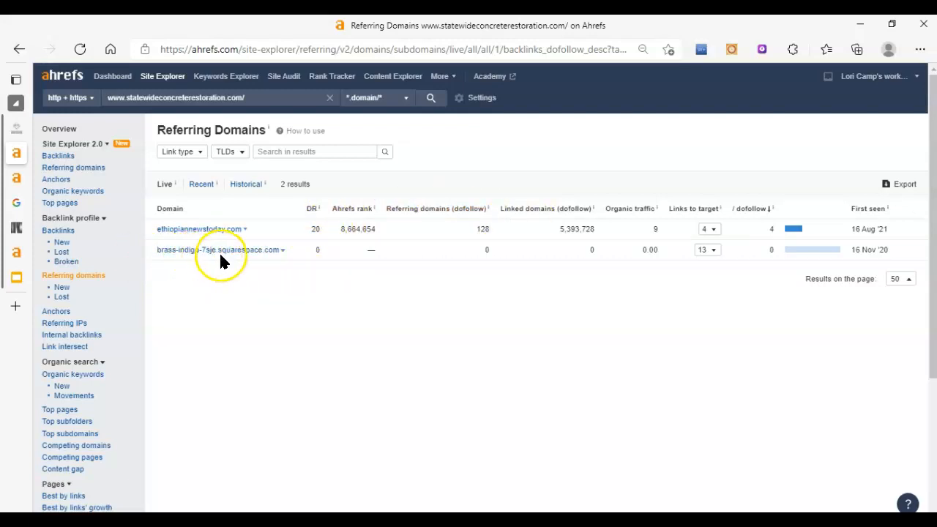
mouse_move(284, 264)
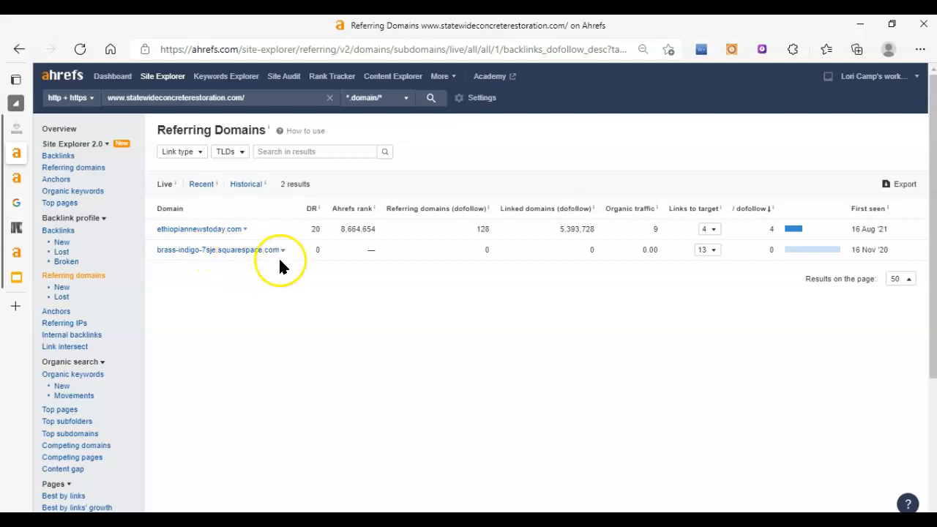
mouse_move(339, 255)
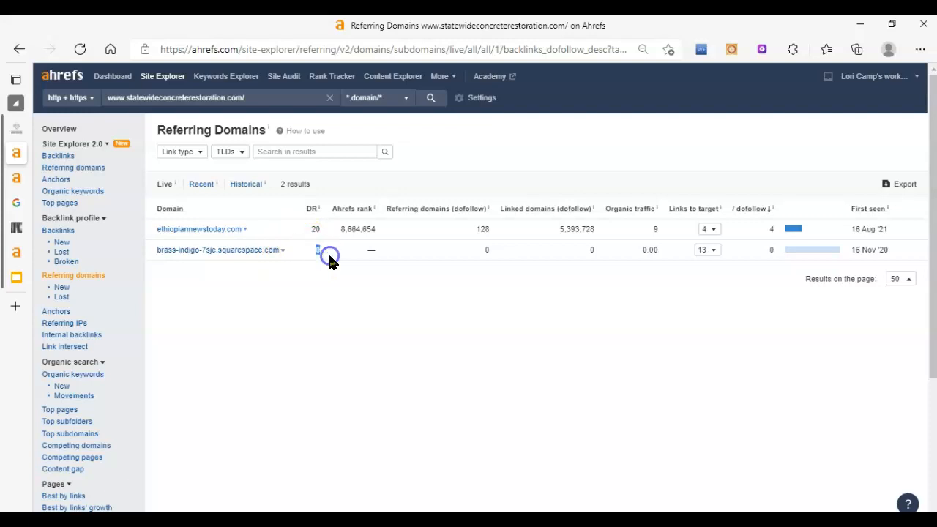
mouse_move(358, 275)
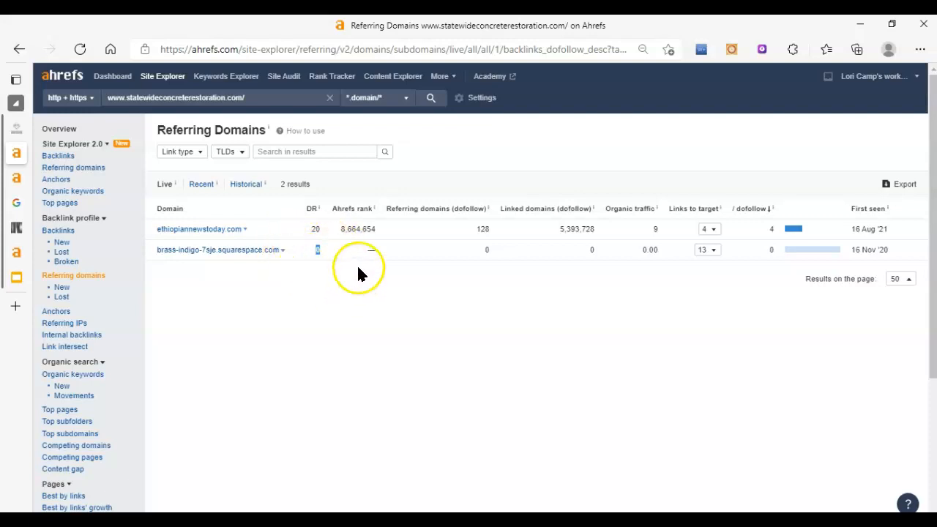
mouse_move(203, 229)
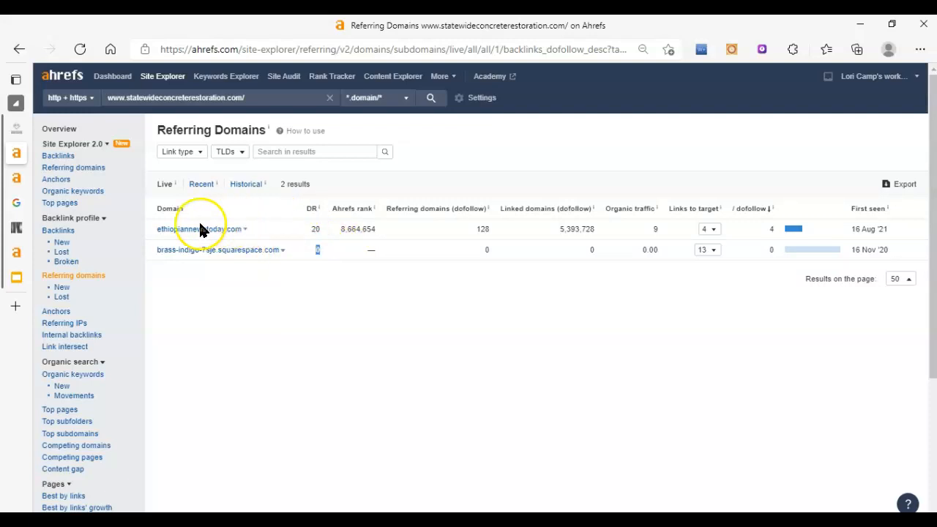
mouse_move(196, 243)
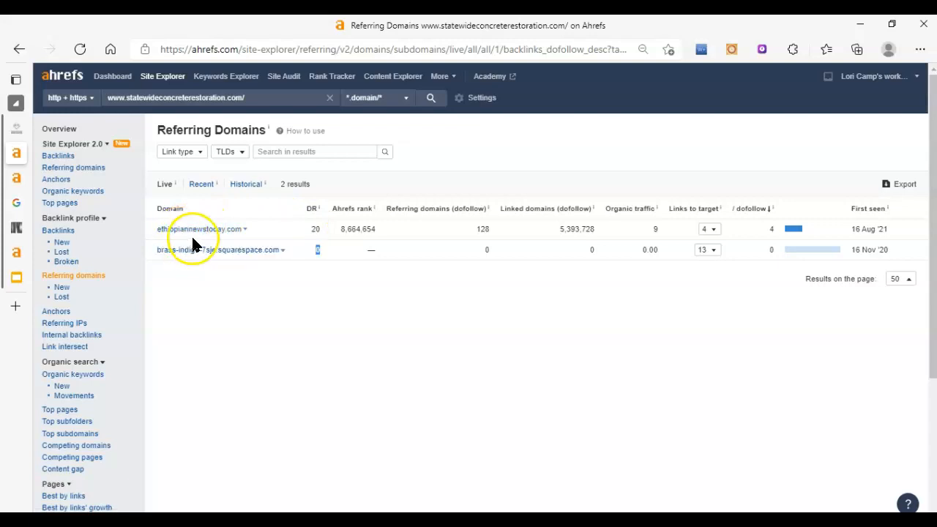
mouse_move(308, 232)
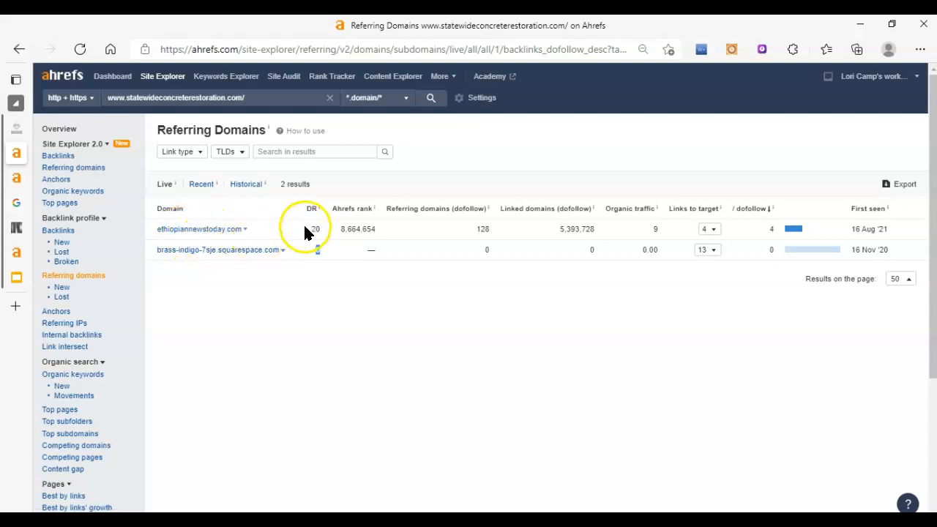
mouse_move(185, 237)
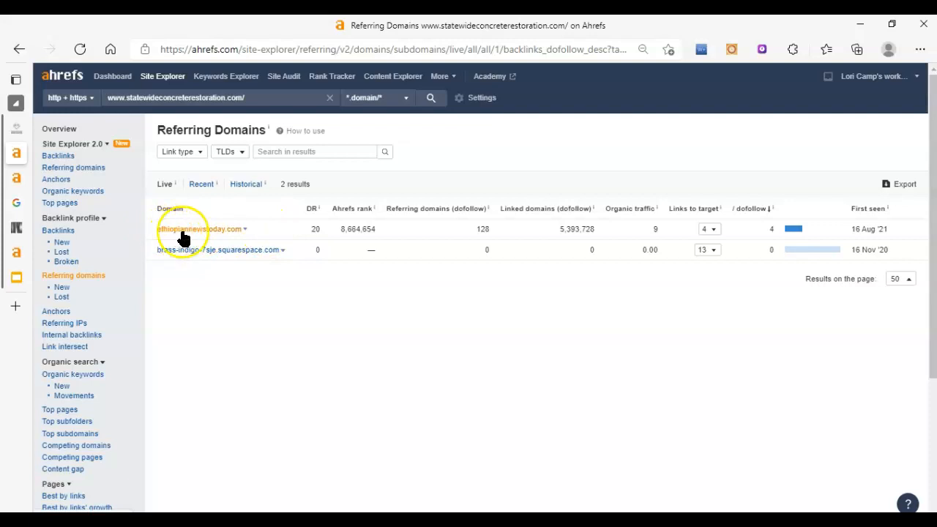
mouse_move(307, 232)
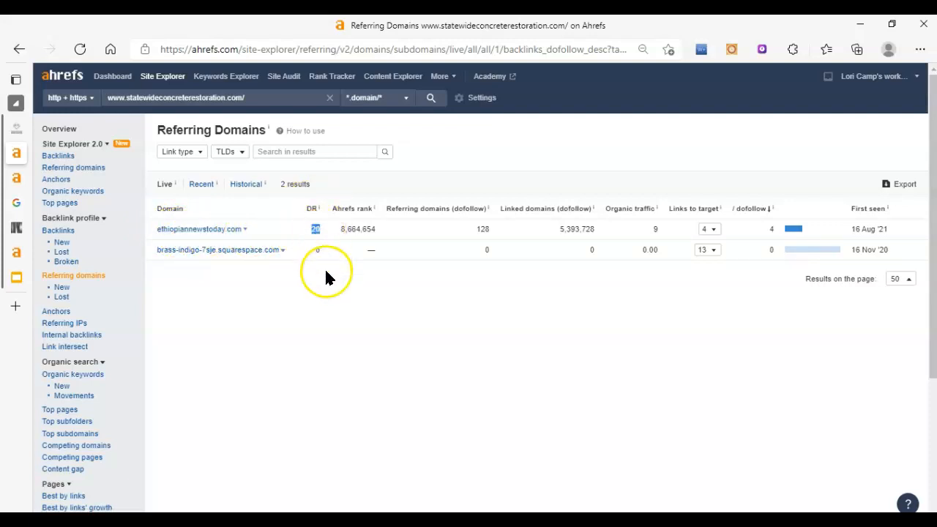
mouse_move(328, 240)
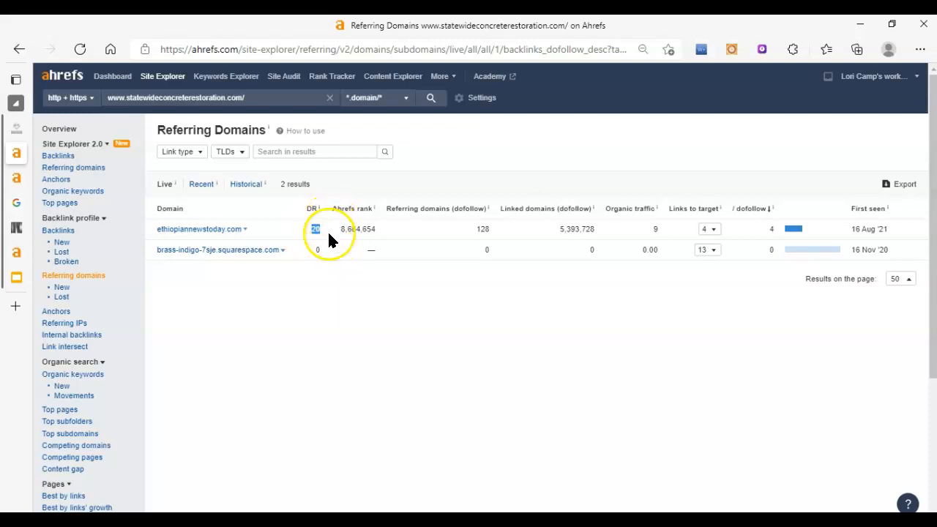
mouse_move(509, 342)
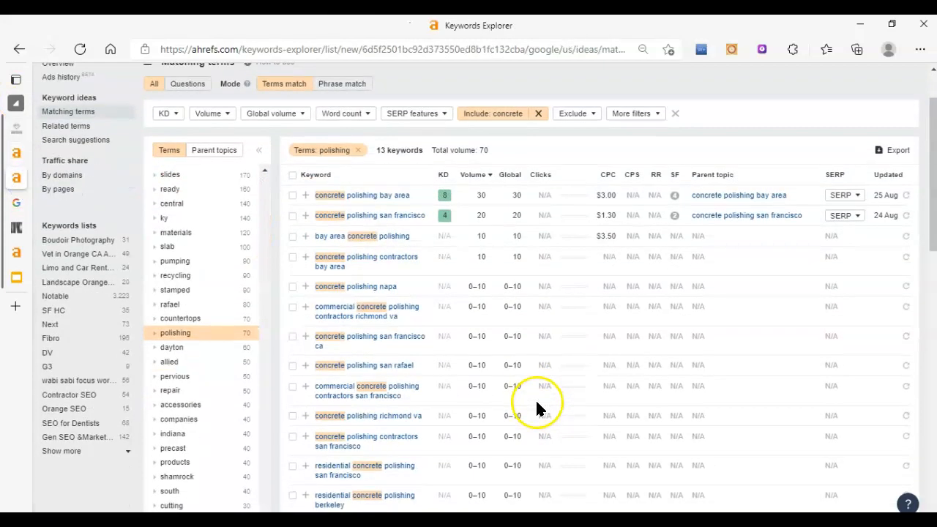
mouse_move(310, 212)
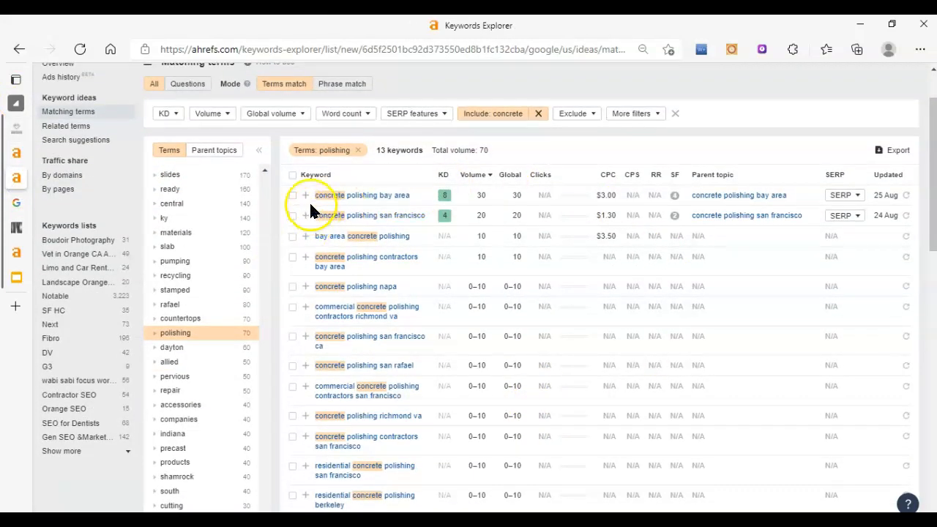
scroll("up", 3)
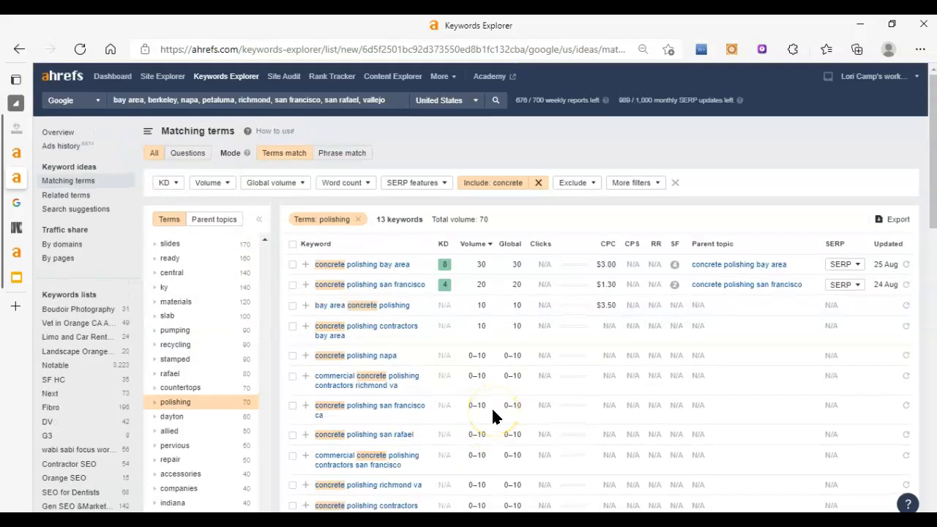
scroll("down", 3)
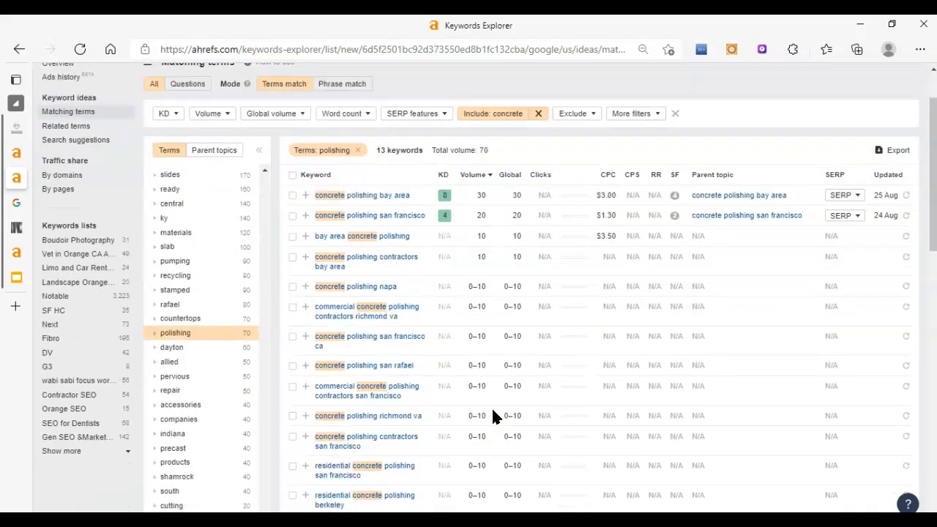
mouse_move(559, 193)
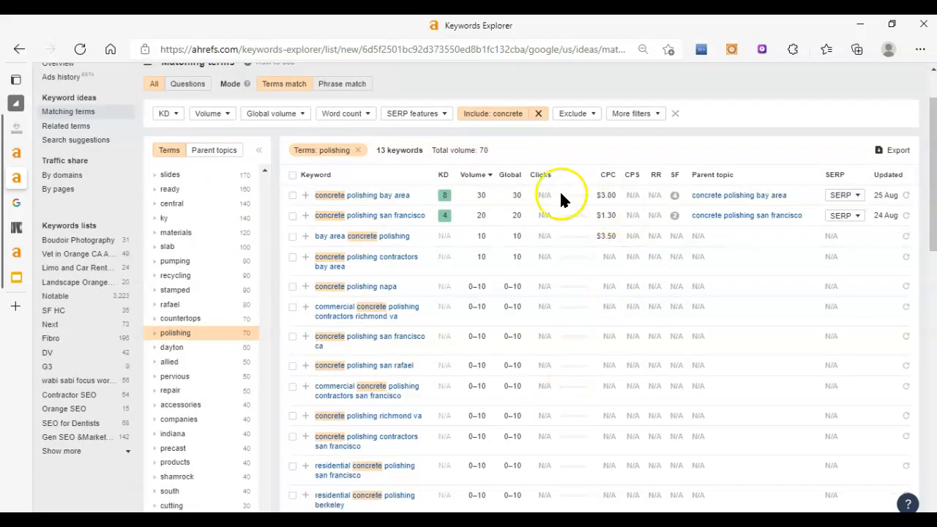
mouse_move(388, 278)
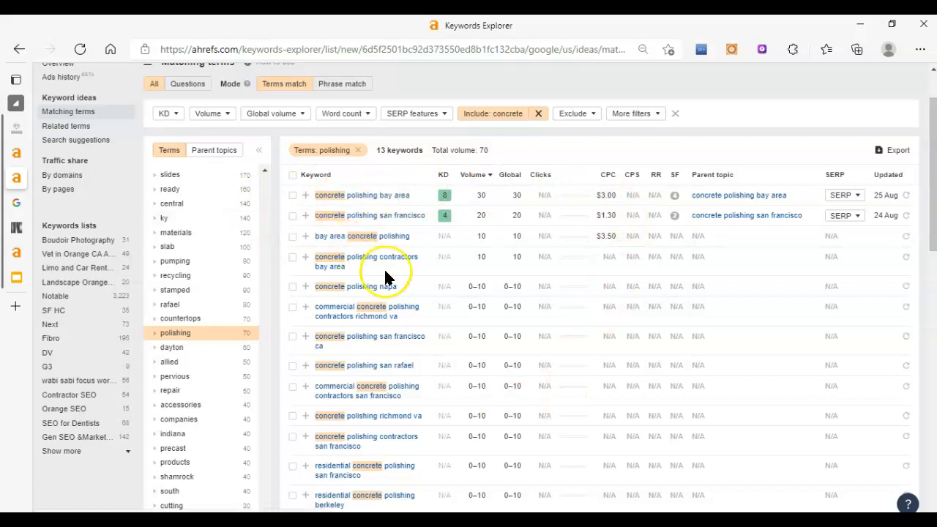
scroll("up", 3)
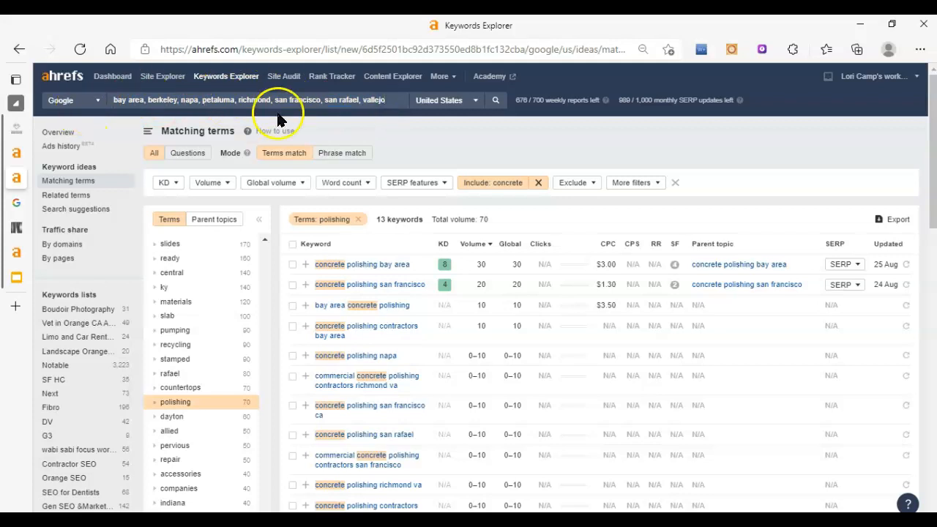
mouse_move(388, 234)
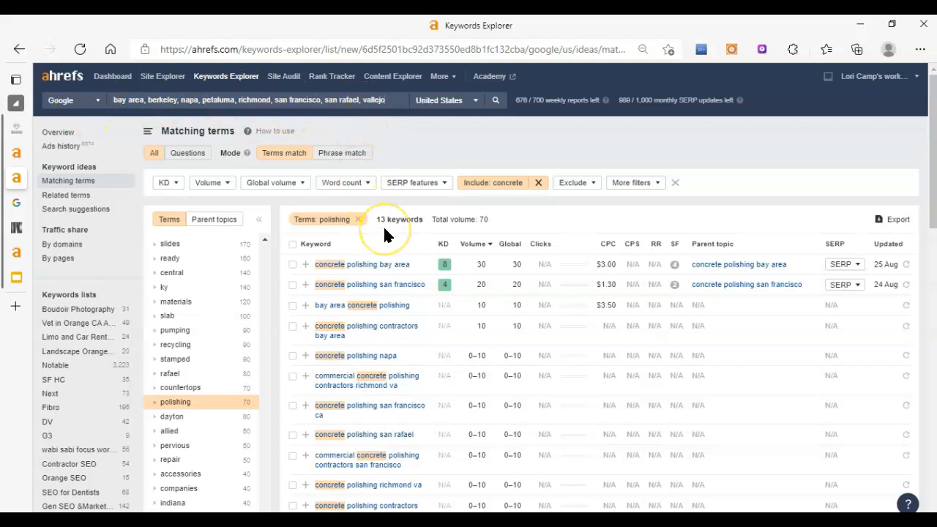
mouse_move(189, 276)
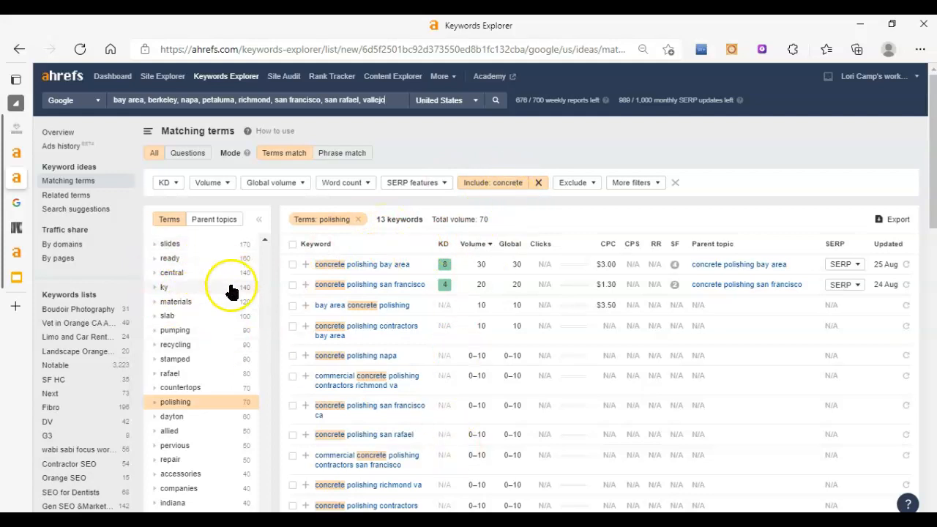
scroll("down", 3)
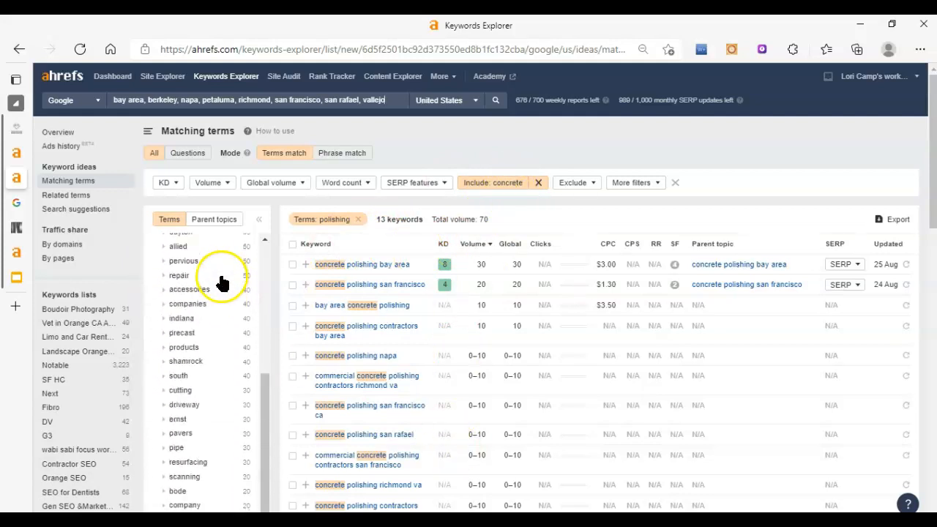
scroll("up", 3)
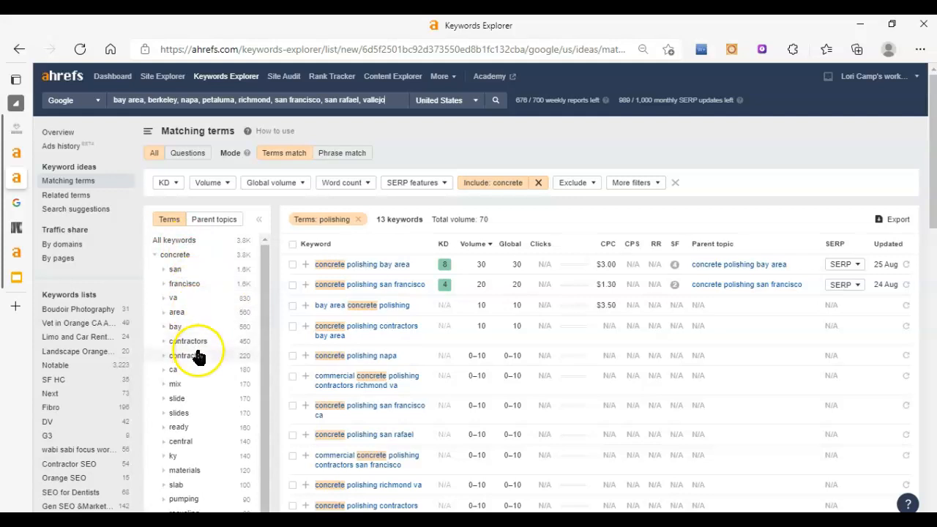
scroll("down", 3)
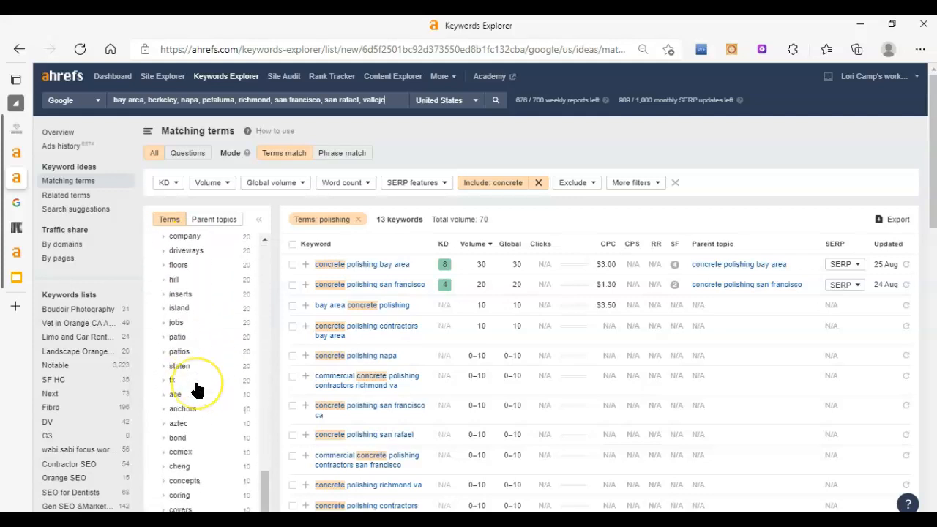
scroll("down", 3)
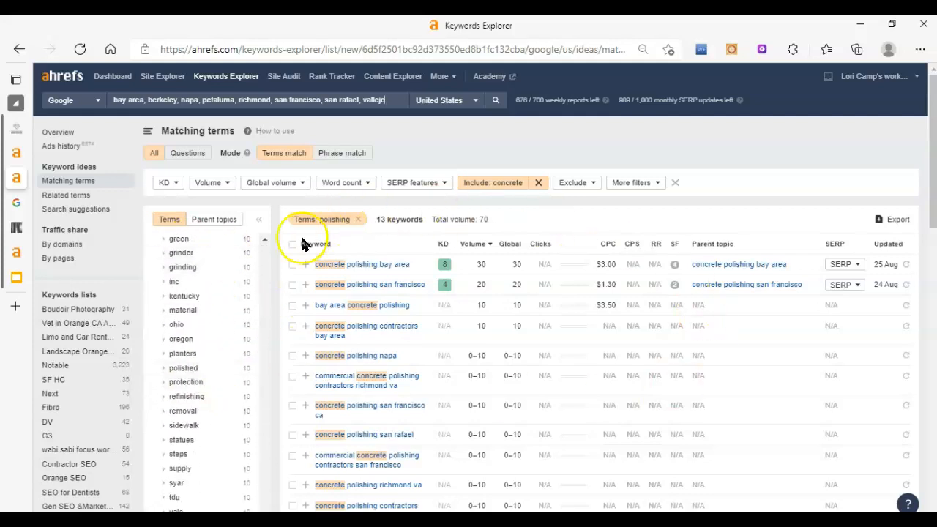
mouse_move(337, 262)
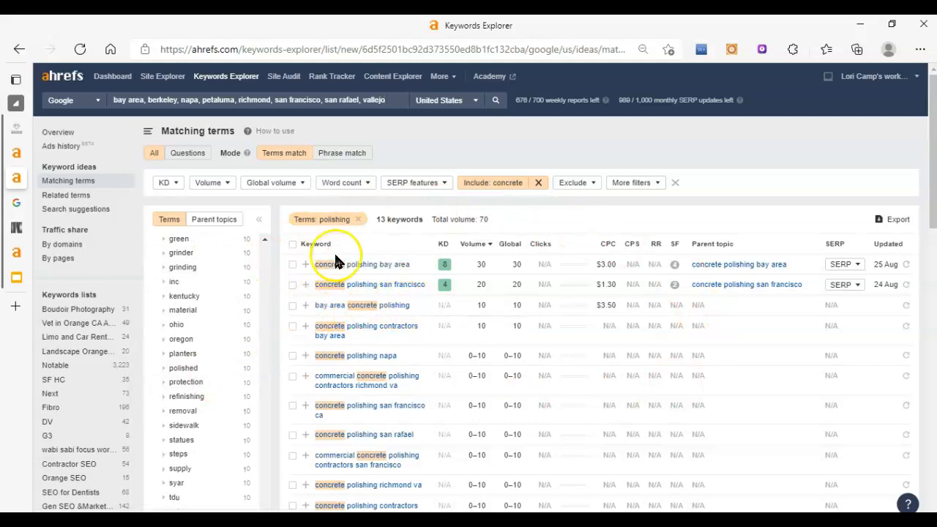
mouse_move(410, 284)
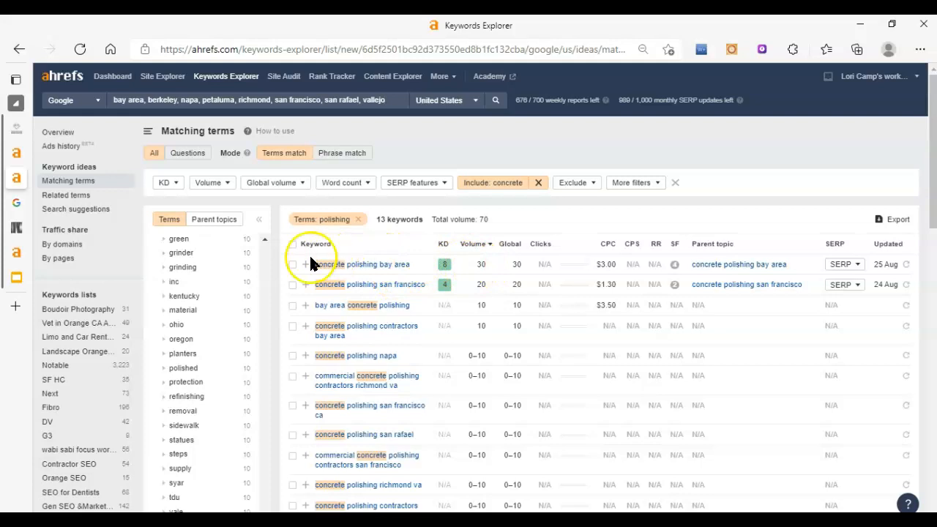
mouse_move(369, 263)
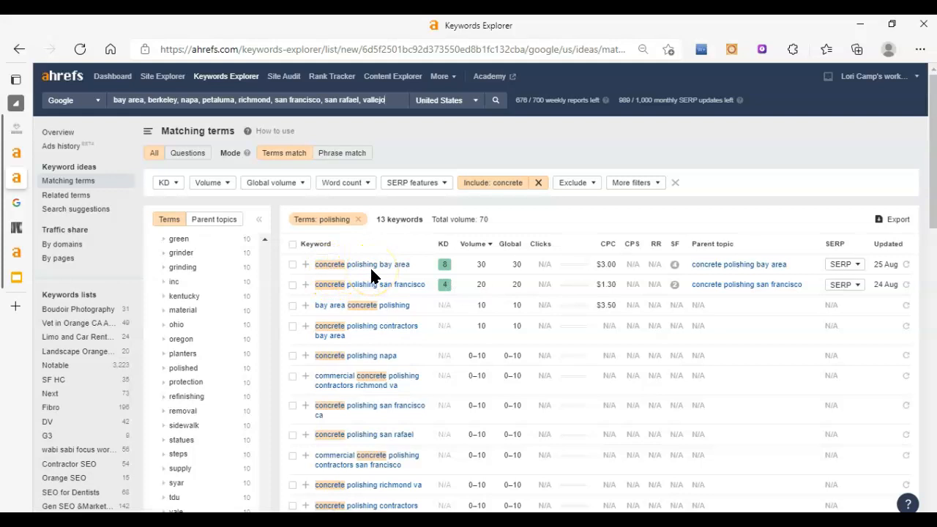
mouse_move(471, 276)
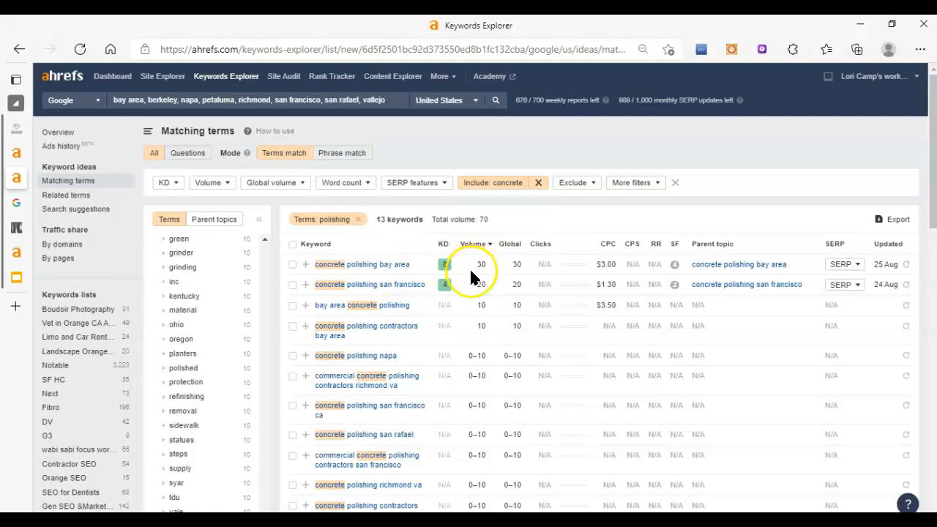
mouse_move(481, 278)
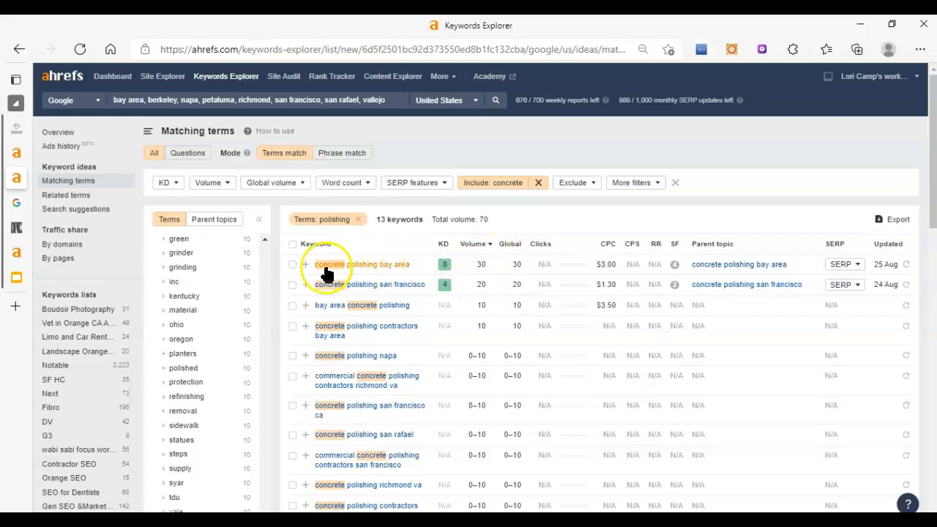
mouse_move(358, 265)
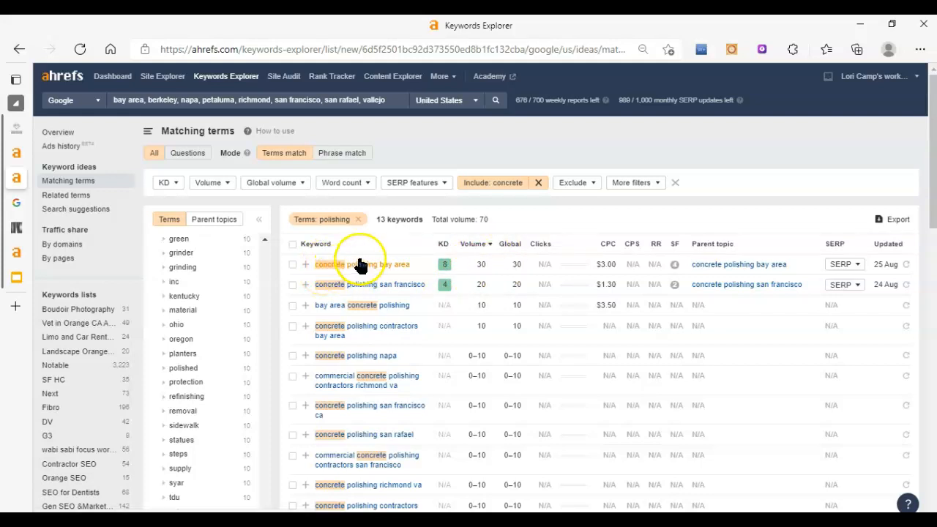
mouse_move(474, 285)
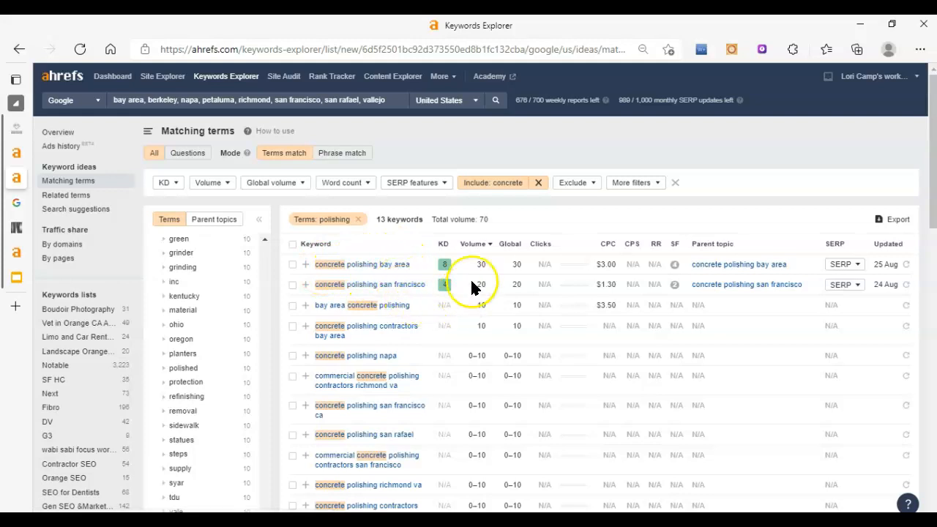
mouse_move(442, 271)
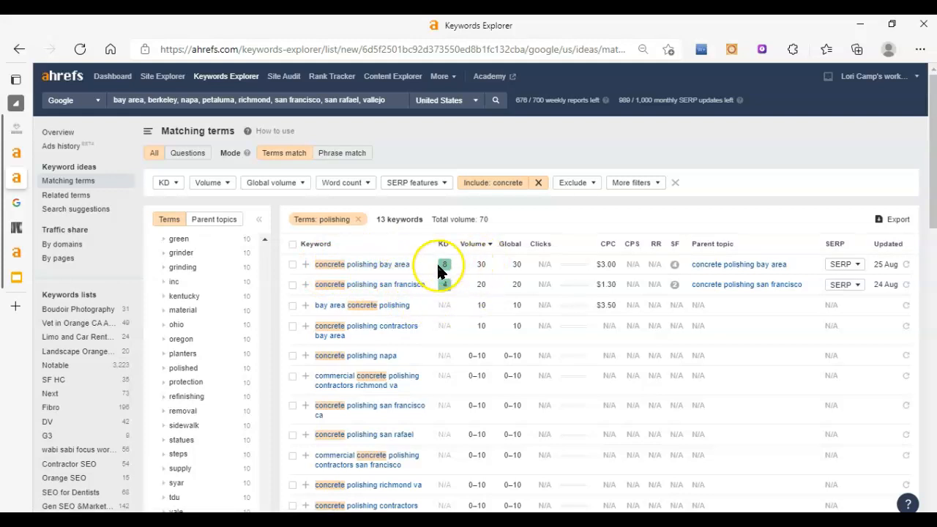
mouse_move(446, 284)
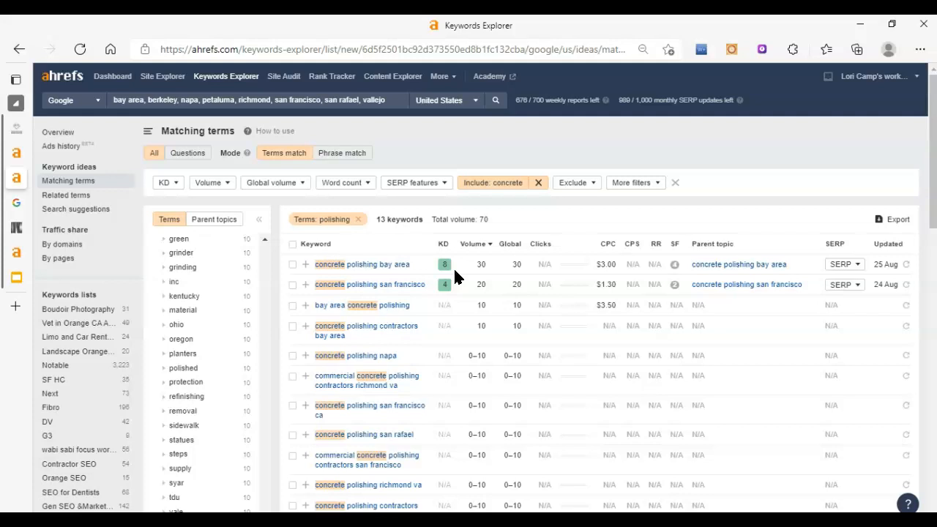
mouse_move(447, 267)
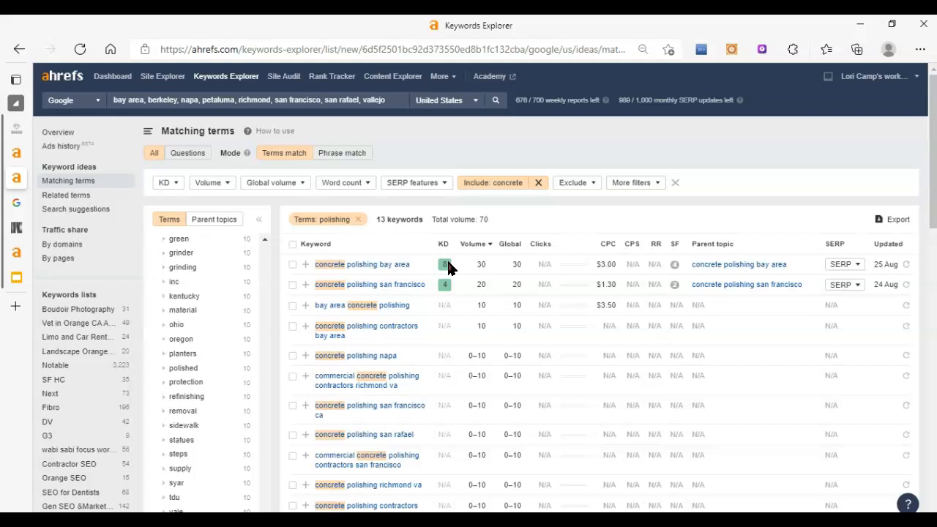
mouse_move(449, 284)
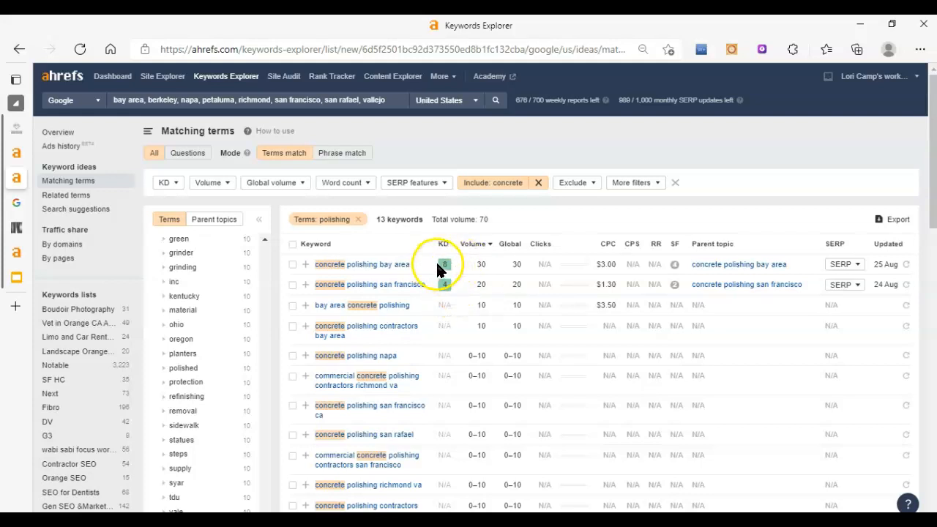
mouse_move(461, 271)
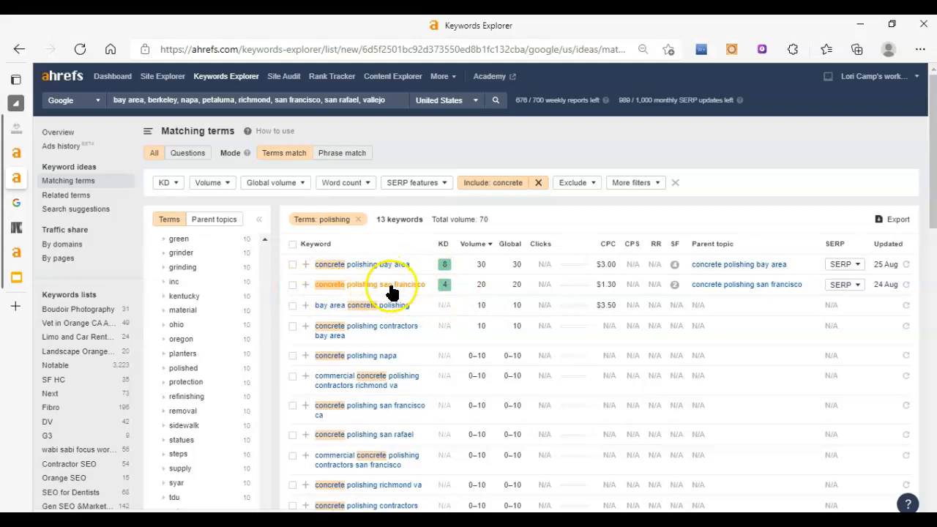
mouse_move(417, 296)
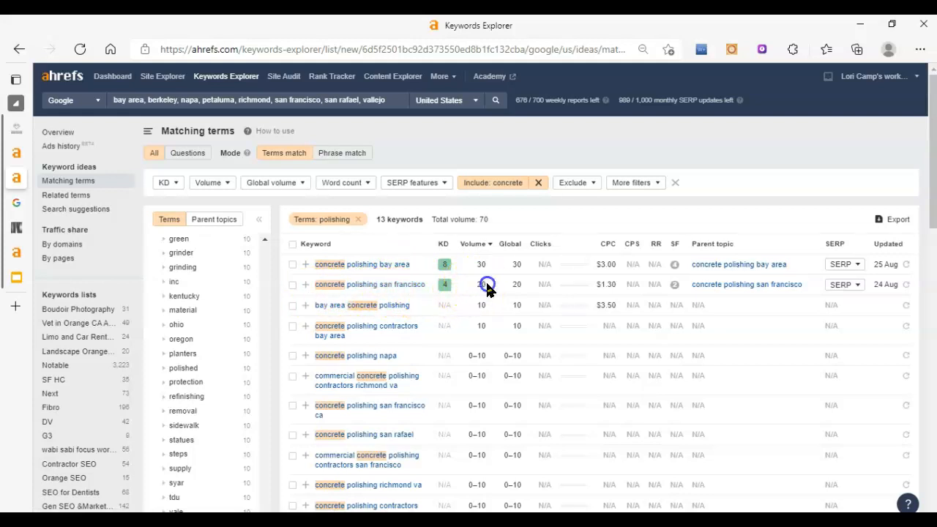
mouse_move(454, 286)
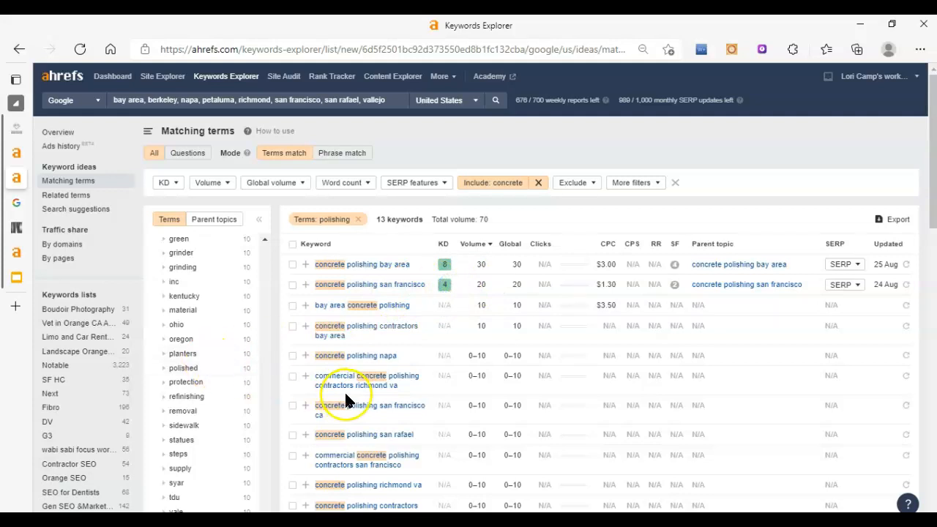
mouse_move(469, 315)
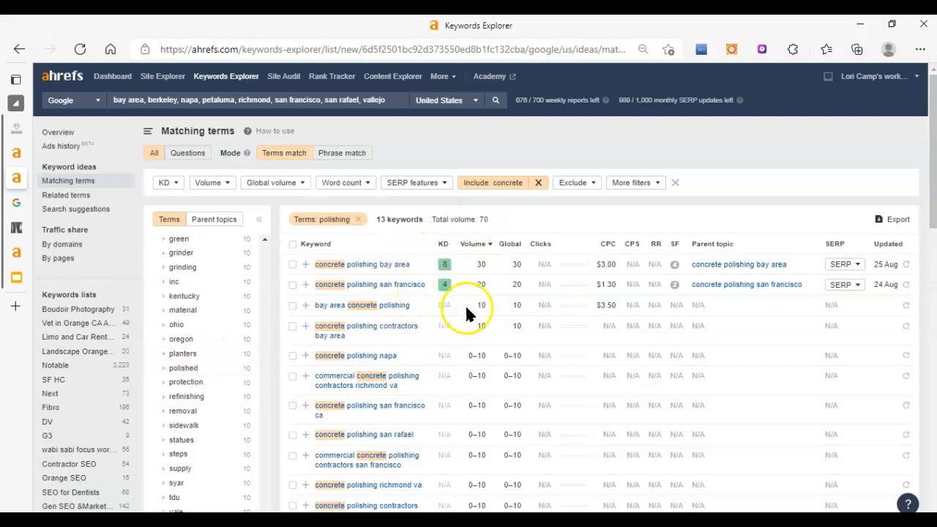
mouse_move(468, 256)
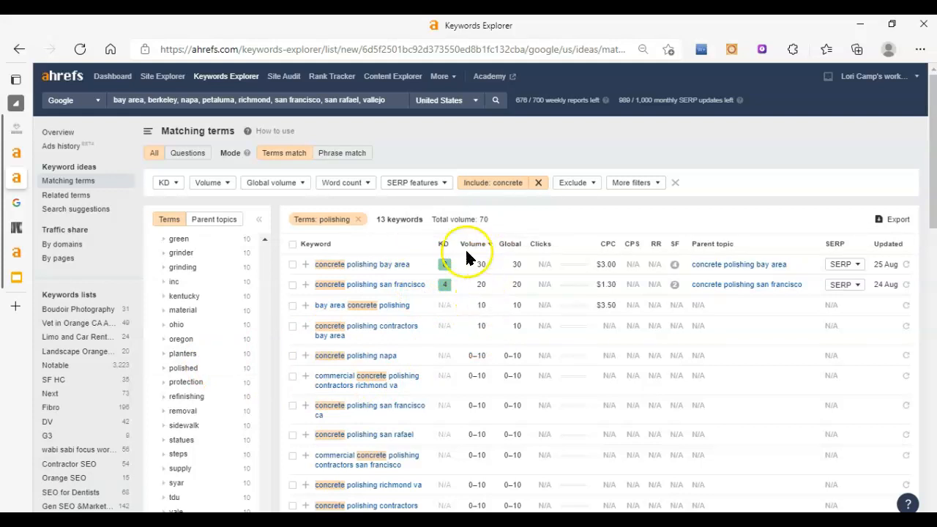
mouse_move(223, 325)
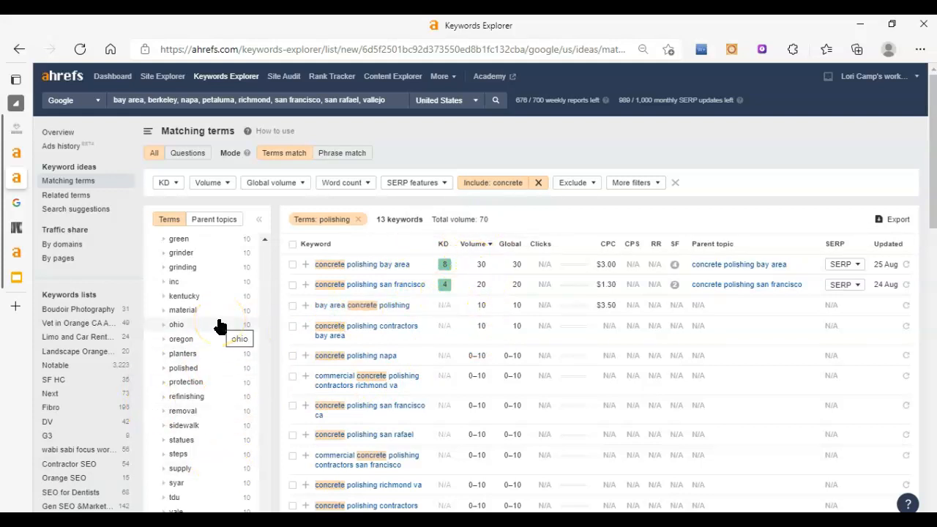
mouse_move(217, 404)
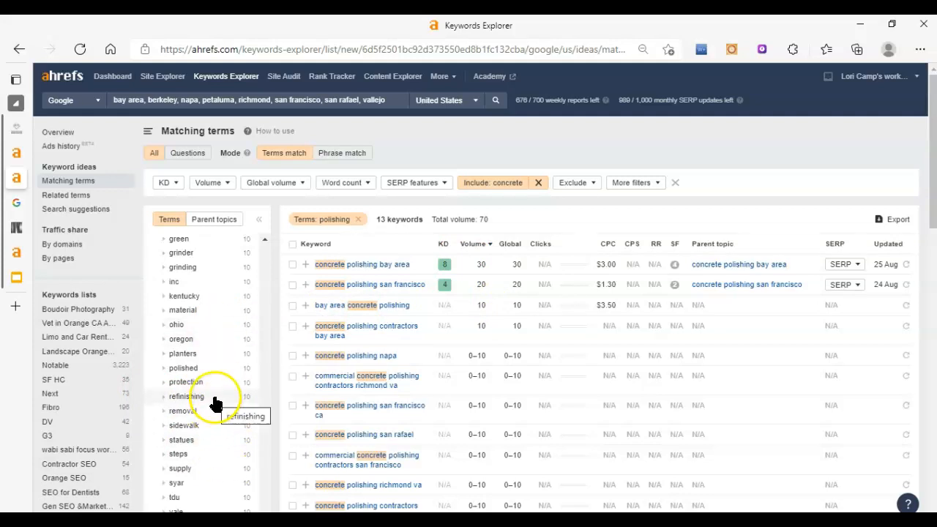
Filter to the 5 'concrete refinishing' keywords and scroll through the term groups sidebar
left_click(186, 395)
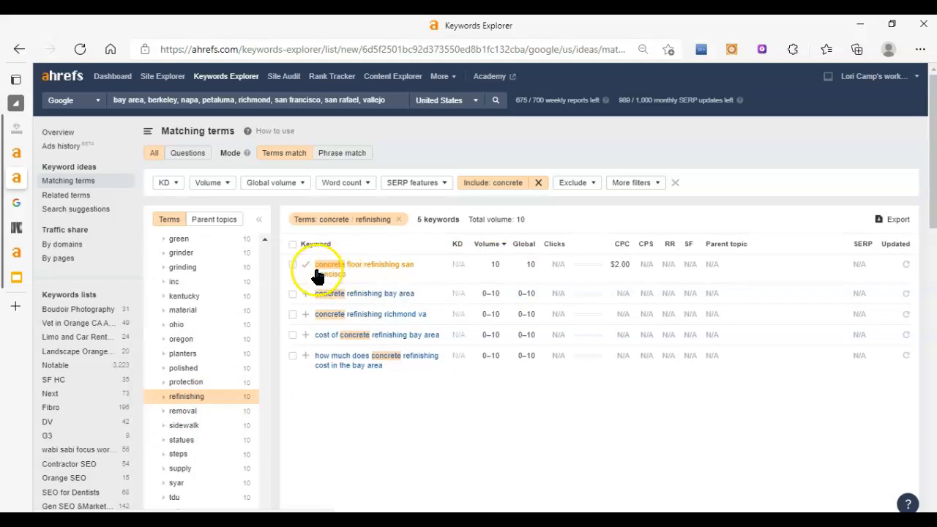
mouse_move(387, 286)
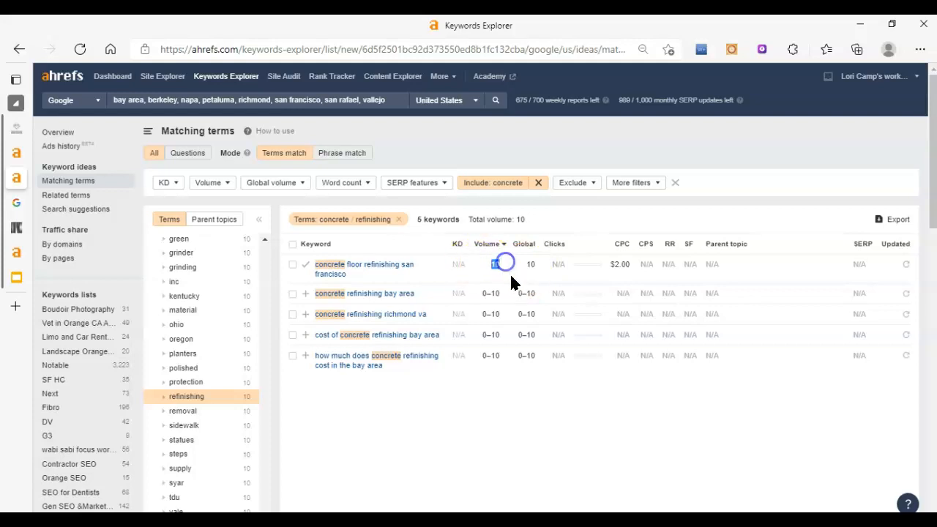
scroll("down", 3)
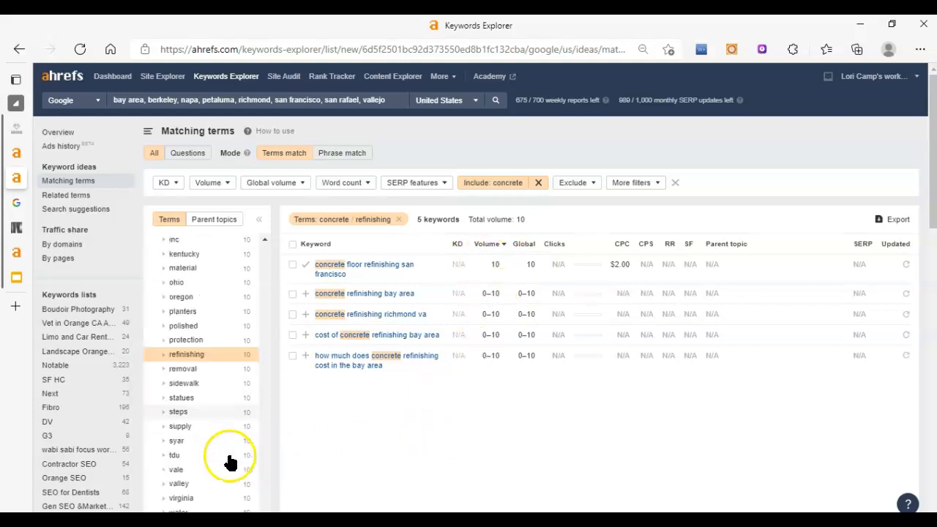
scroll("down", 3)
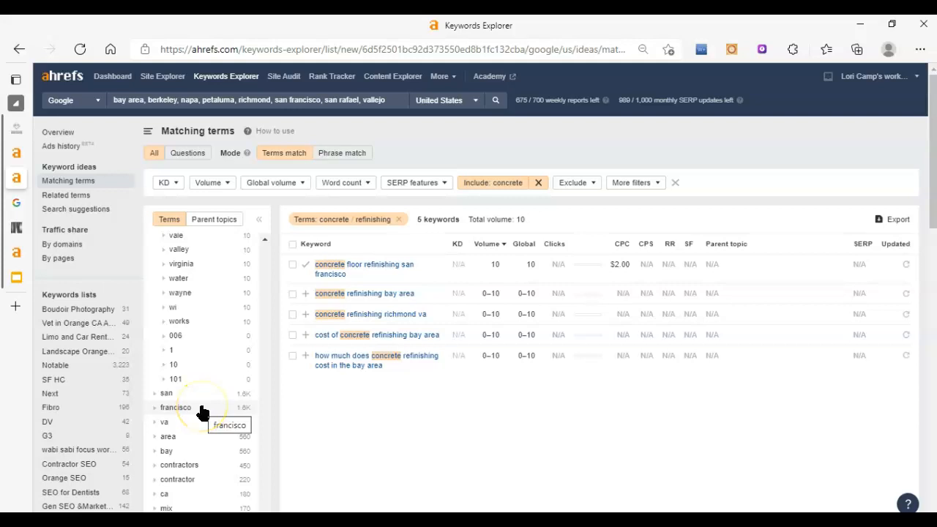
scroll("down", 3)
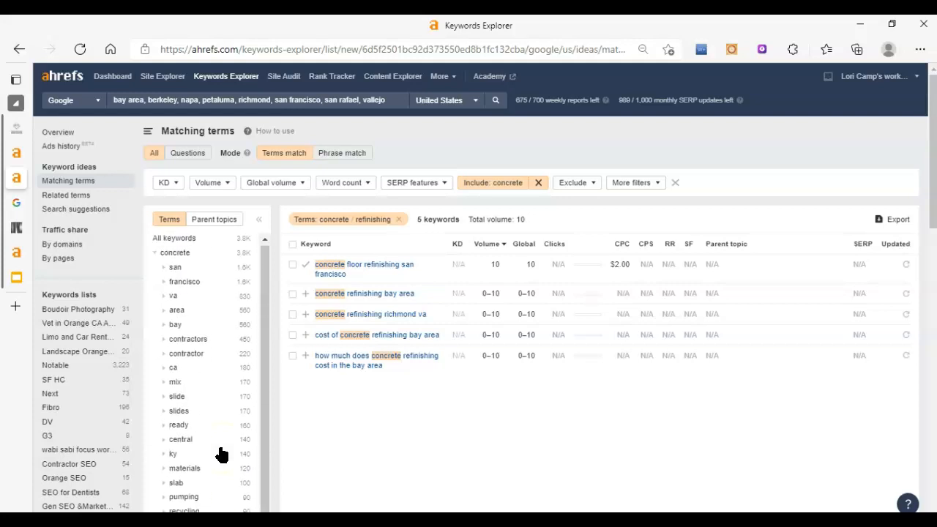
scroll("down", 3)
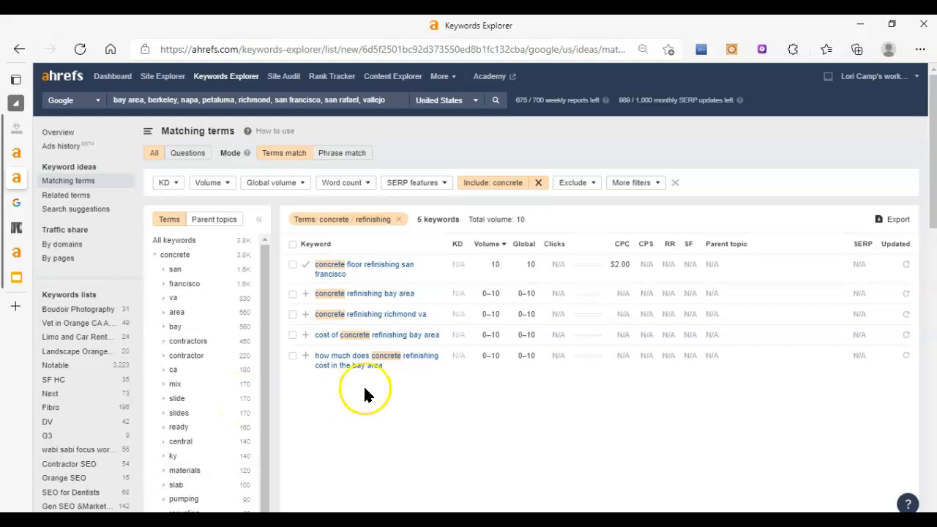
mouse_move(498, 372)
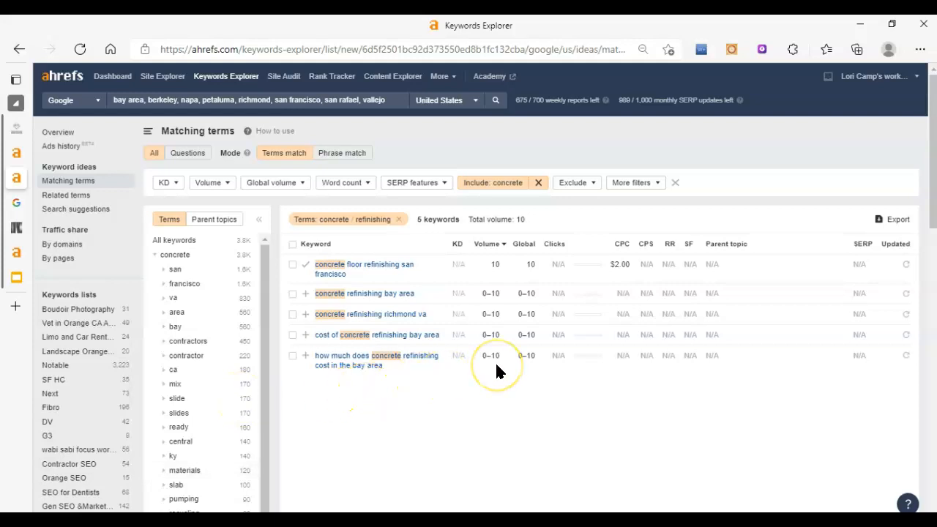
mouse_move(373, 452)
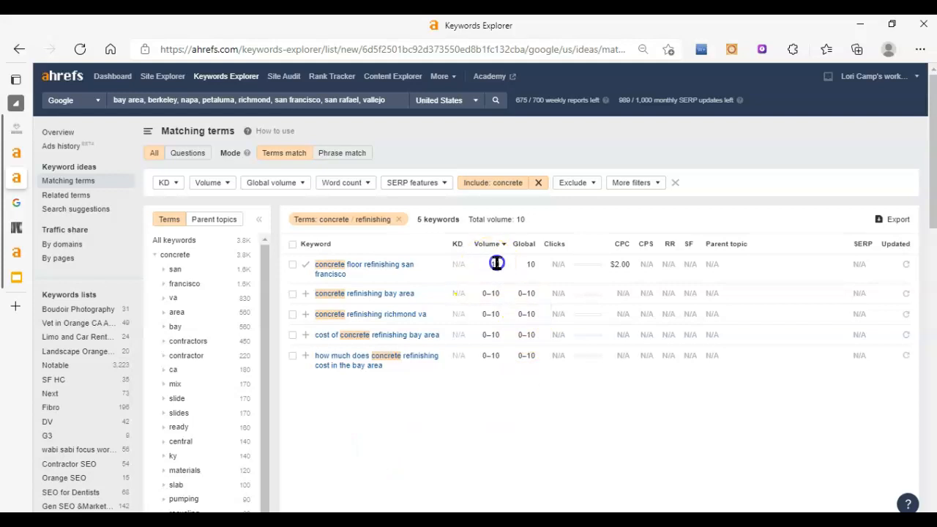
scroll("down", 3)
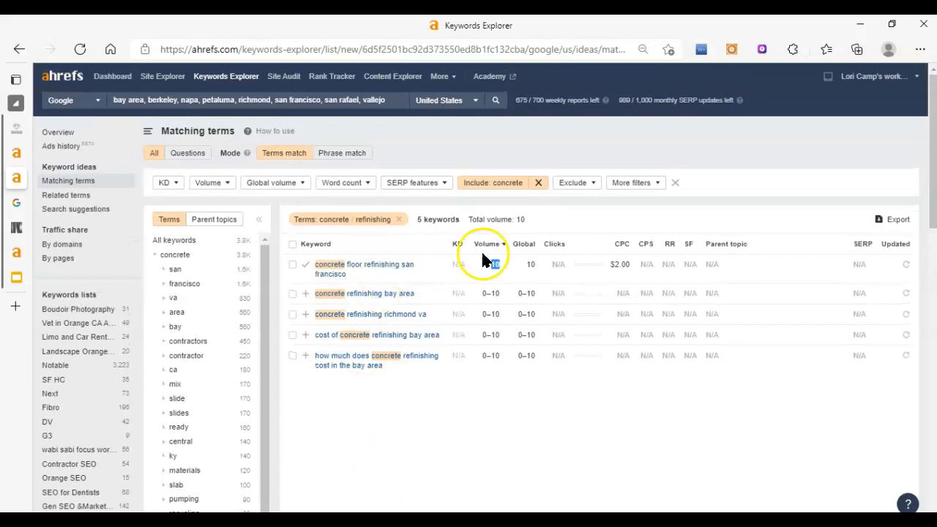
mouse_move(509, 271)
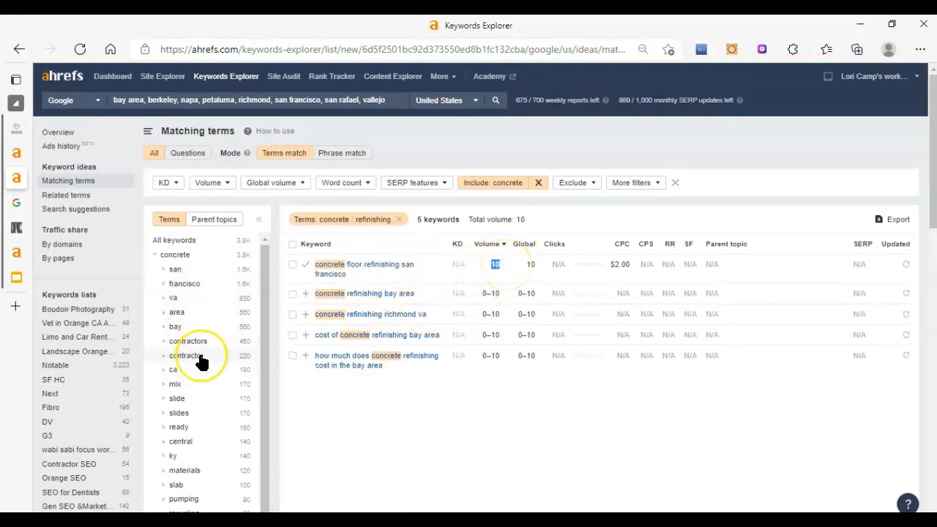
mouse_move(185, 355)
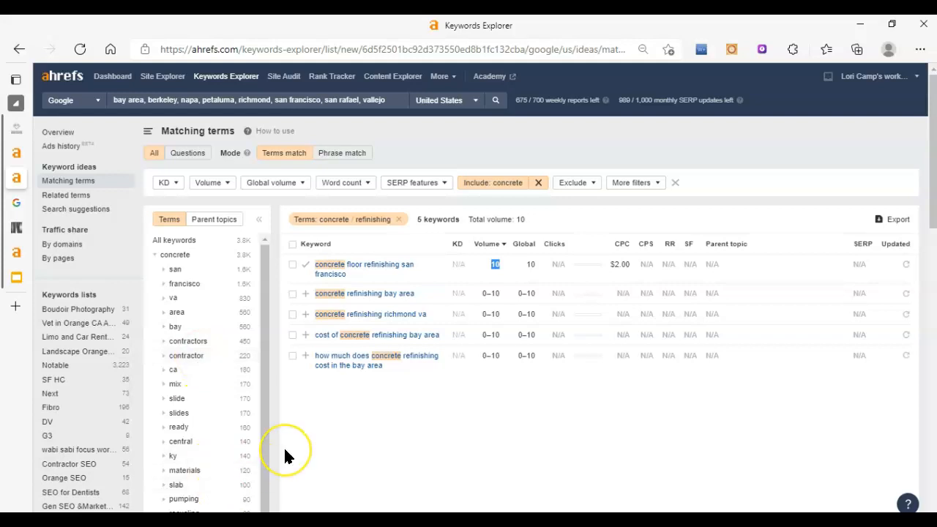
mouse_move(285, 454)
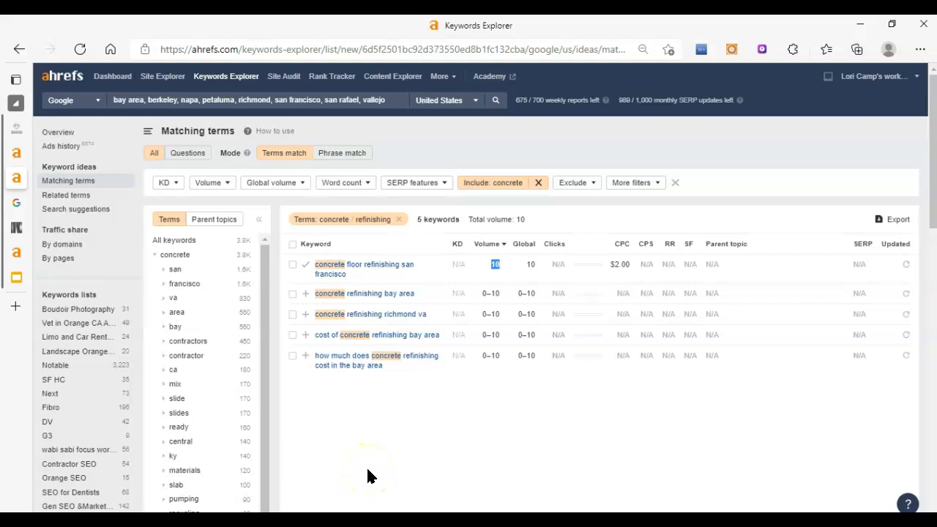
mouse_move(454, 459)
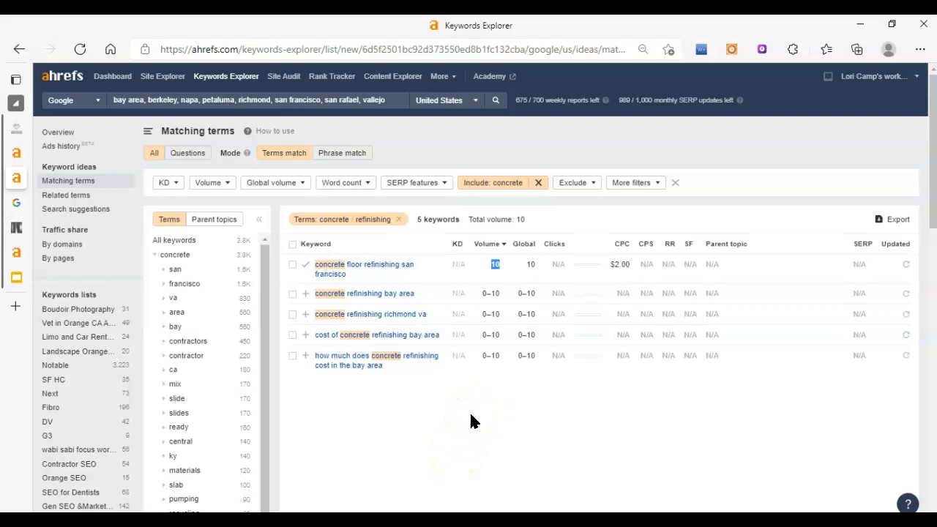
mouse_move(486, 281)
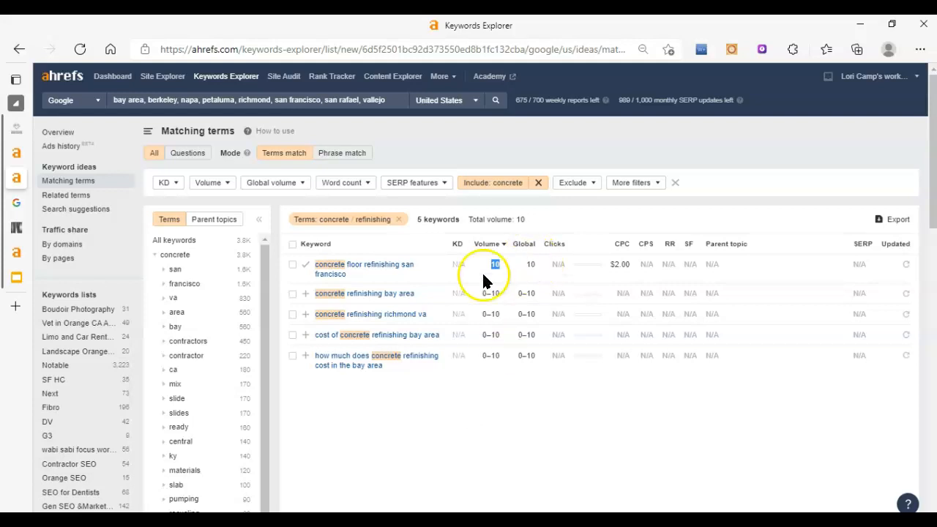
mouse_move(234, 486)
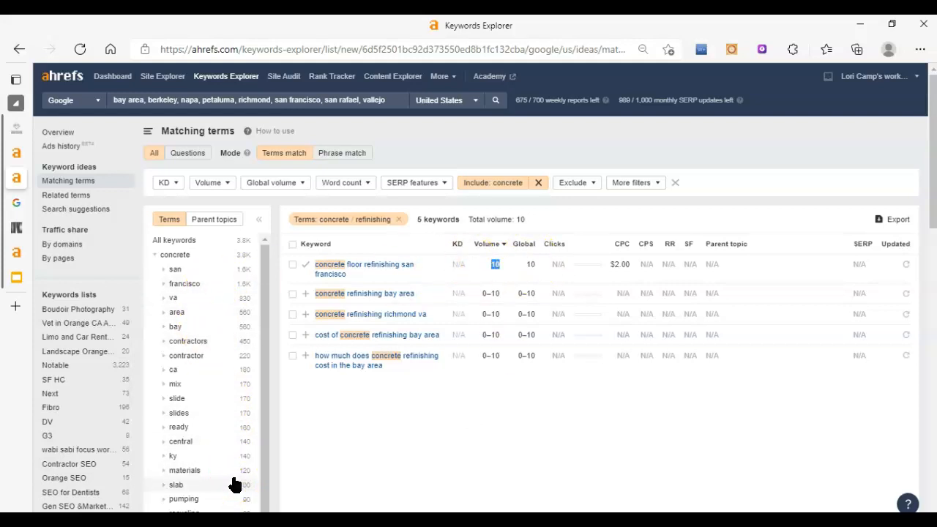
mouse_move(301, 325)
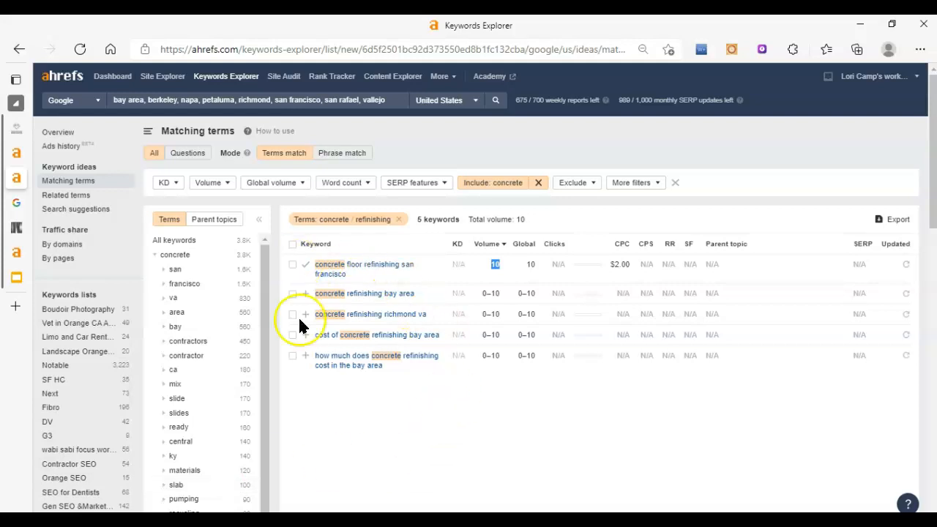
mouse_move(197, 139)
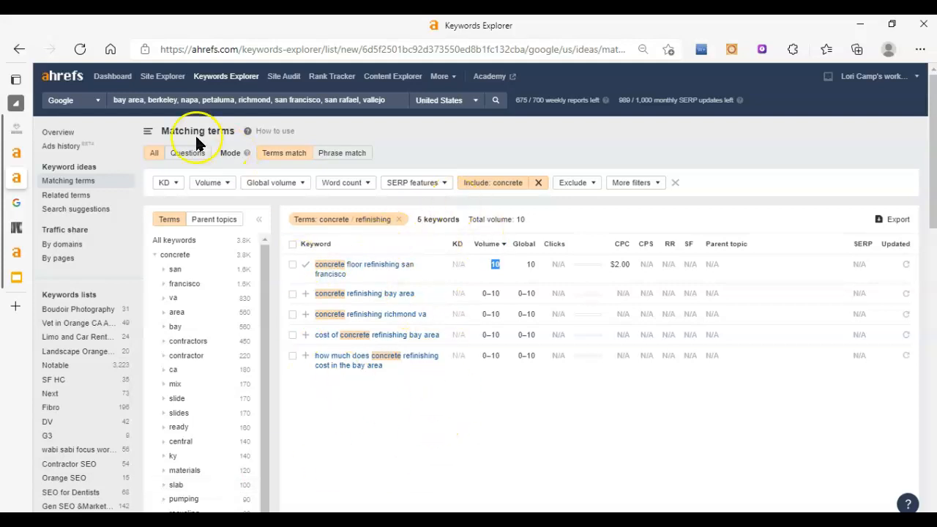
mouse_move(360, 269)
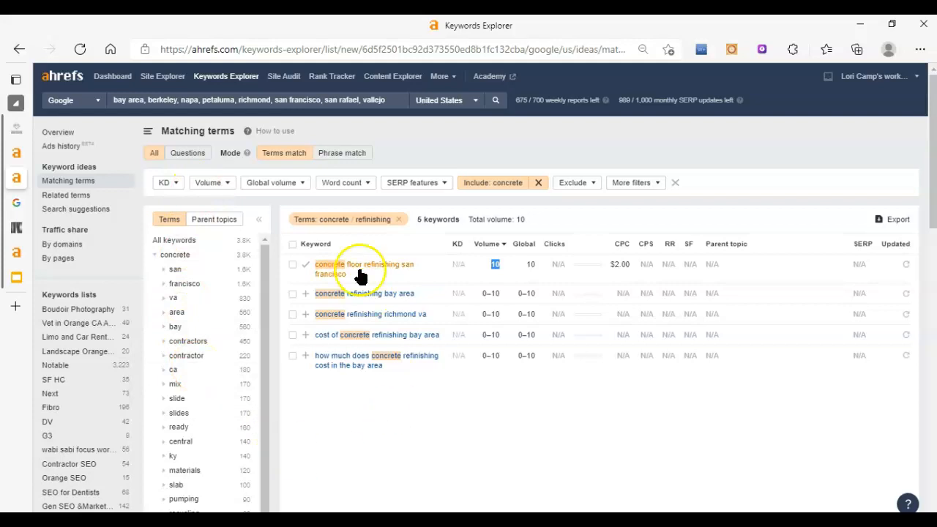
mouse_move(347, 247)
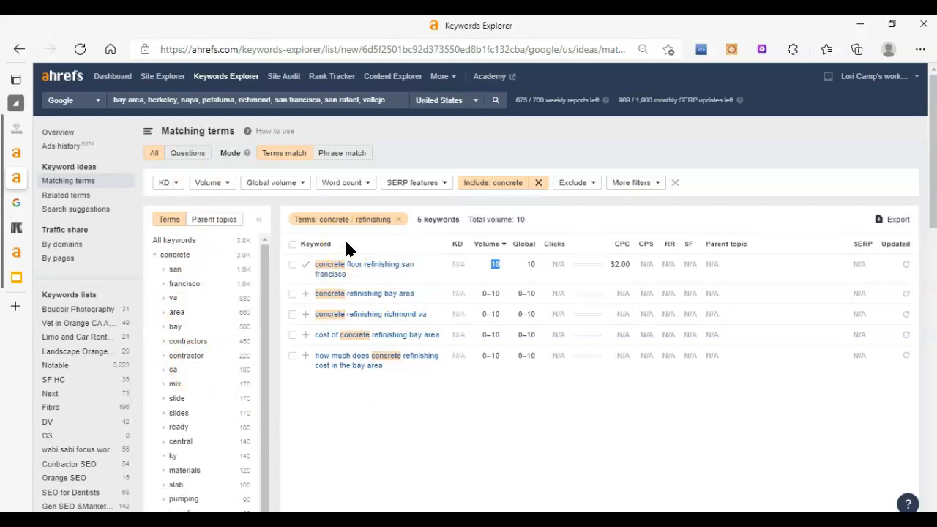
mouse_move(270, 303)
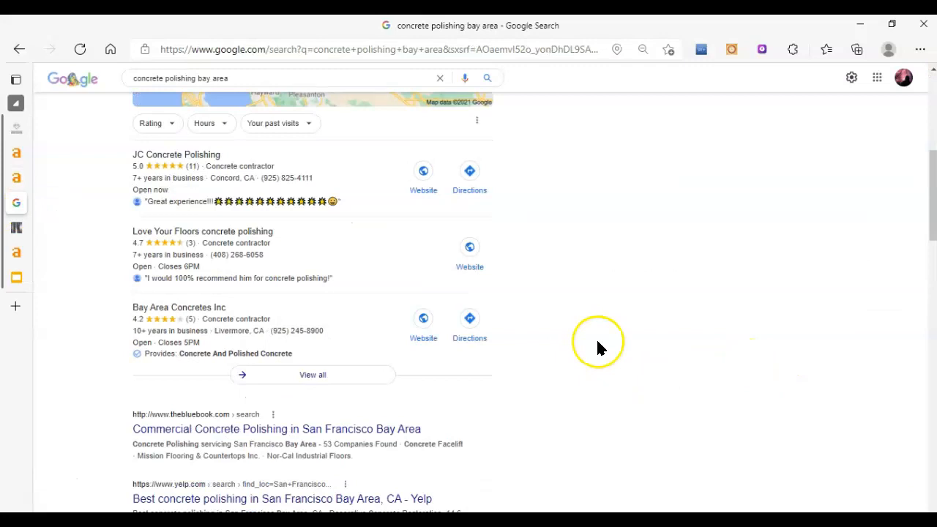
scroll("up", 3)
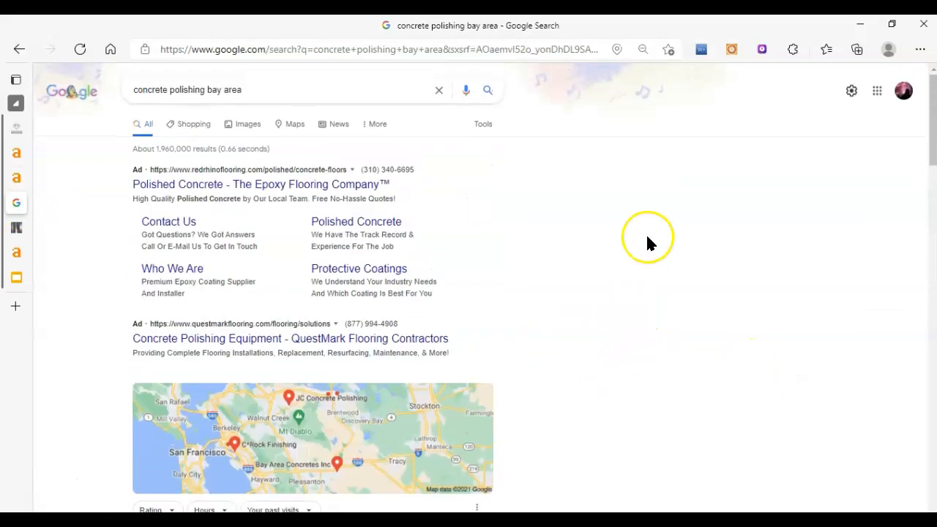
mouse_move(650, 243)
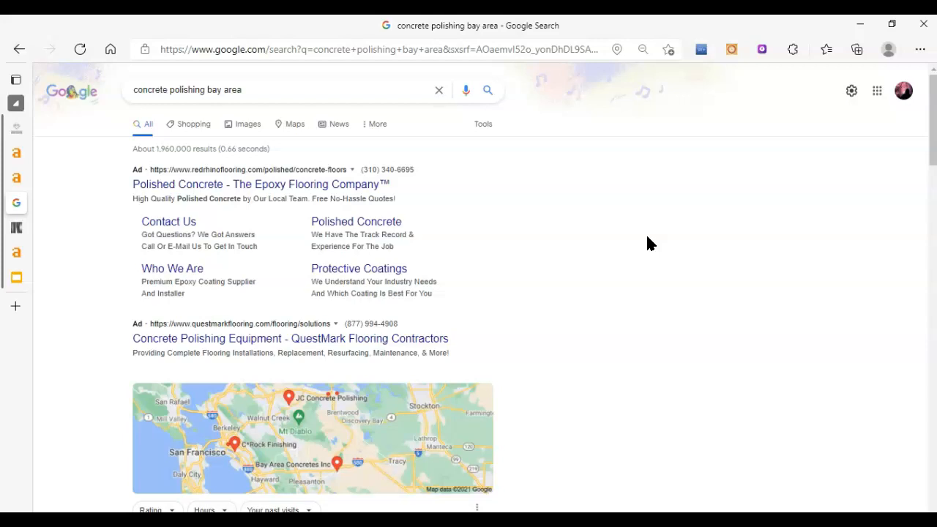
mouse_move(124, 82)
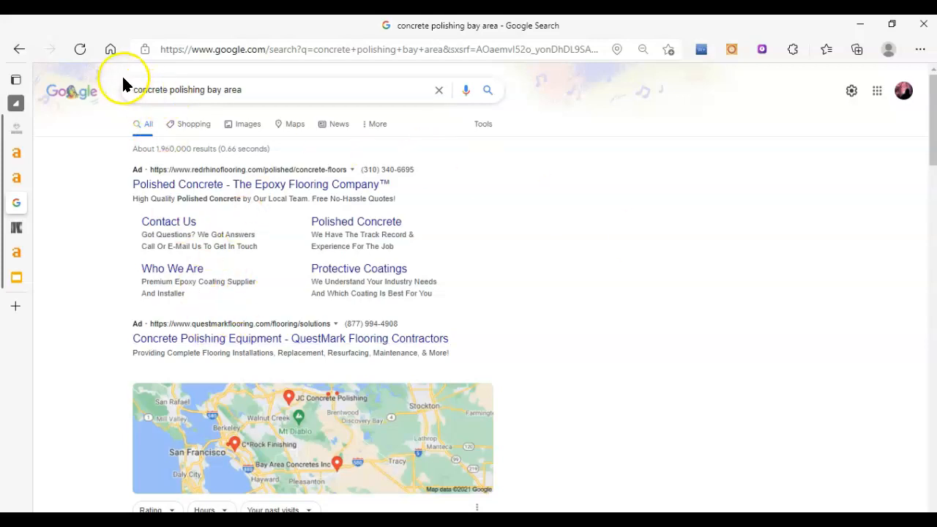
mouse_move(266, 82)
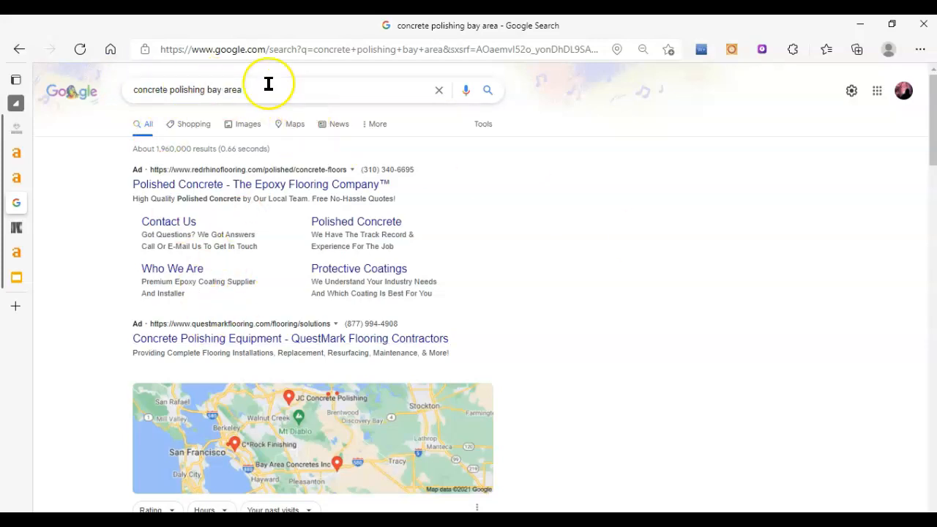
left_click(15, 79)
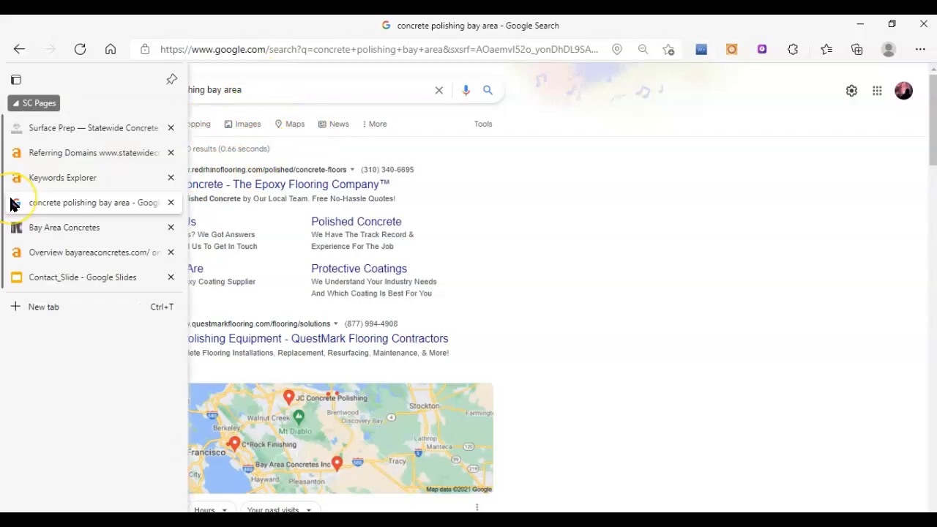
mouse_move(82, 202)
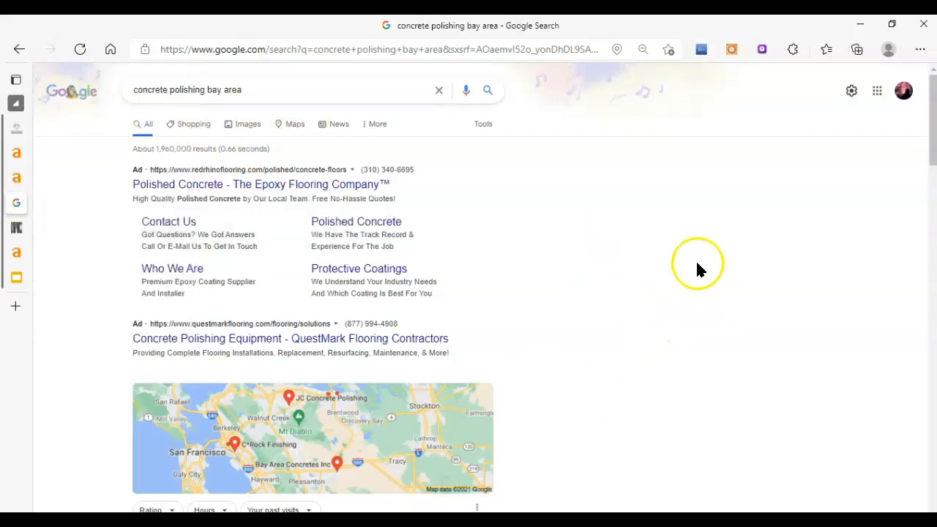
mouse_move(524, 217)
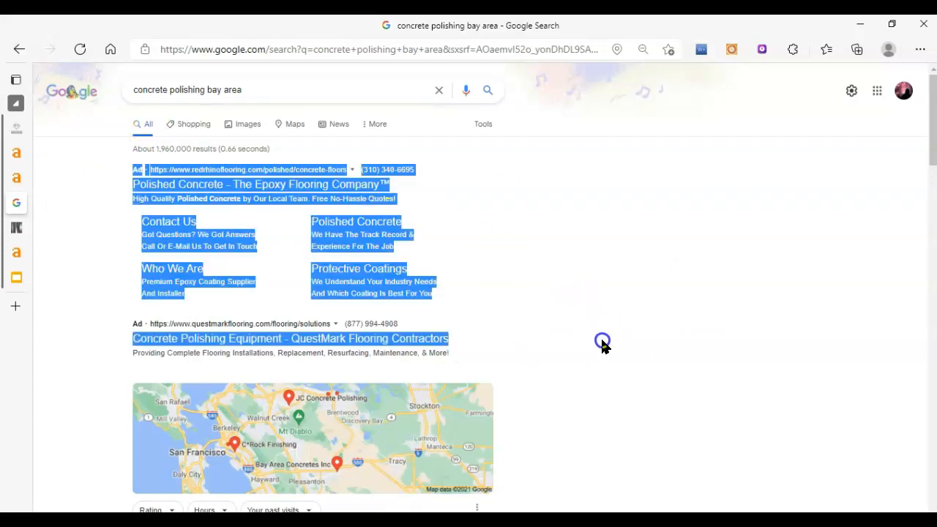
left_click(418, 129)
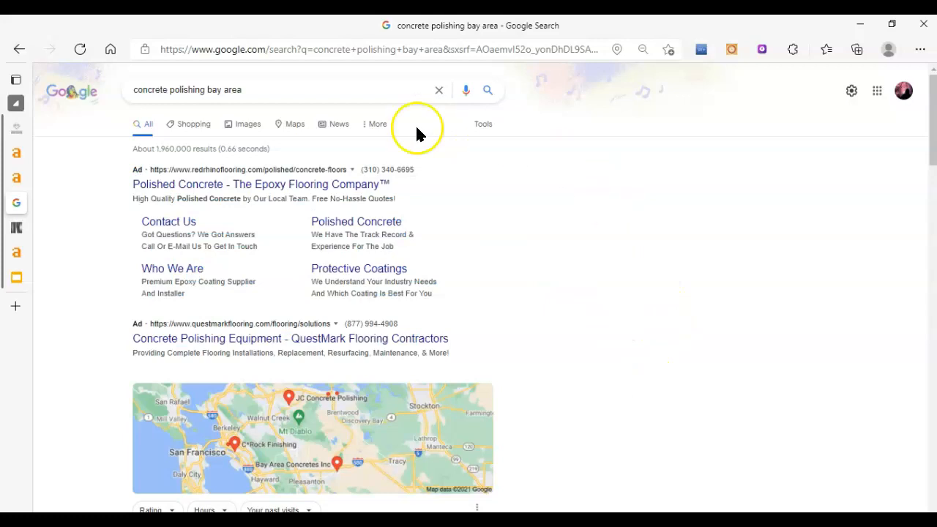
mouse_move(461, 135)
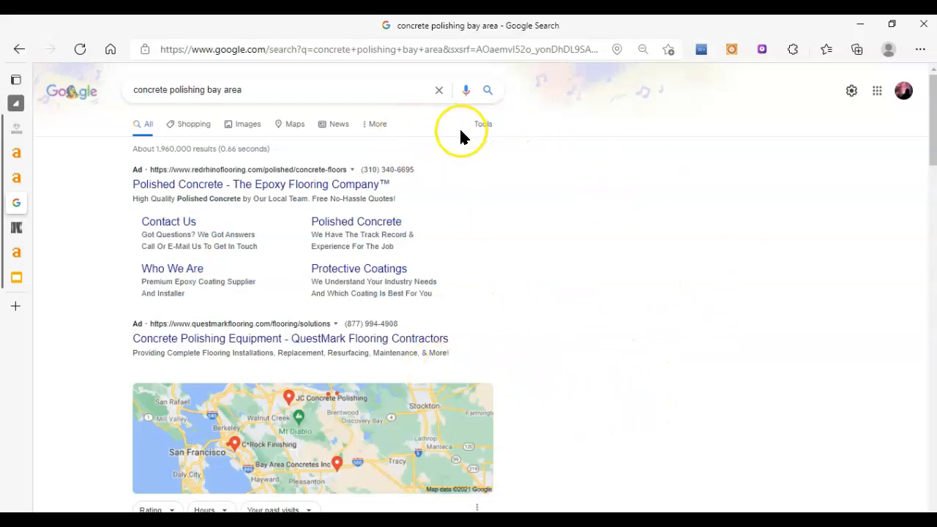
scroll("down", 3)
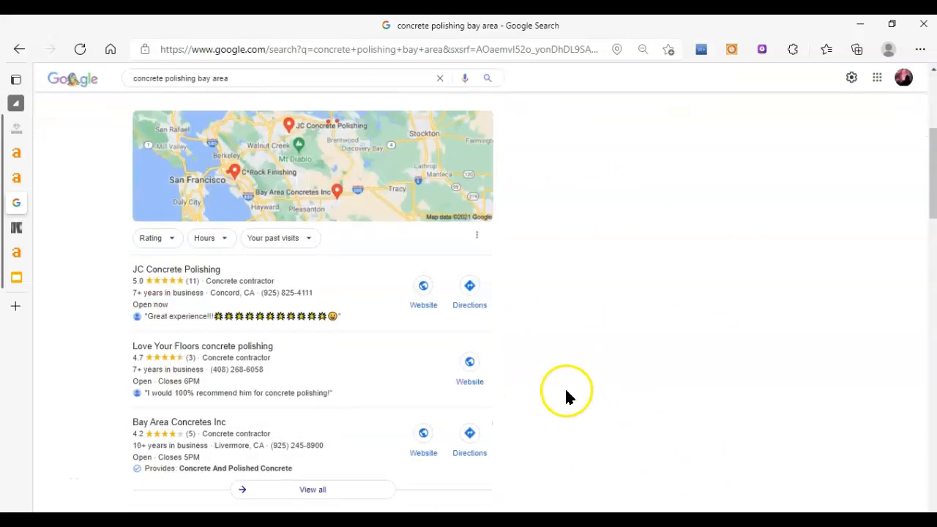
scroll("up", 3)
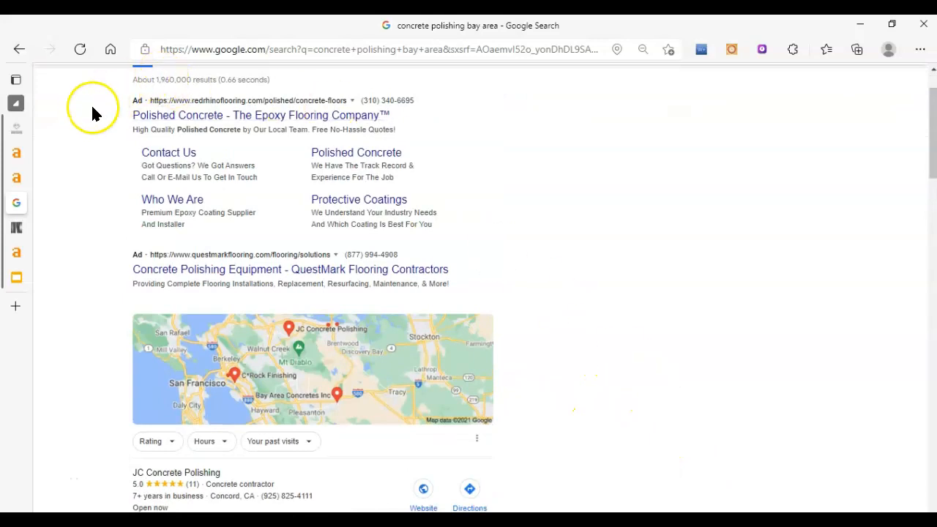
mouse_move(676, 319)
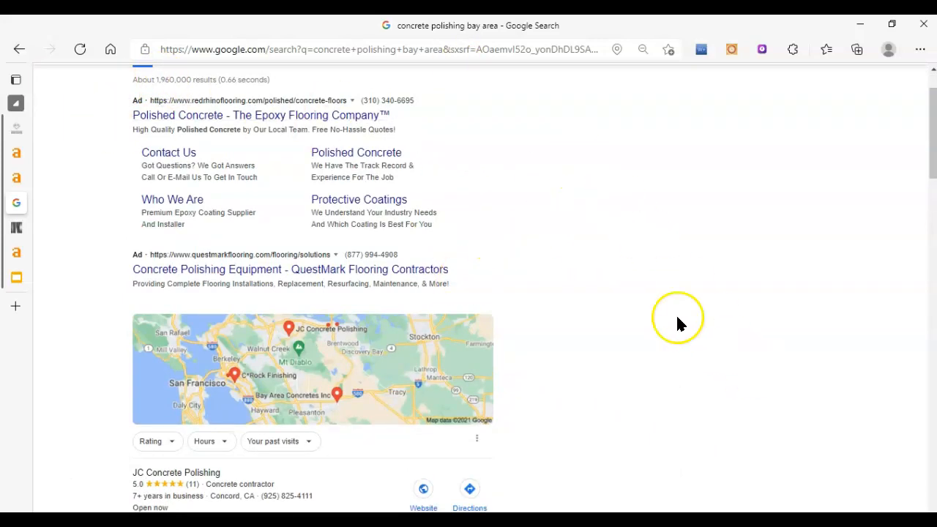
scroll("down", 3)
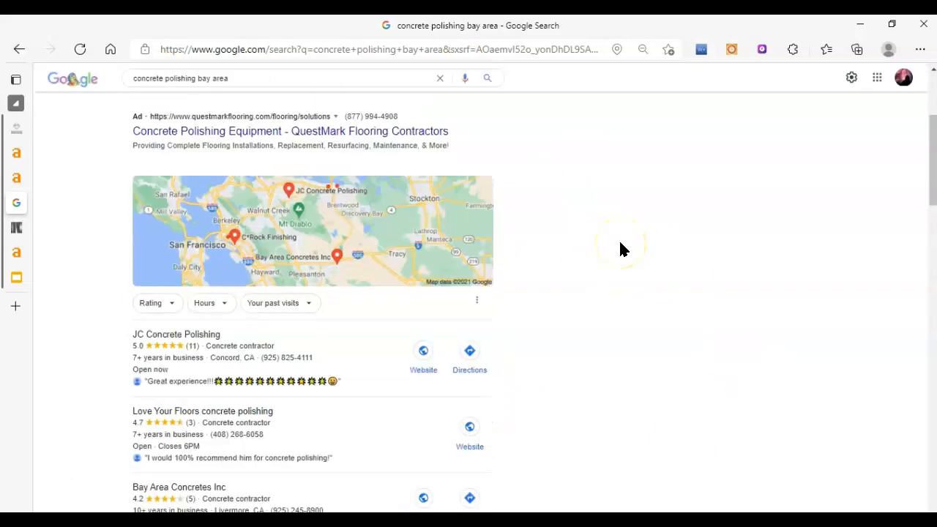
scroll("down", 3)
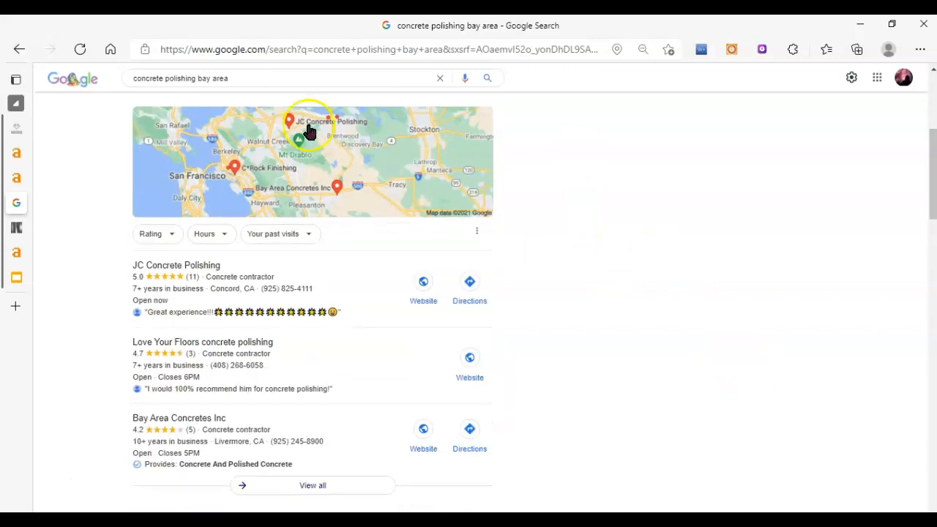
mouse_move(249, 510)
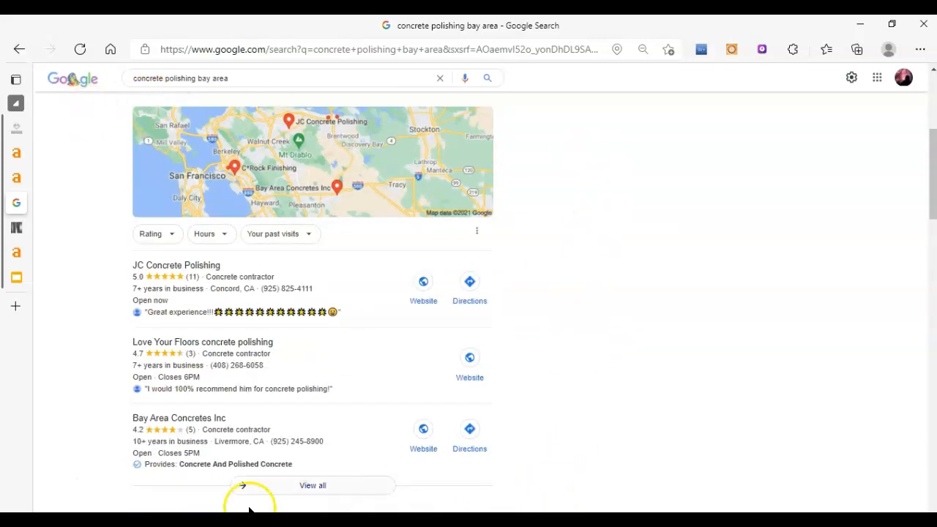
mouse_move(475, 97)
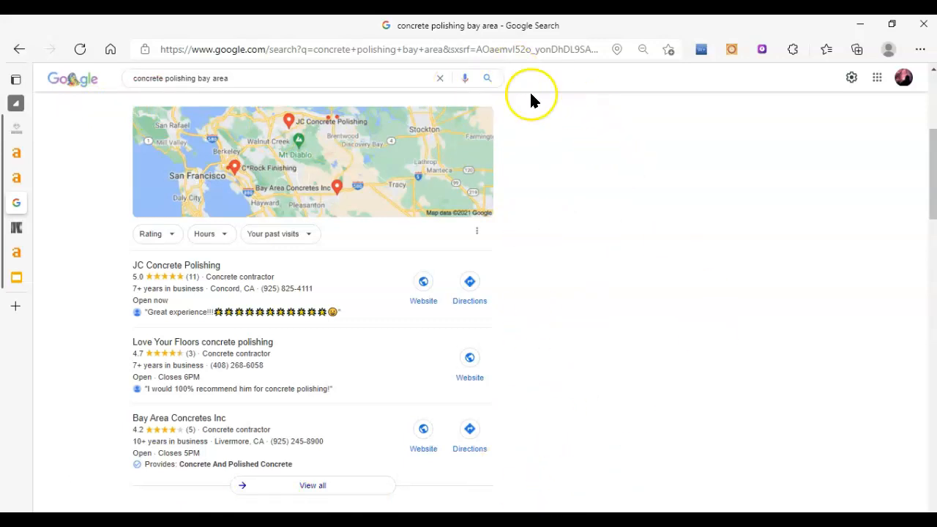
mouse_move(524, 501)
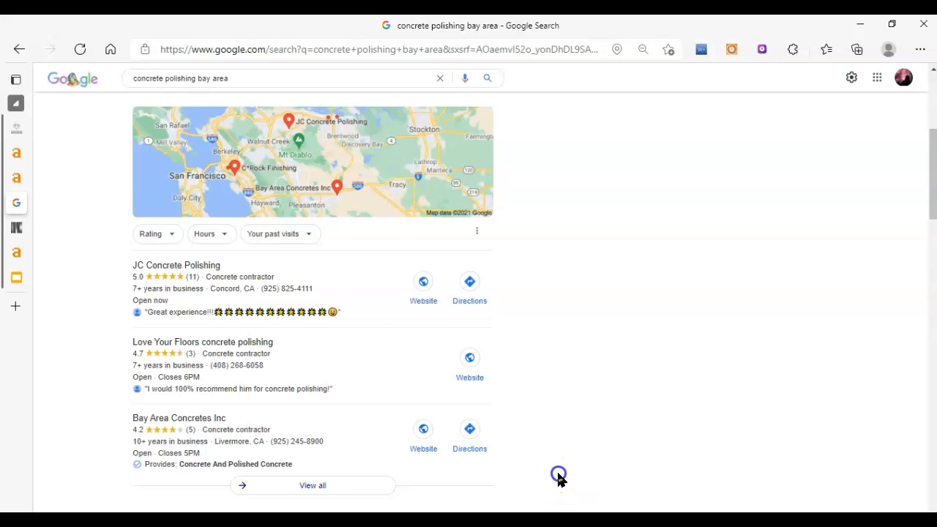
mouse_move(623, 285)
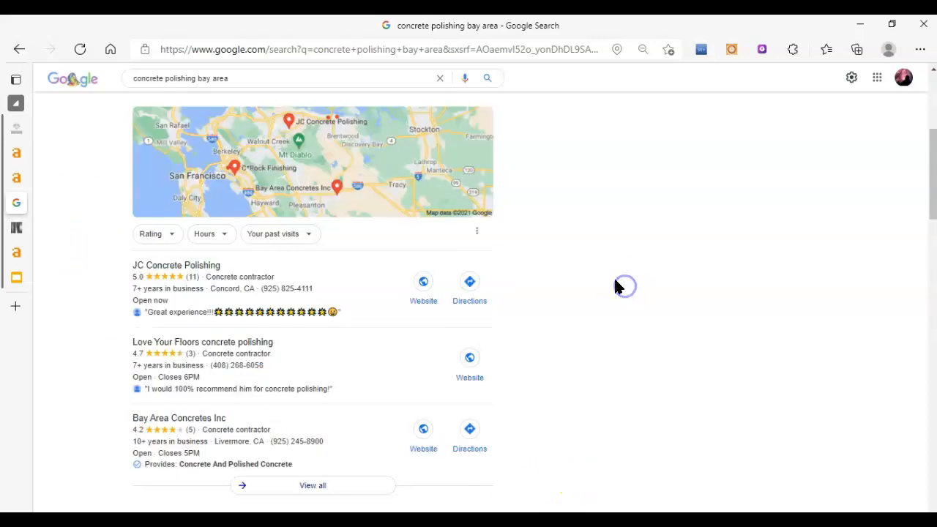
scroll("down", 3)
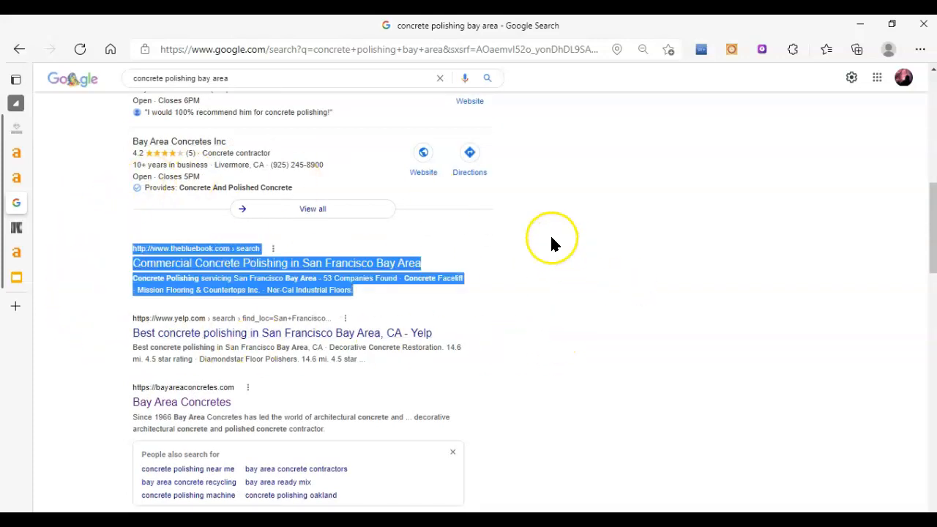
mouse_move(553, 245)
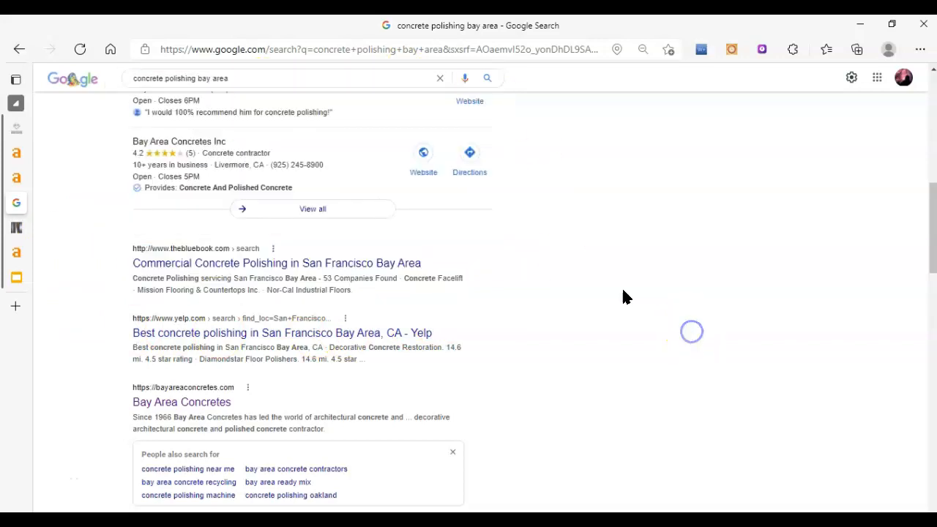
mouse_move(483, 303)
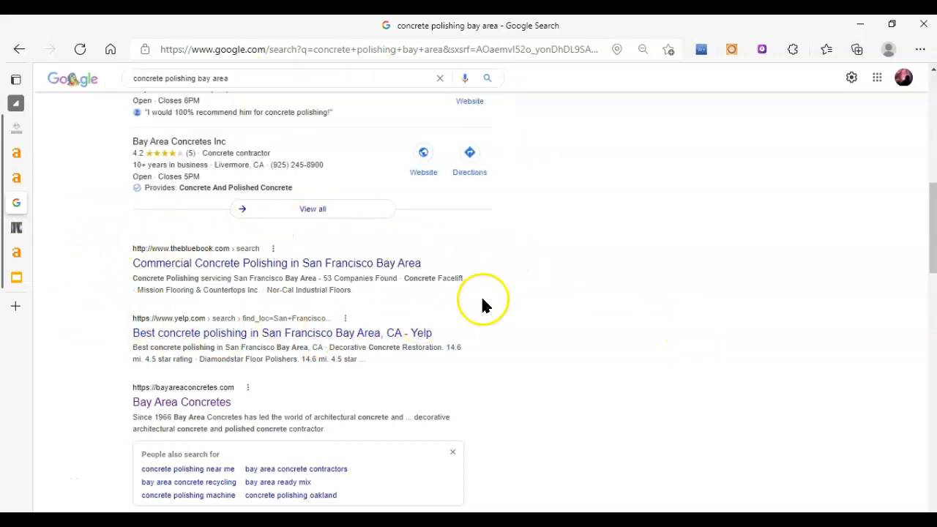
double_click(449, 278)
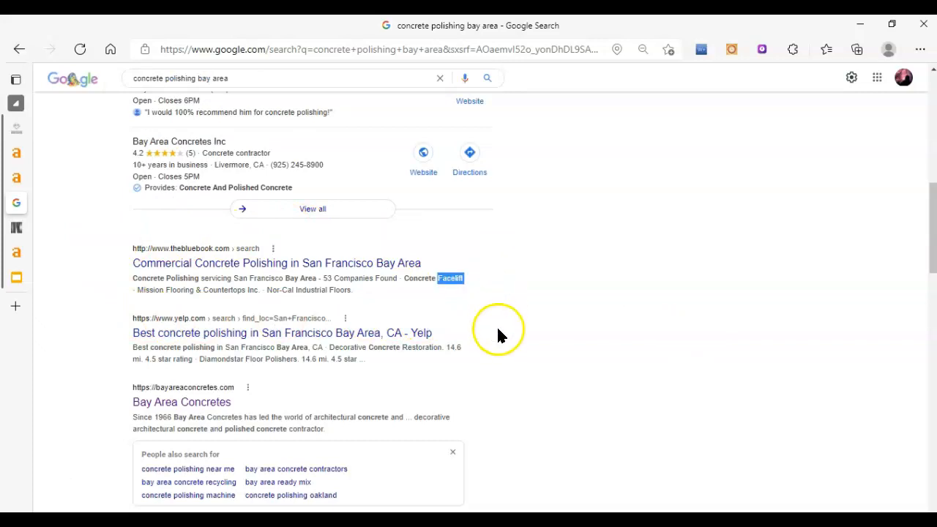
double_click(281, 332)
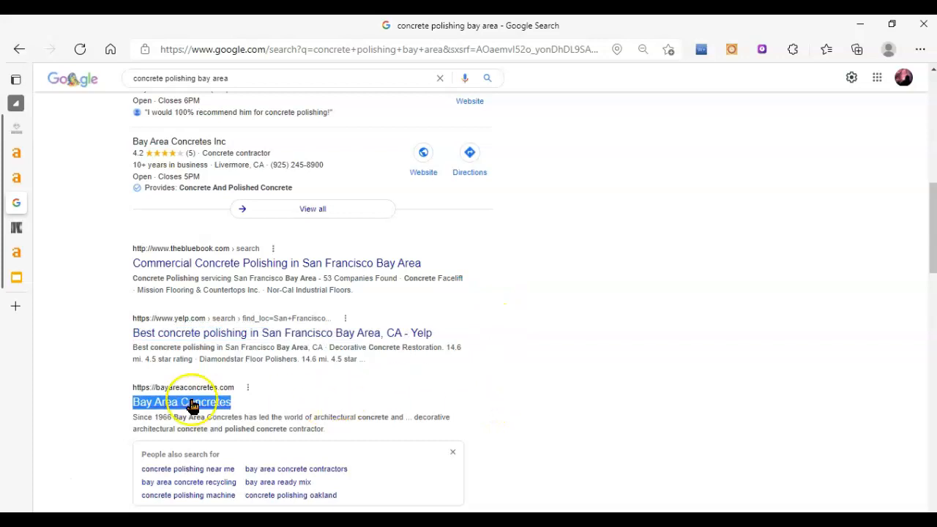
mouse_move(68, 430)
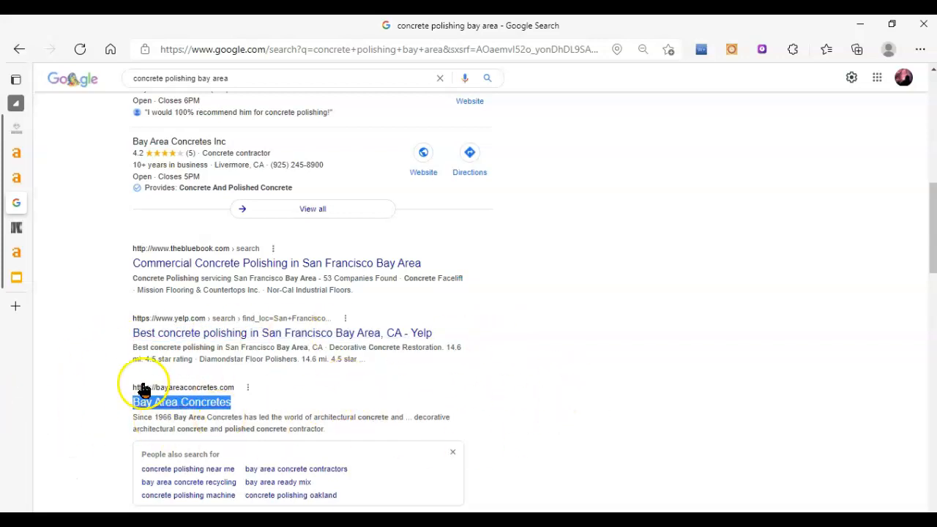
mouse_move(123, 382)
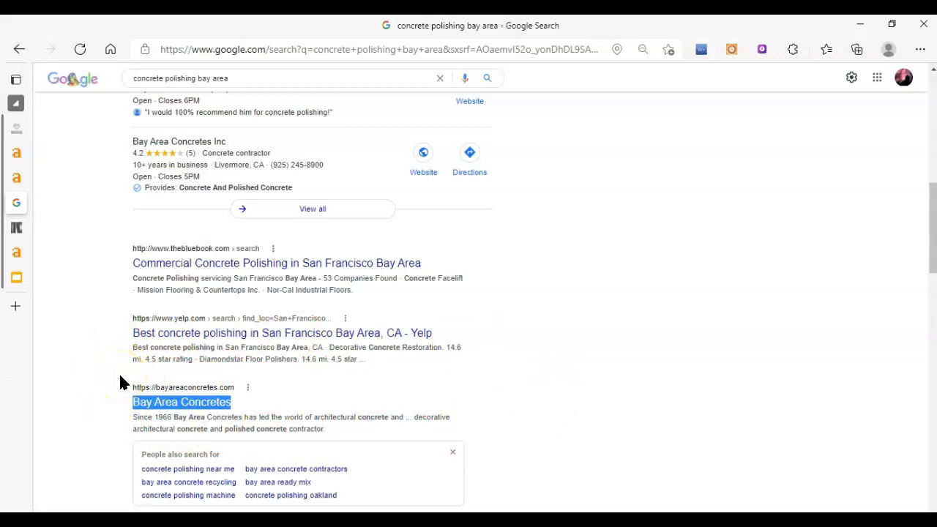
mouse_move(118, 394)
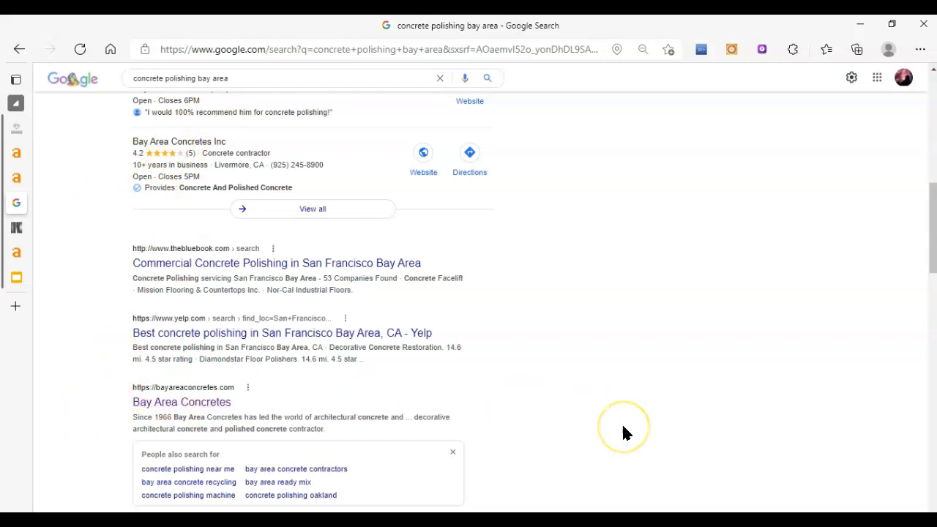
mouse_move(41, 436)
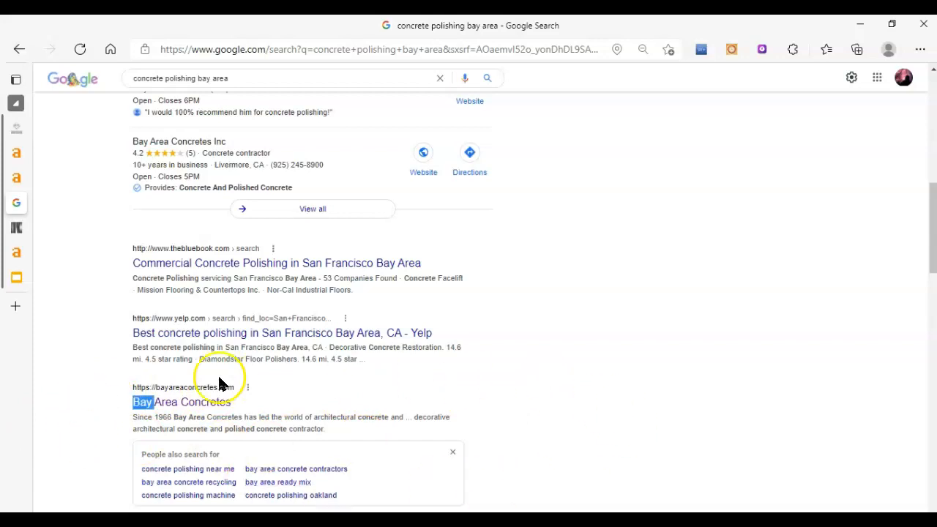
mouse_move(395, 392)
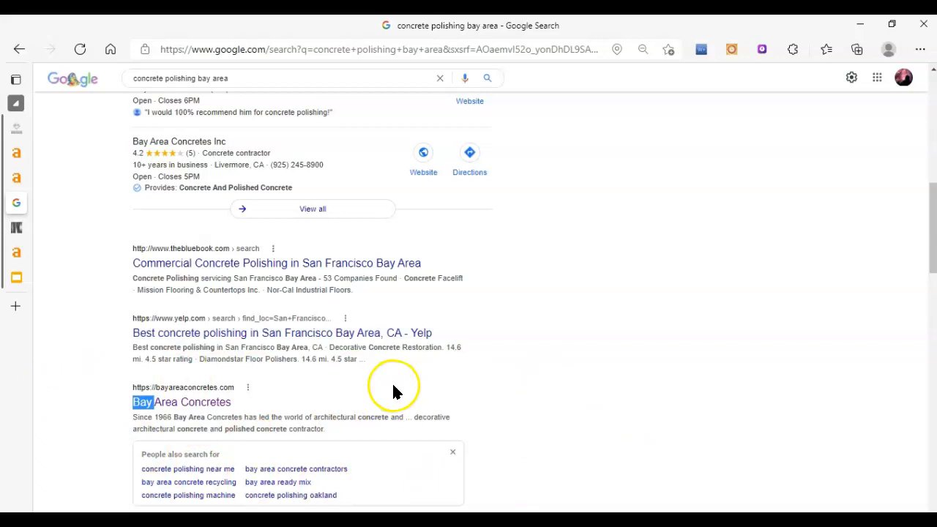
mouse_move(66, 286)
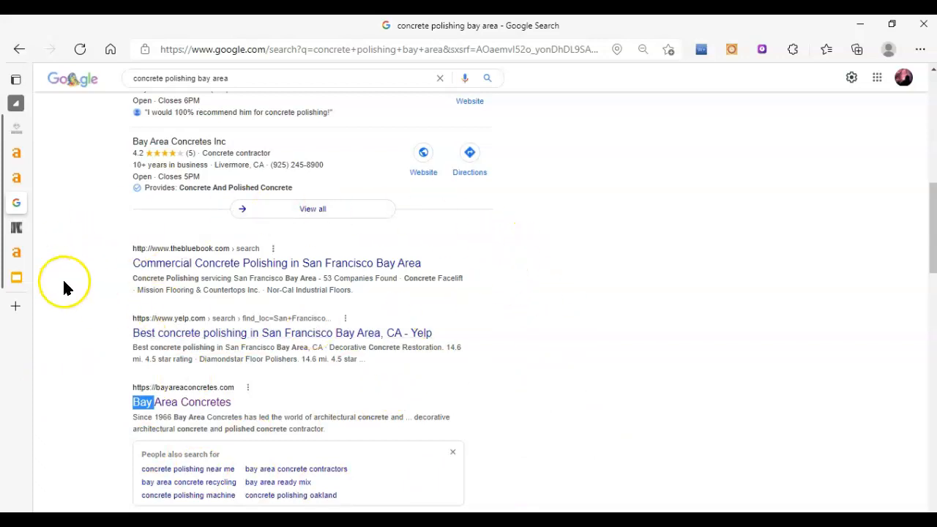
mouse_move(108, 306)
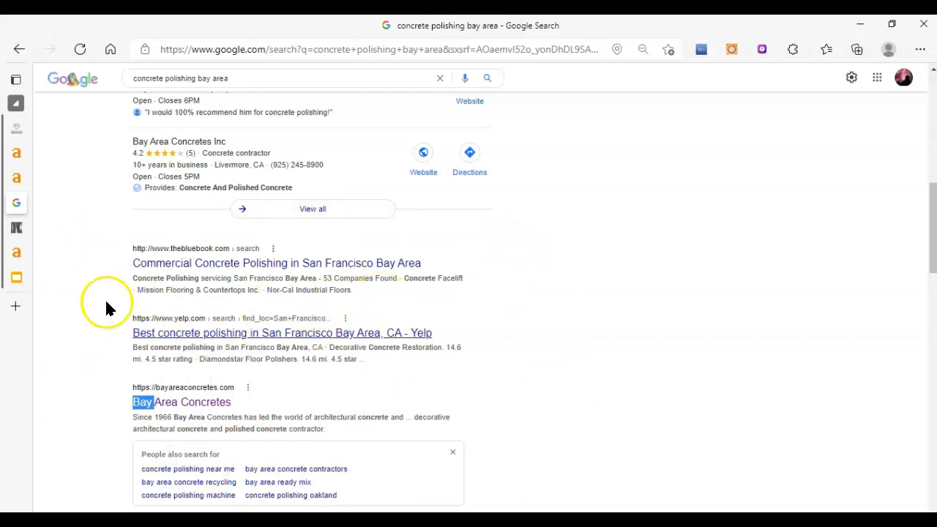
mouse_move(559, 422)
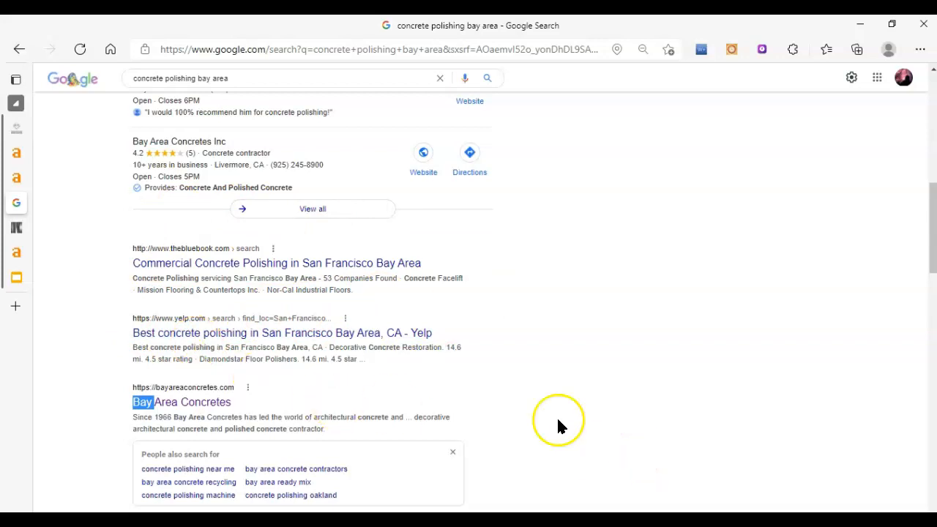
mouse_move(128, 410)
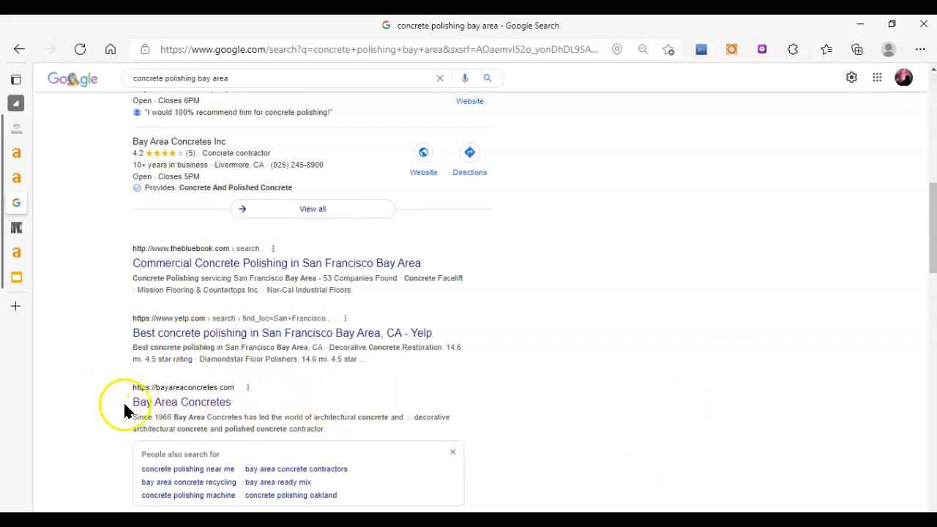
mouse_move(47, 378)
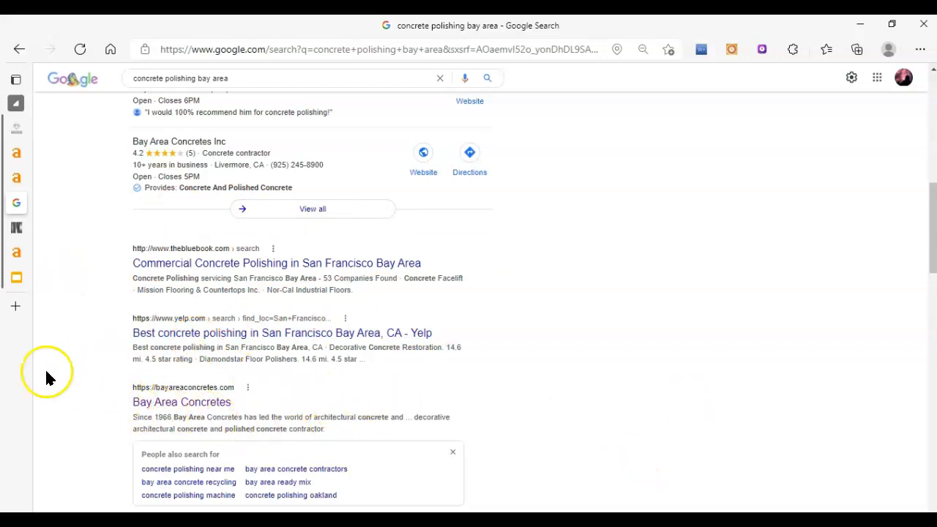
mouse_move(22, 246)
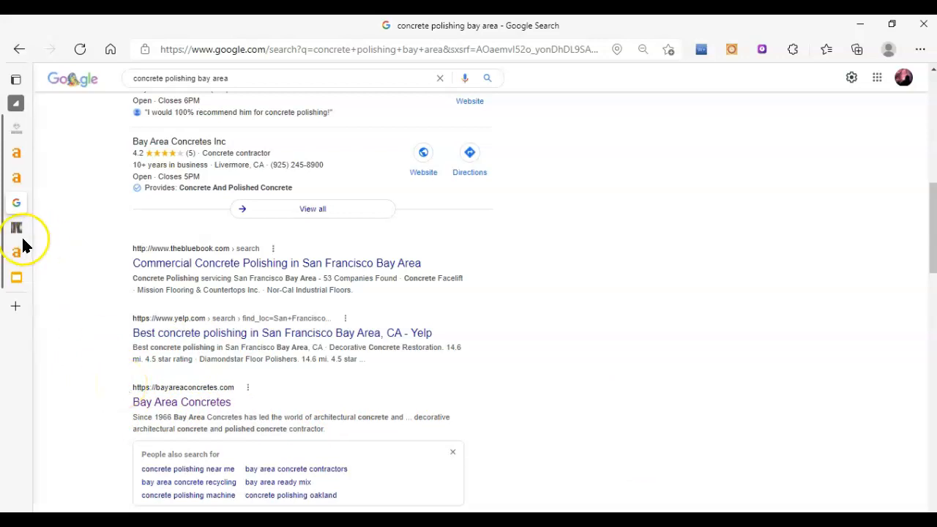
Switch to the Bay Area Concretes homepage and scroll through its Legacy, services and projects sections
left_click(182, 401)
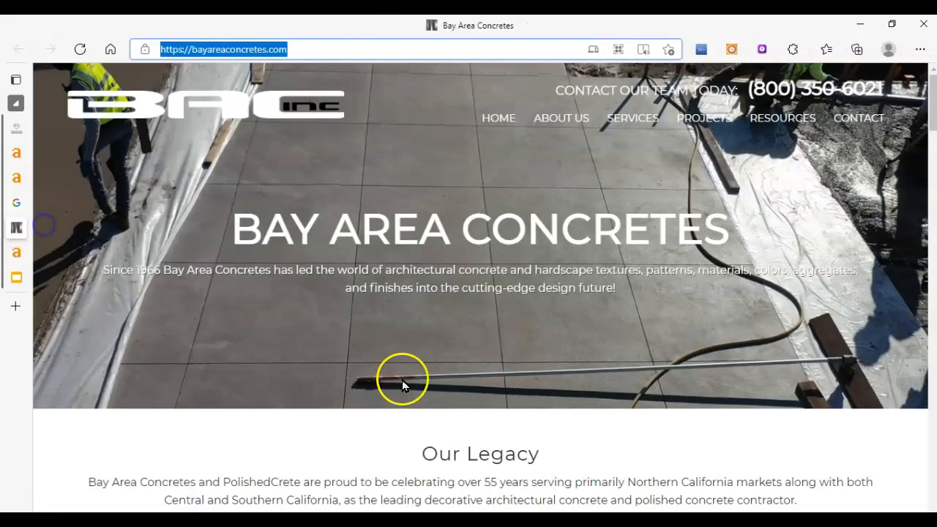
mouse_move(164, 173)
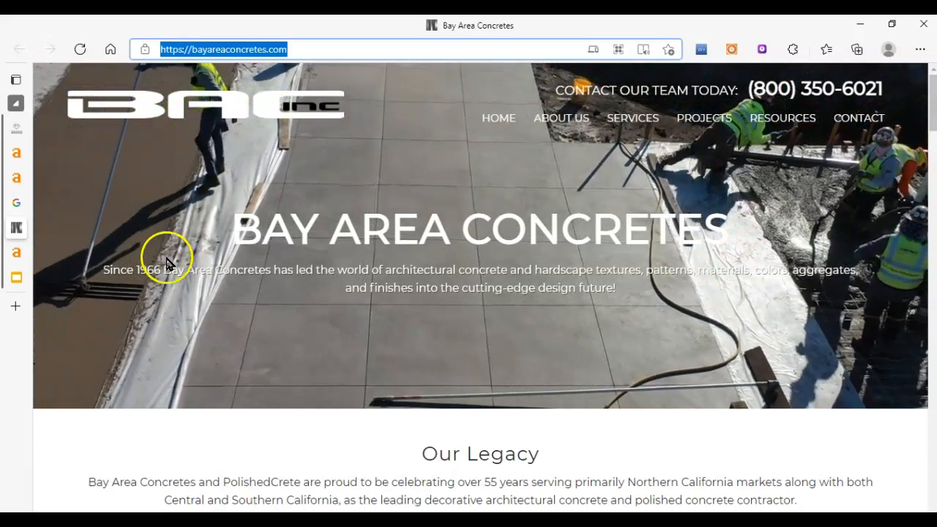
scroll("down", 3)
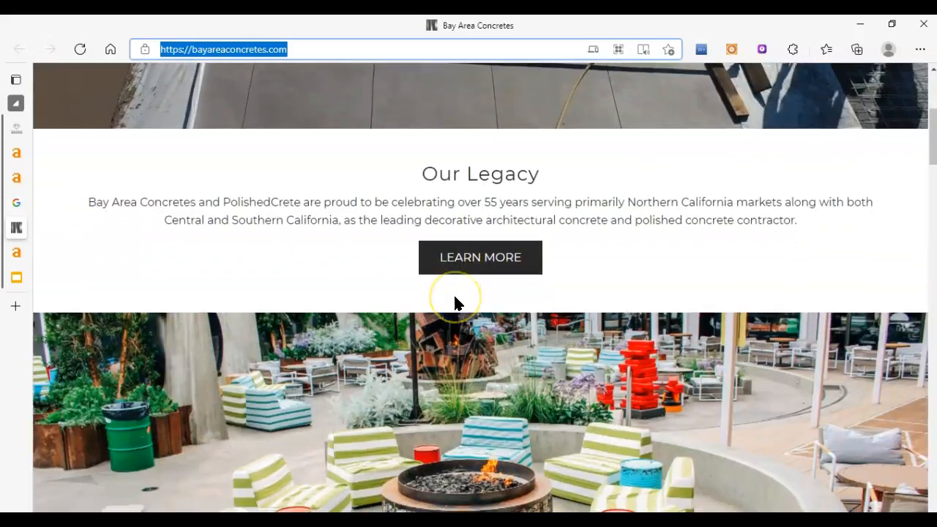
scroll("down", 3)
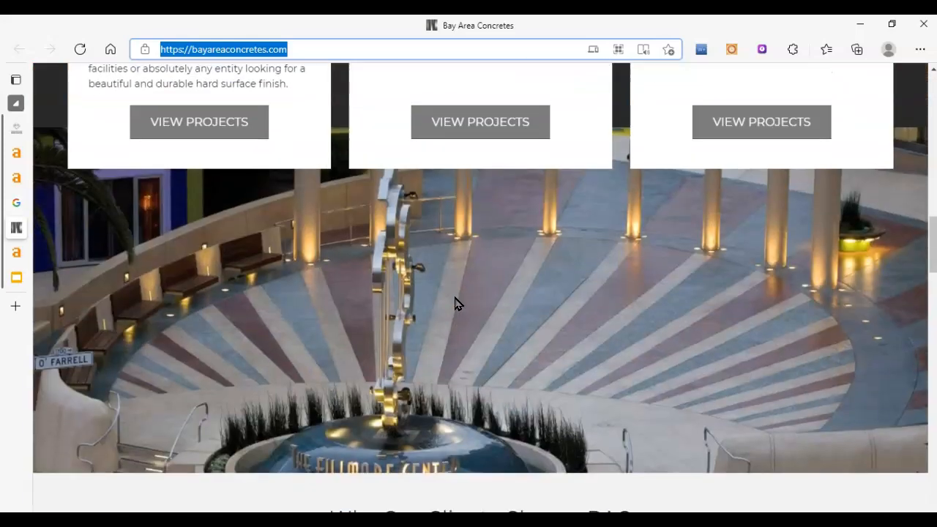
scroll("down", 3)
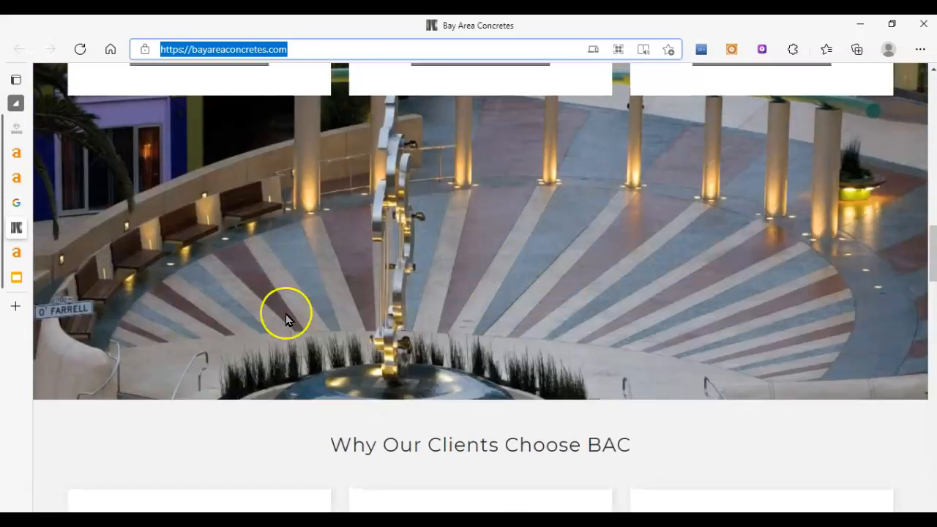
scroll("down", 3)
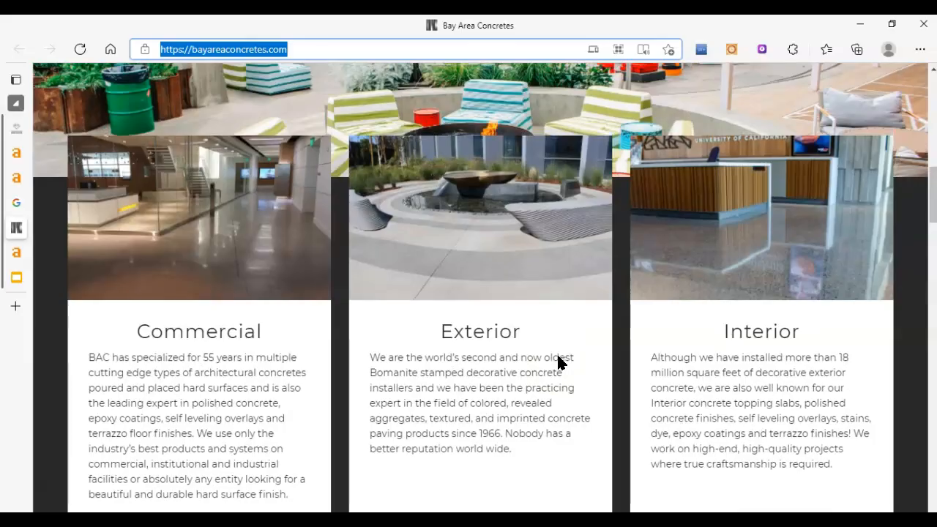
scroll("up", 3)
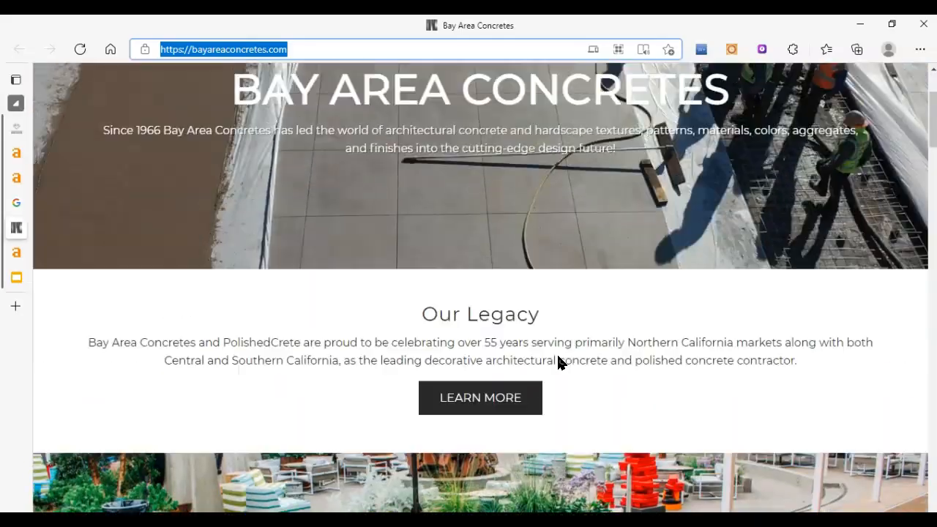
scroll("down", 3)
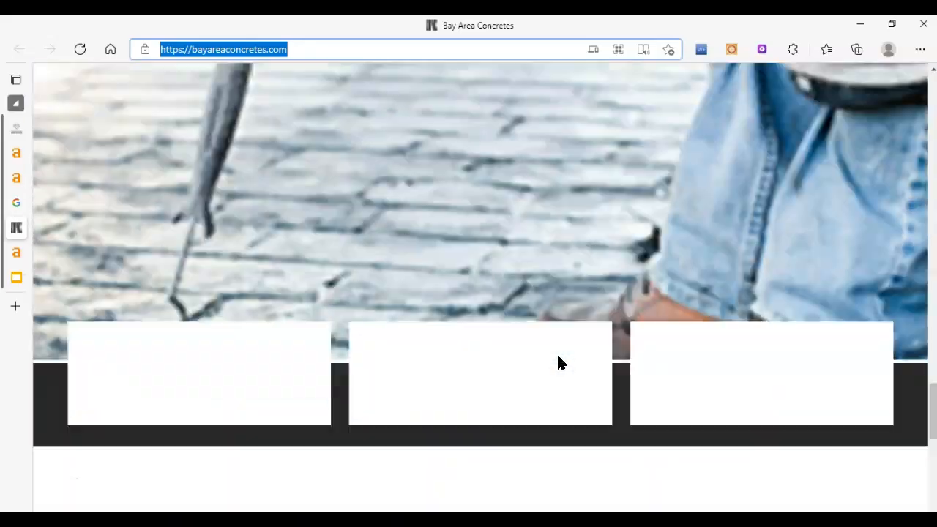
scroll("down", 3)
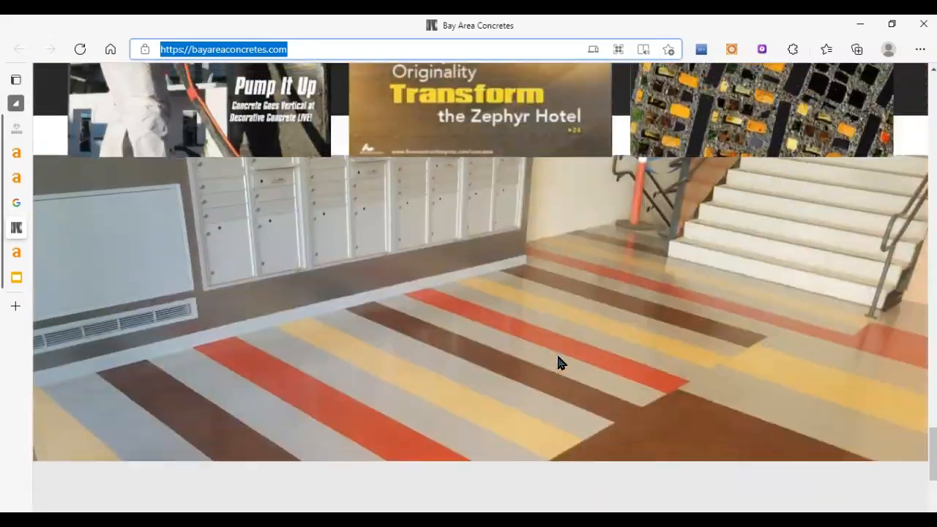
scroll("down", 3)
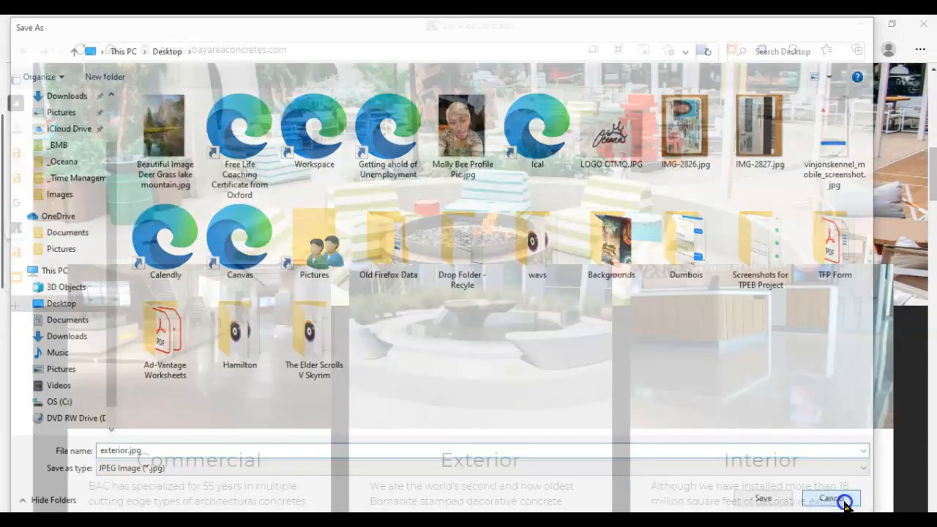
Show the Ahrefs Site Explorer overview for bayareaconcretes.com (DR 24, 603 backlinks, 90 referring domains)
left_click(832, 498)
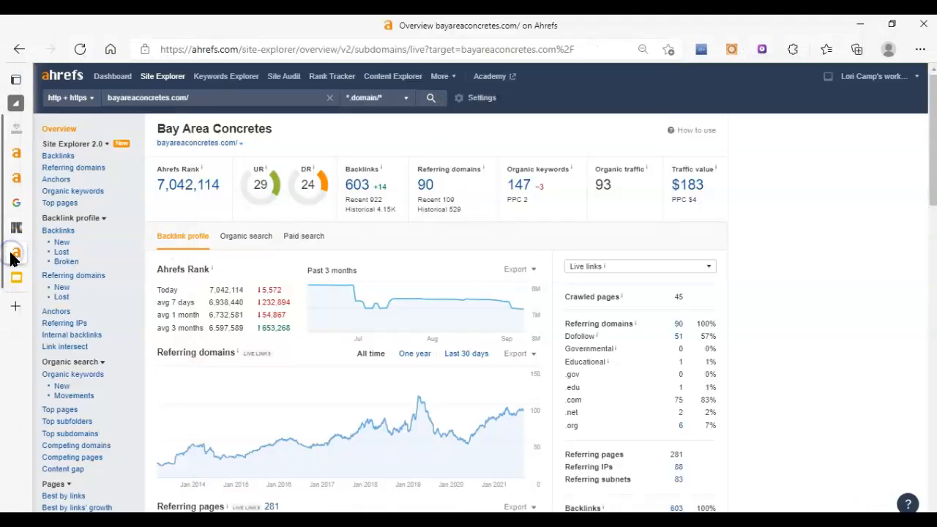
mouse_move(459, 203)
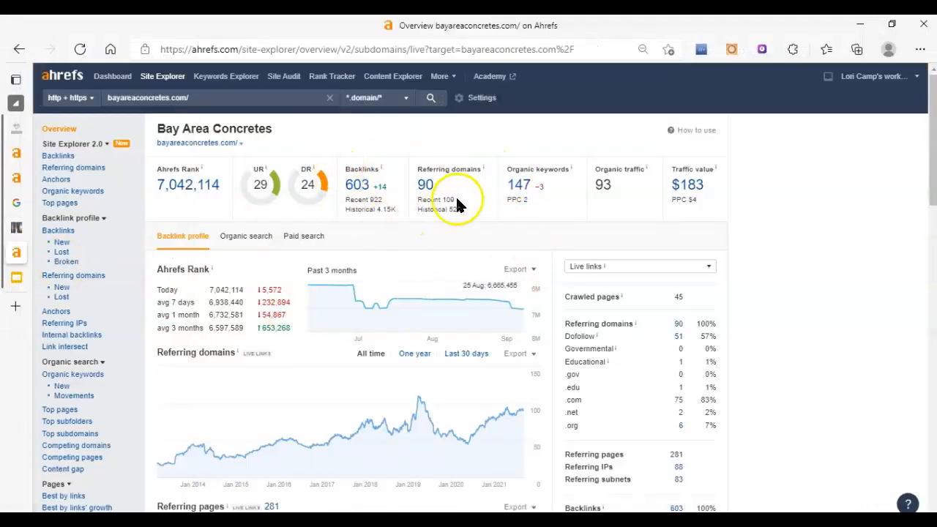
mouse_move(340, 115)
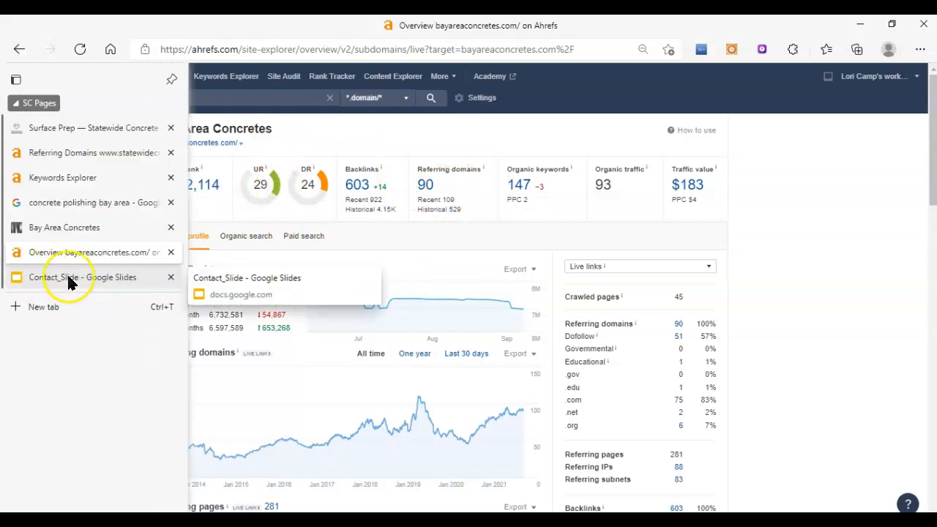
Bring up the Contact_Slide presentation with the three client-generation steps and contact details
left_click(88, 277)
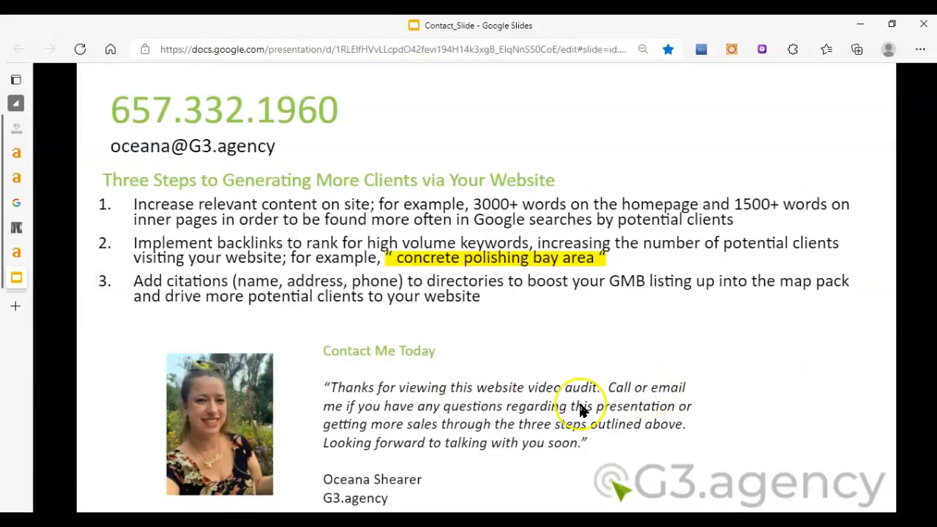
mouse_move(710, 419)
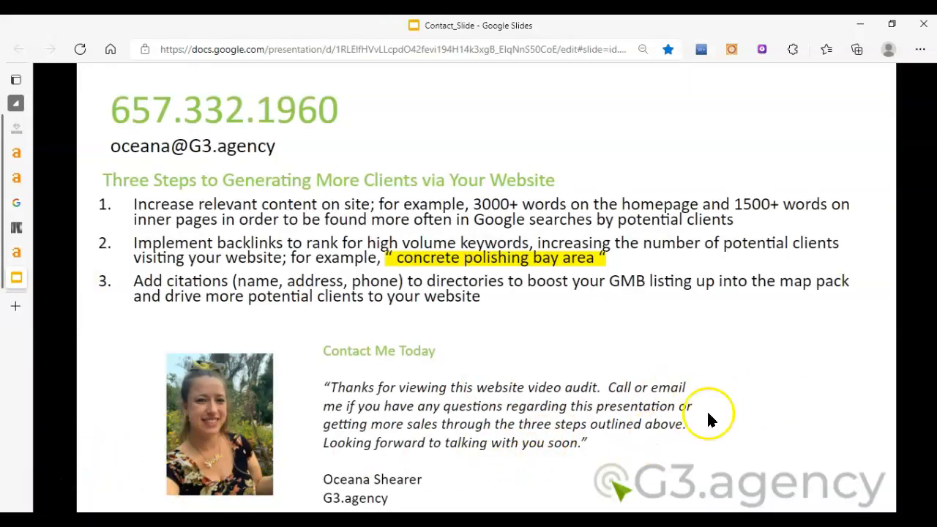
mouse_move(688, 125)
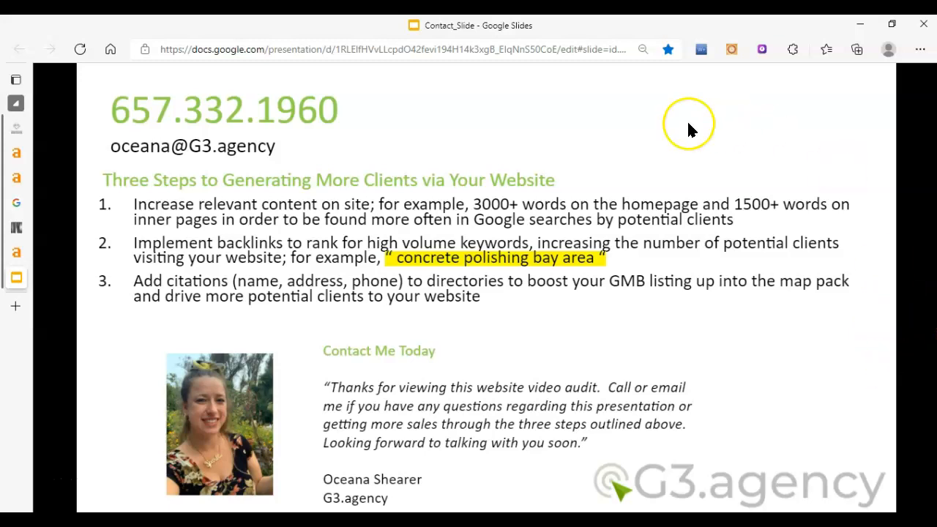
mouse_move(864, 403)
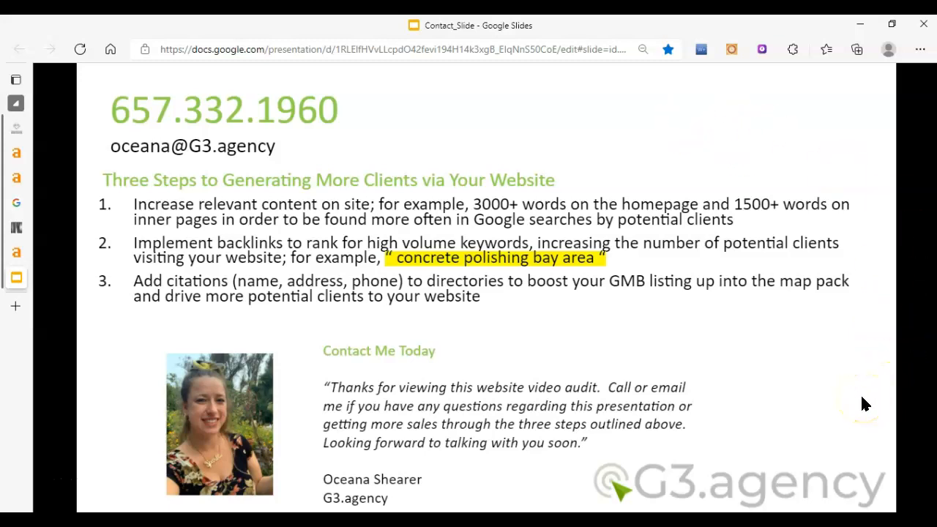